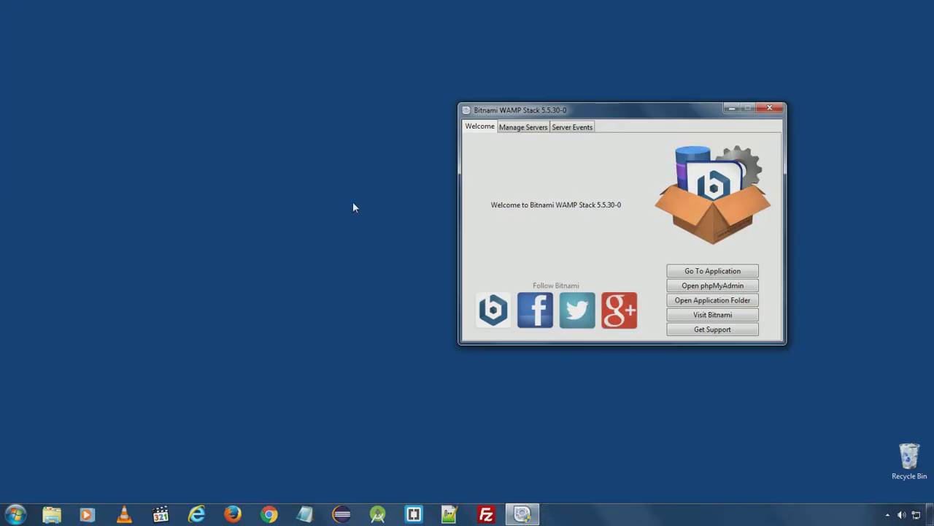
mouse_move(352, 205)
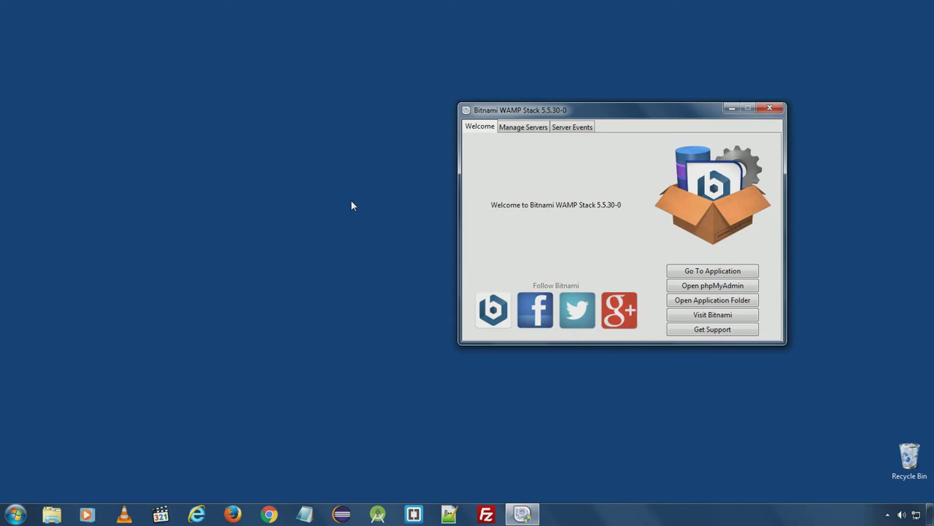
mouse_move(477, 175)
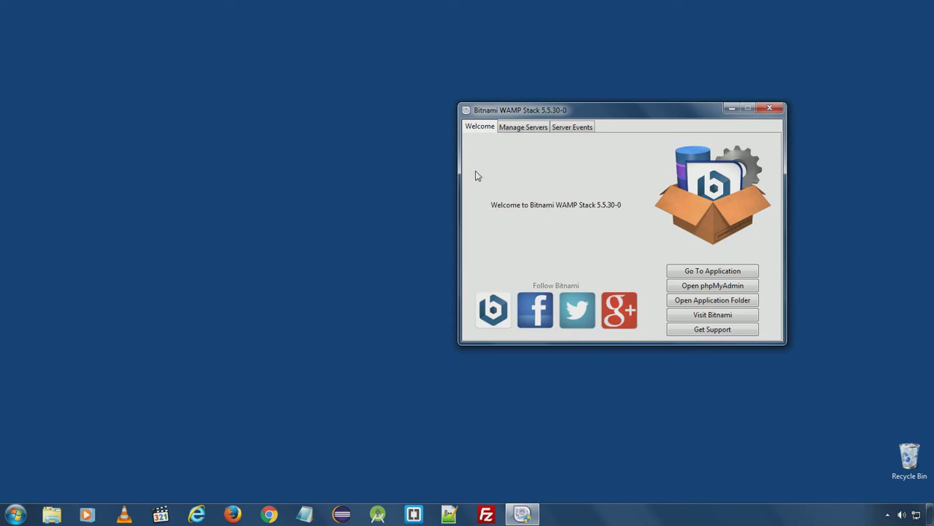
Reposition the Stack Manager window and try the Welcome page's application links.
left_click_drag(520, 110, 547, 105)
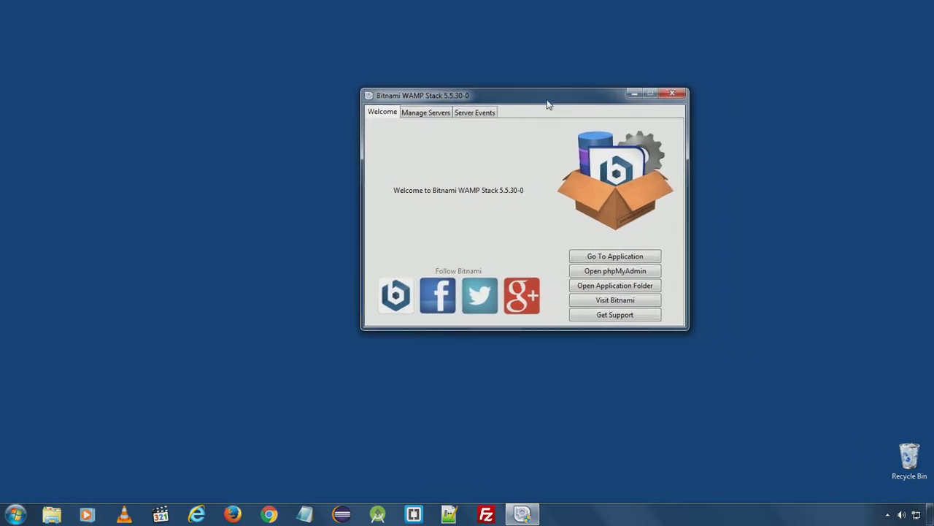
mouse_move(436, 125)
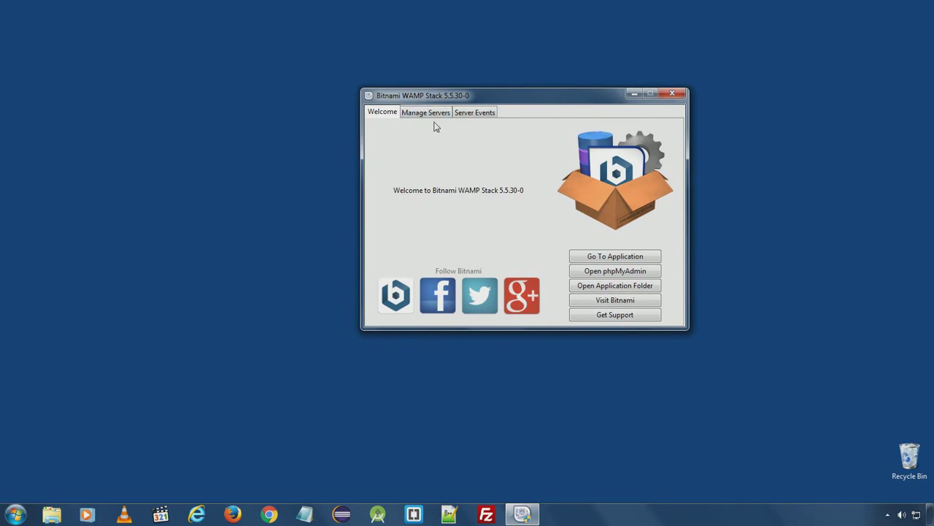
mouse_move(527, 171)
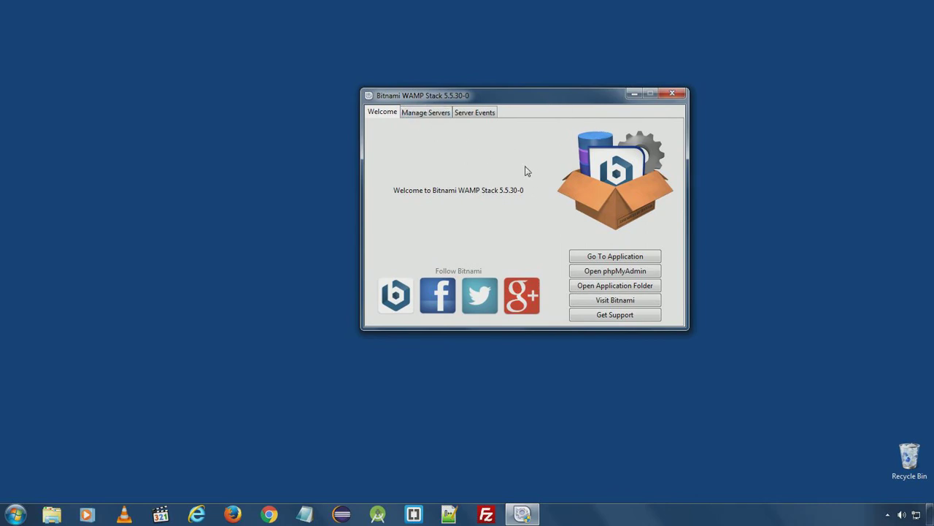
left_click_drag(526, 95, 583, 121)
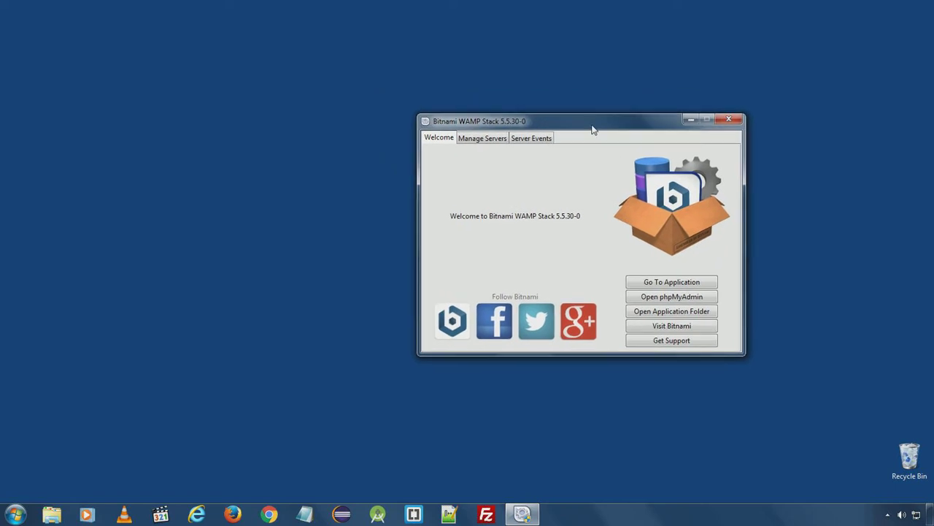
mouse_move(671, 282)
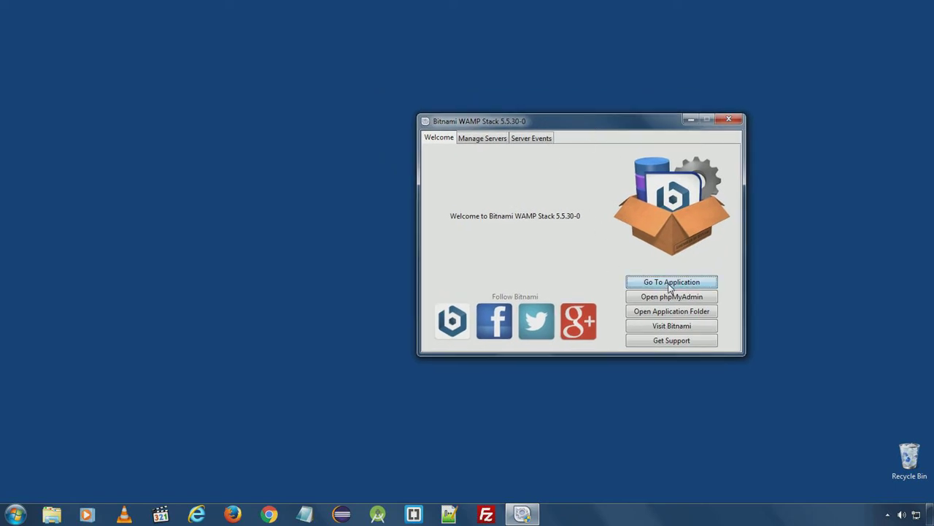
left_click(671, 282)
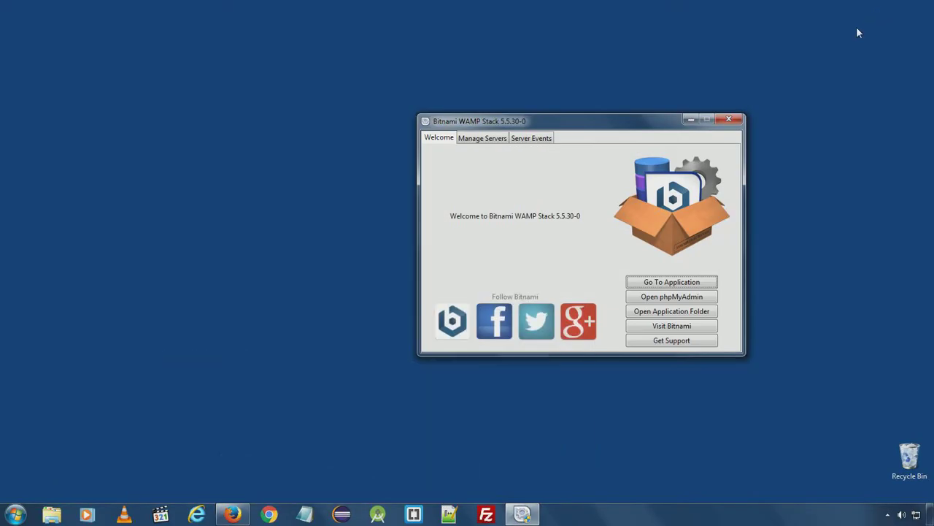
left_click(671, 296)
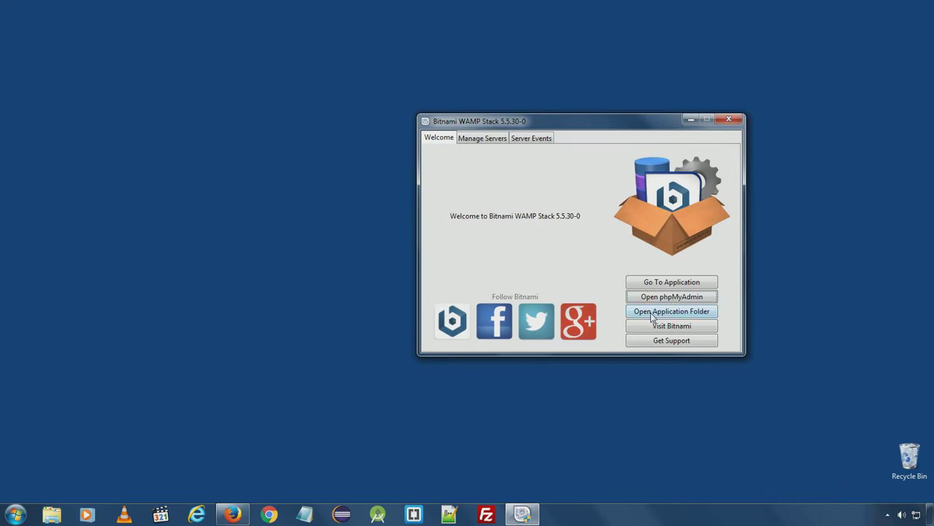
left_click(670, 311)
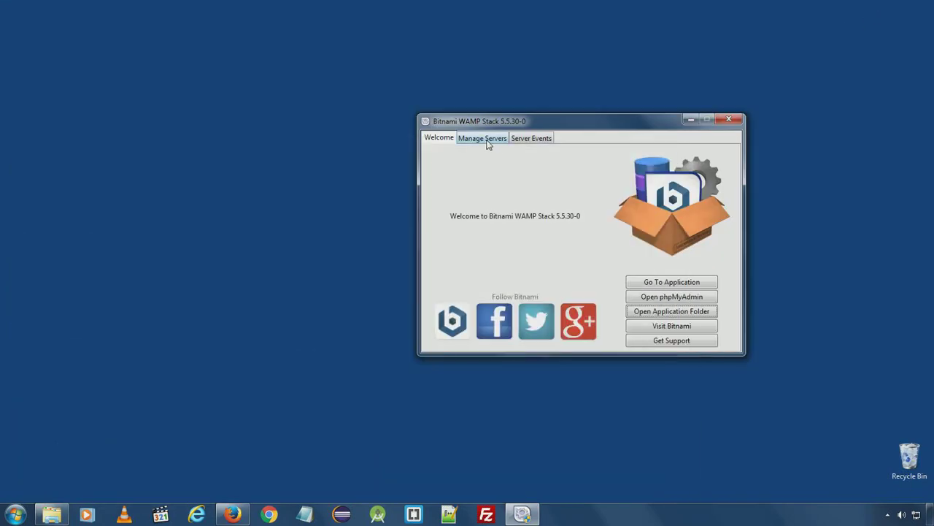
Show Manage Servers with MySQL Database and Apache Web Server both listed as running.
left_click(482, 138)
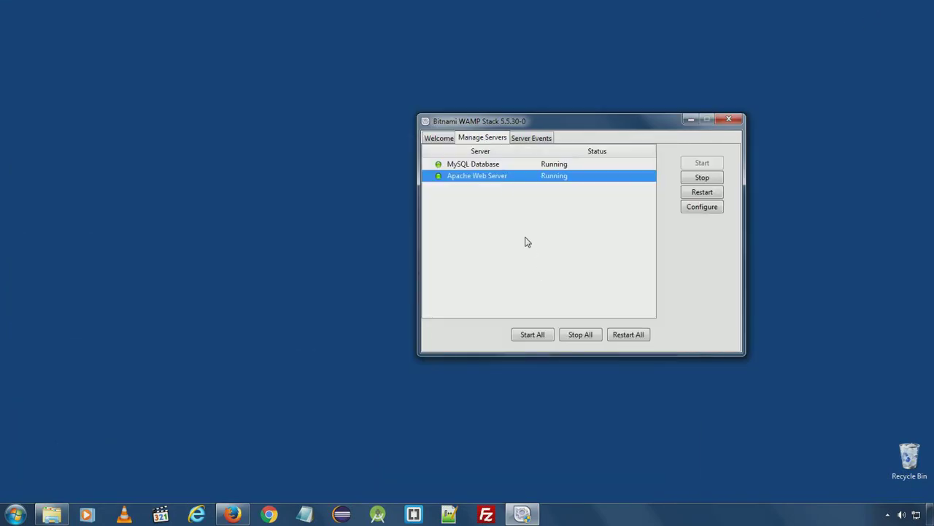
mouse_move(539, 200)
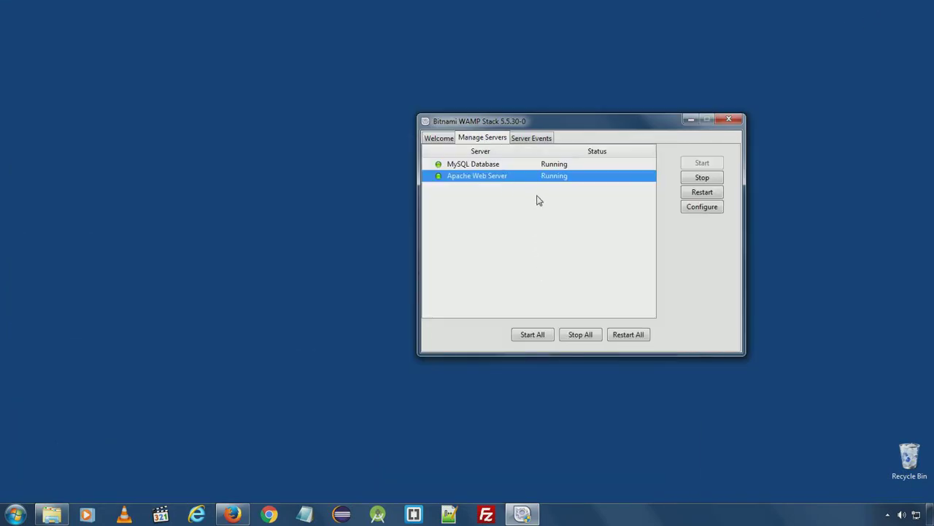
mouse_move(529, 170)
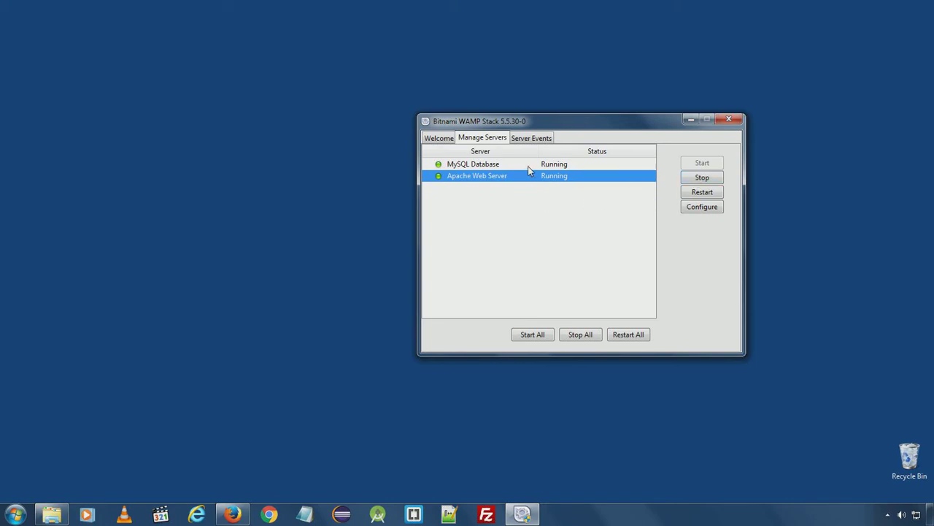
mouse_move(702, 177)
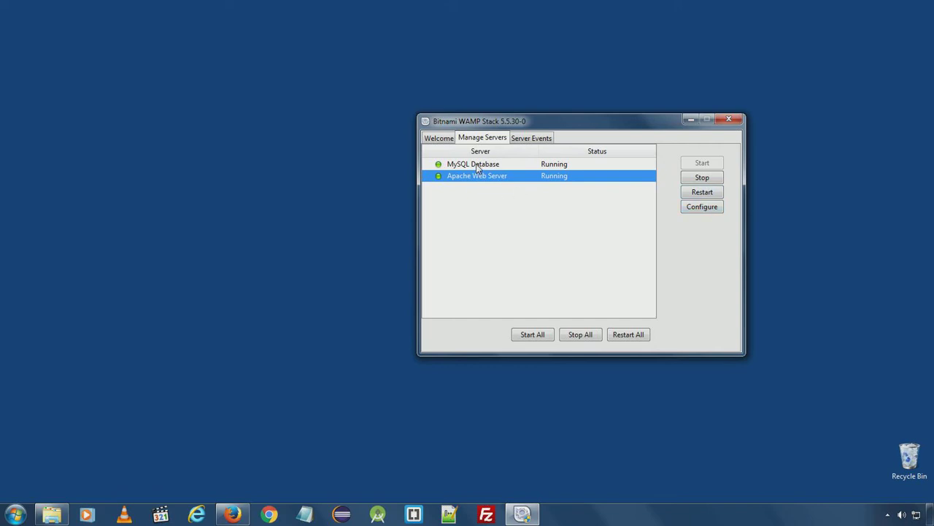
left_click(473, 163)
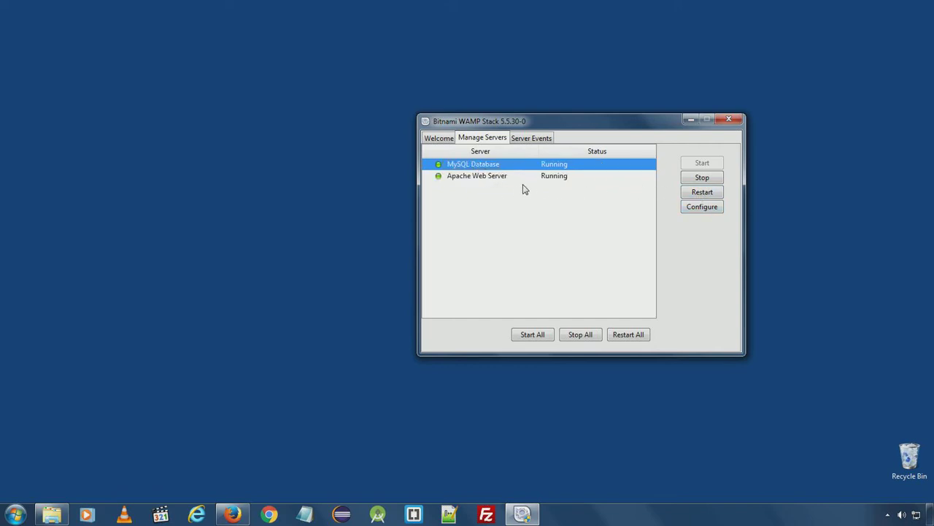
left_click(477, 175)
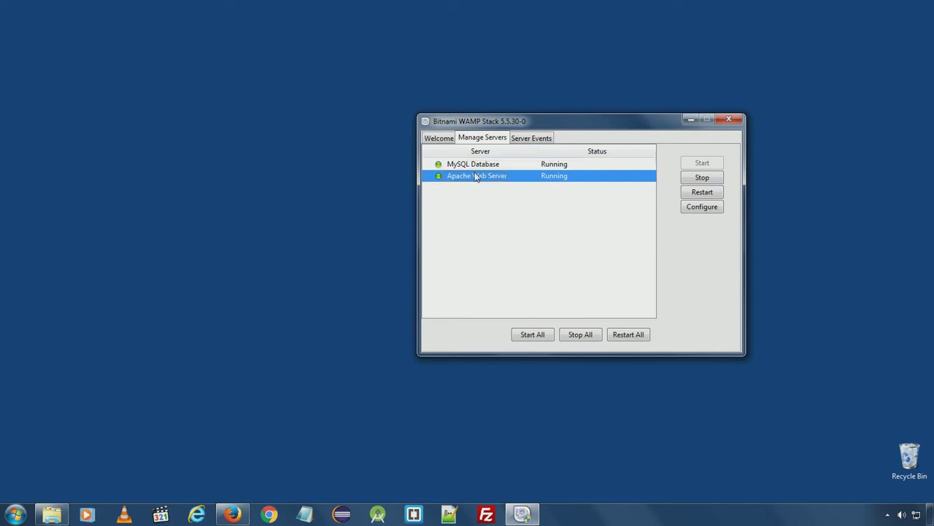
left_click(473, 163)
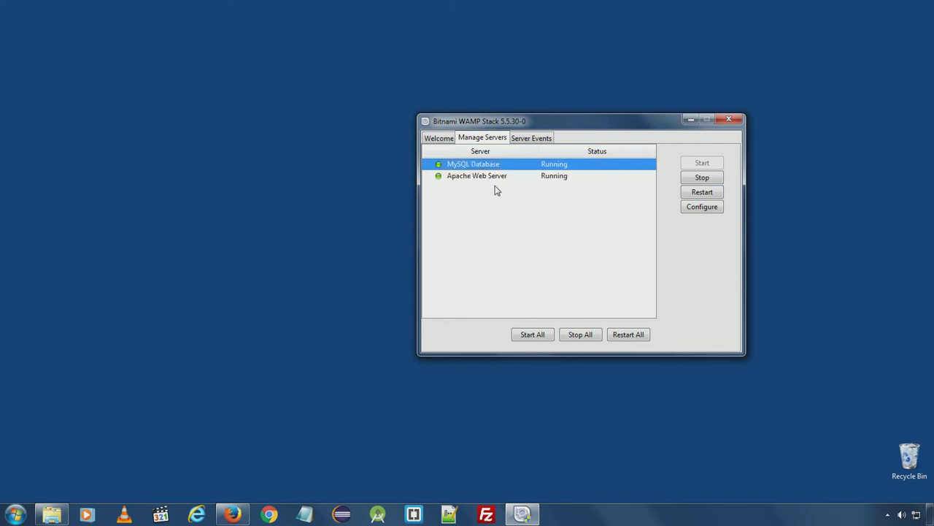
mouse_move(480, 174)
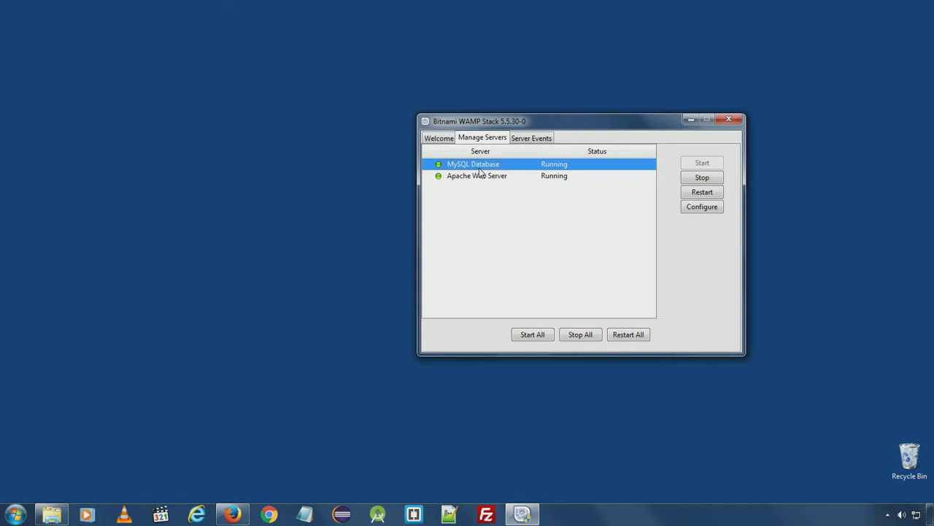
mouse_move(640, 257)
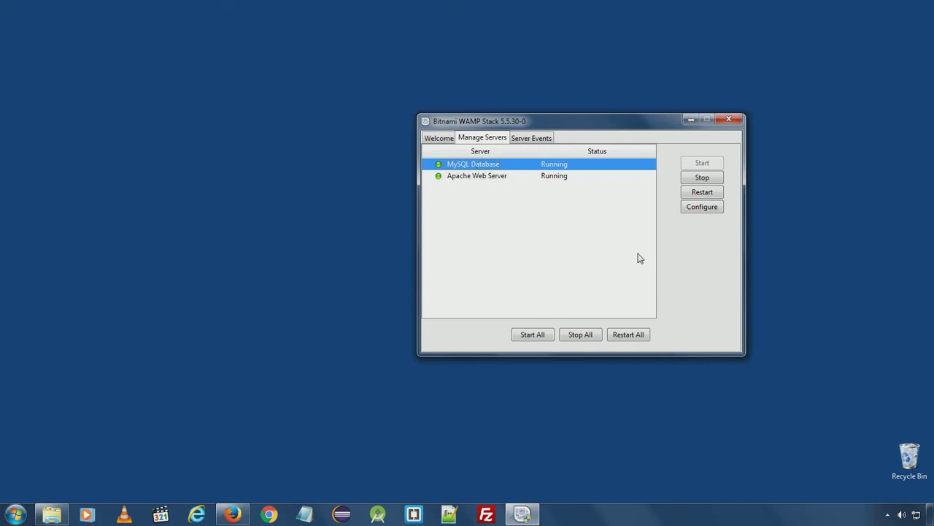
Bring up the Configure MySQL dialog showing port 3306, placed beside the manager window.
left_click(701, 207)
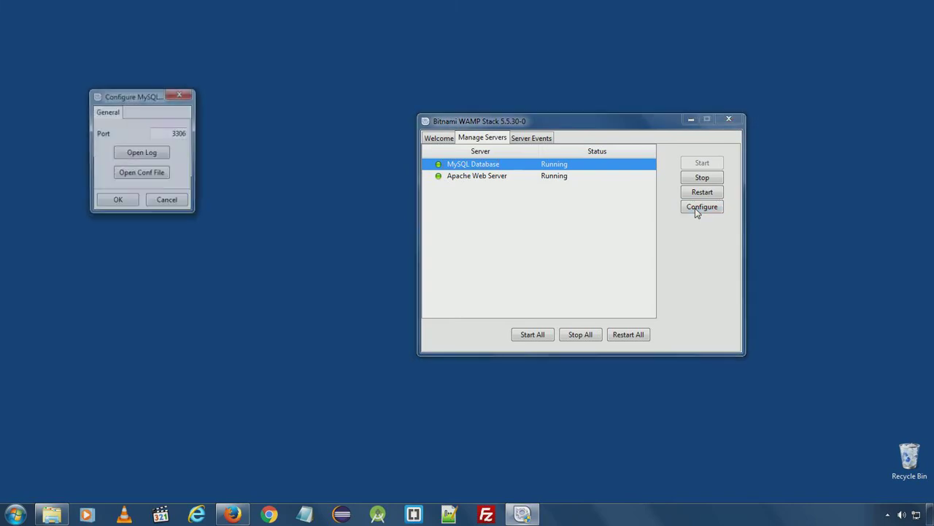
left_click_drag(133, 96, 327, 101)
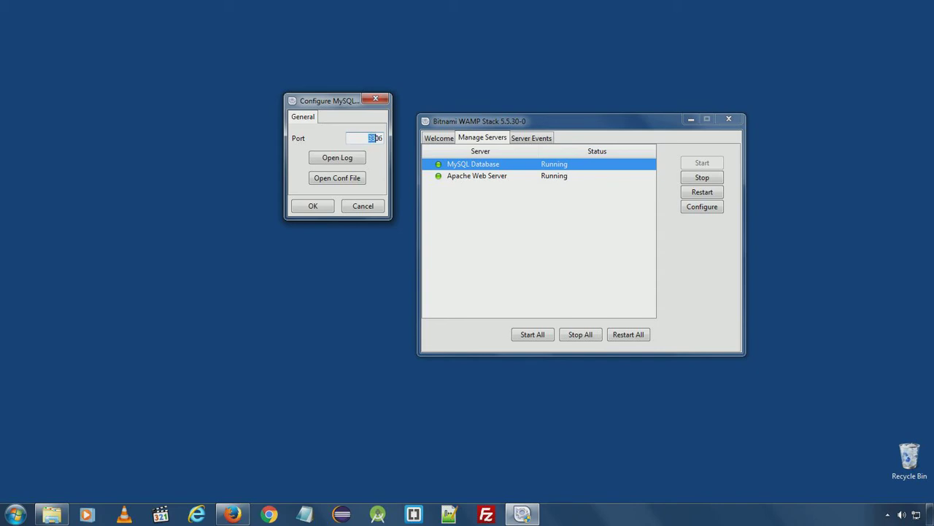
left_click_drag(327, 100, 316, 96)
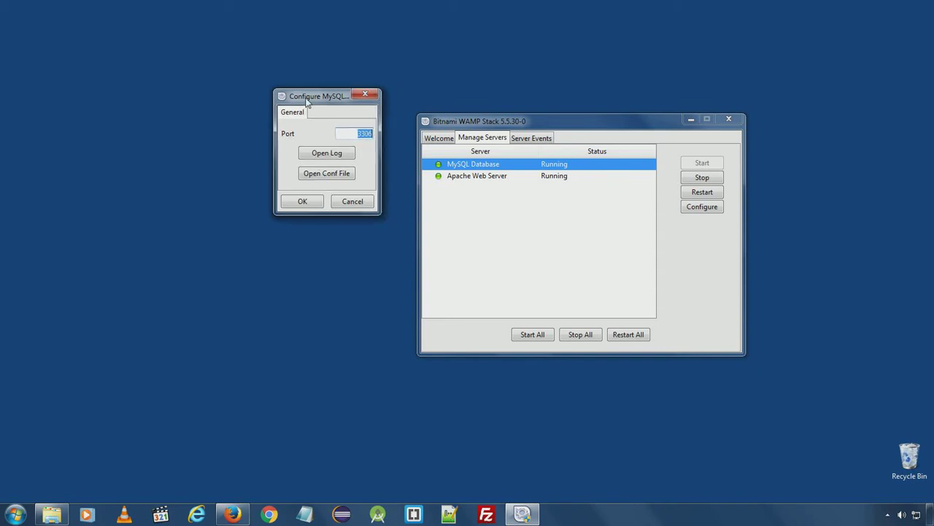
left_click_drag(326, 95, 305, 89)
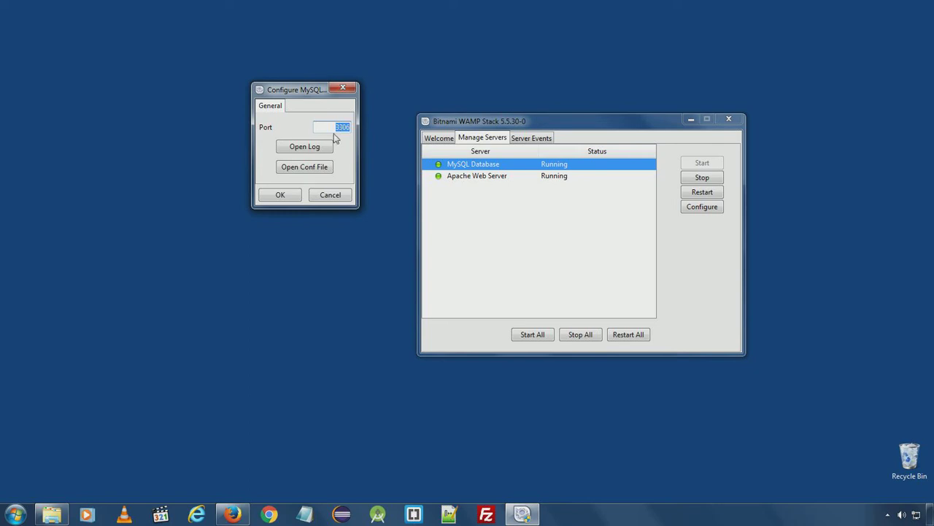
left_click_drag(296, 89, 287, 102)
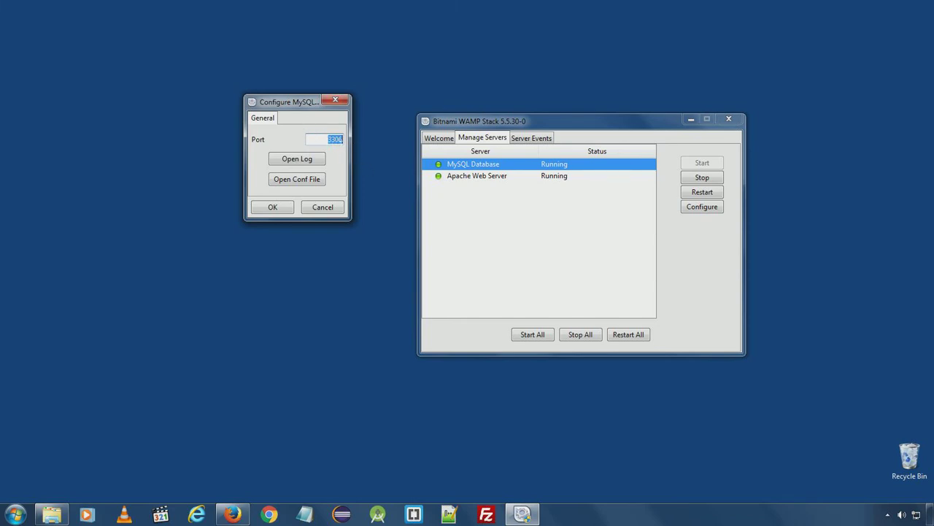
left_click(297, 158)
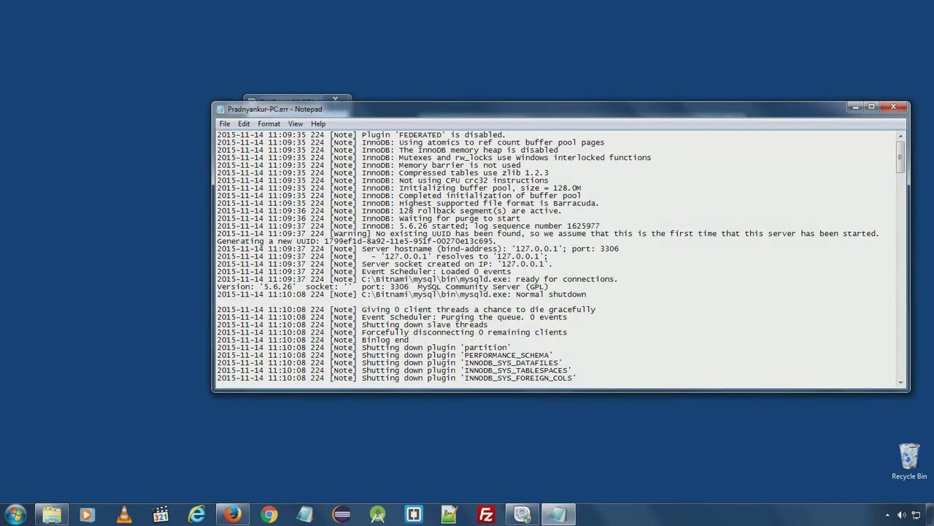
scroll("down", 3)
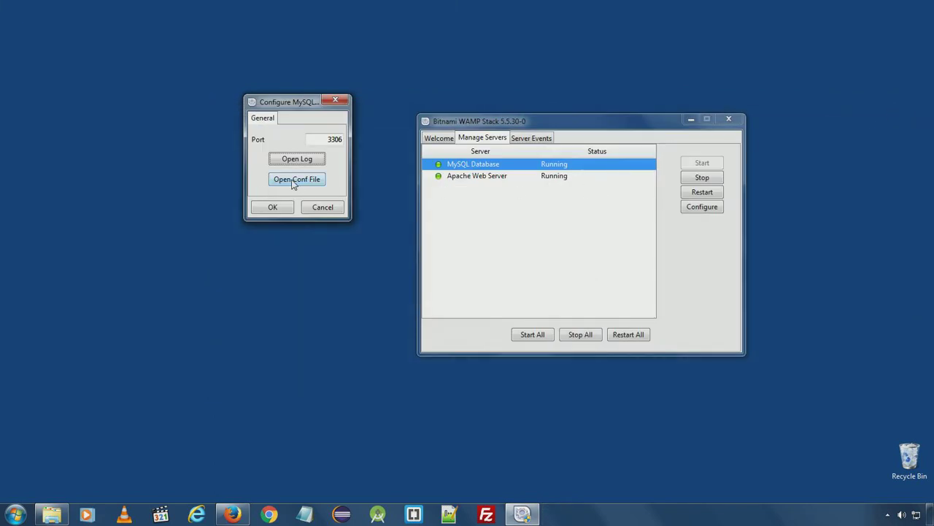
Request the MySQL conf file past its edit warning, then select Apache Web Server.
left_click(297, 179)
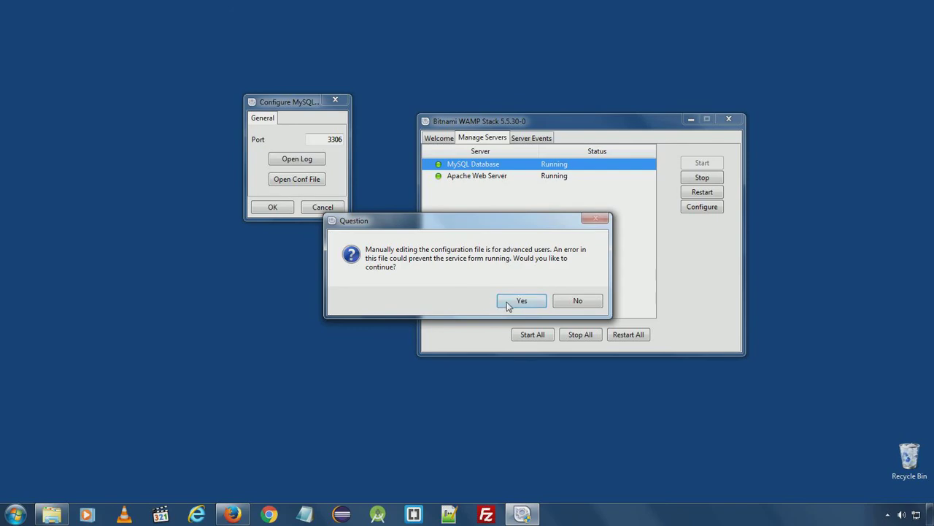
left_click(522, 300)
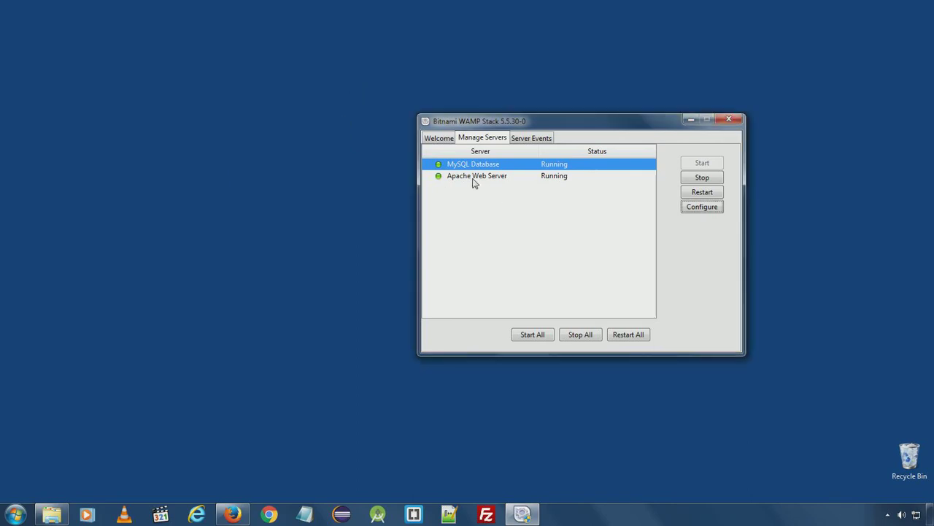
left_click(476, 175)
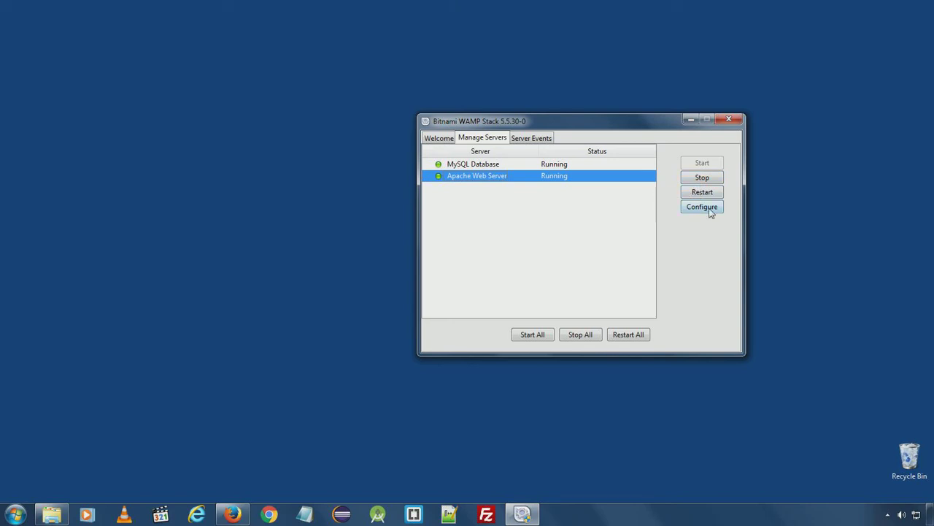
Bring up the Configure Apache dialog showing port 80 and SSL port 443, answering the conf-file warning.
left_click(702, 207)
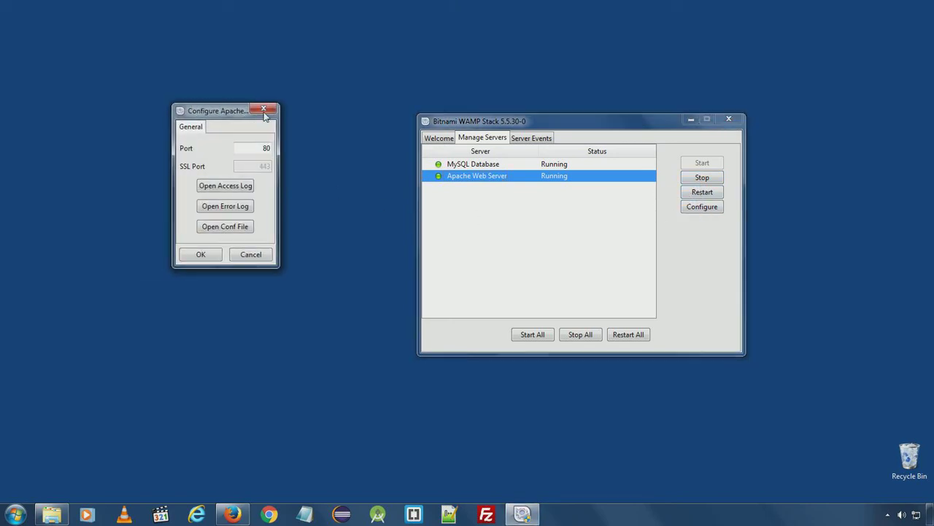
left_click_drag(215, 110, 347, 122)
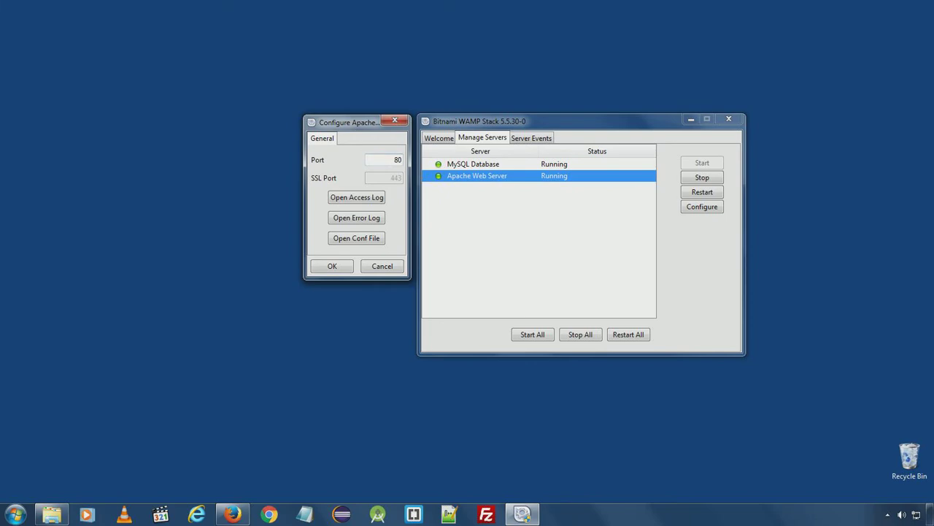
mouse_move(330, 194)
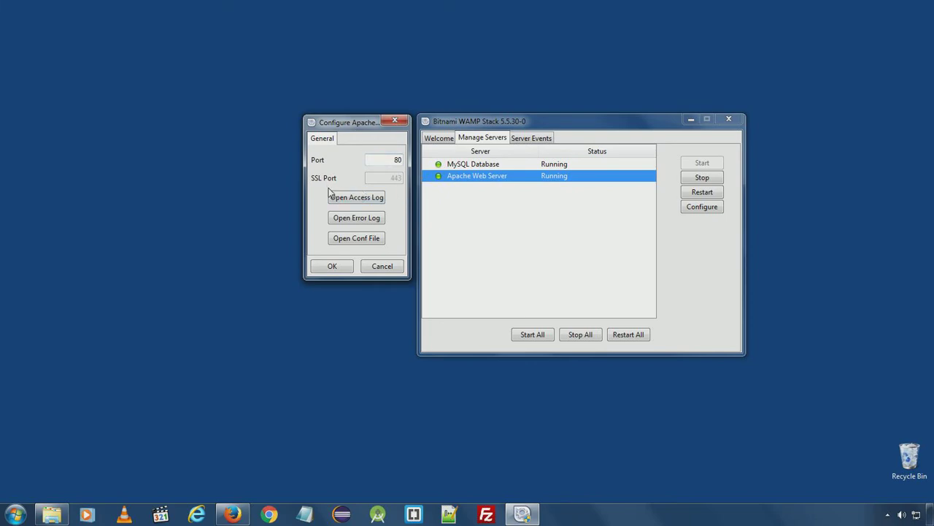
left_click(356, 197)
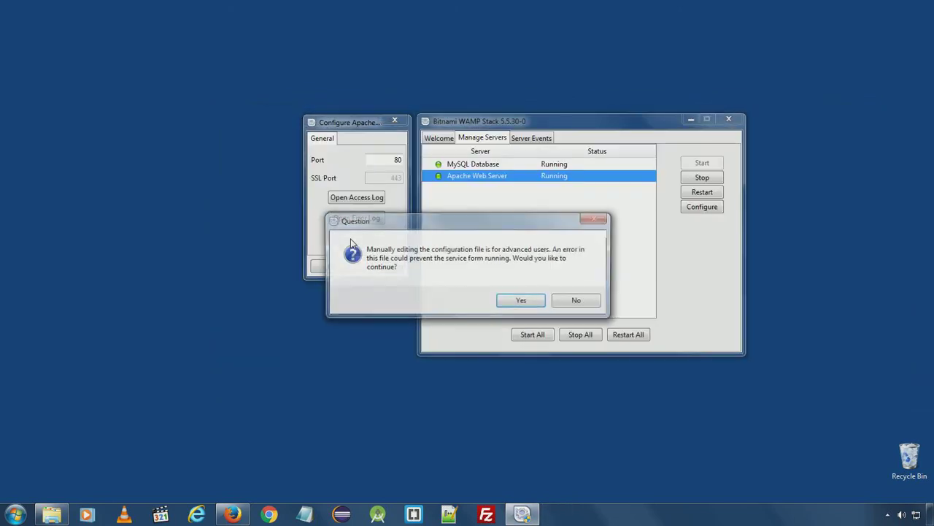
left_click(521, 300)
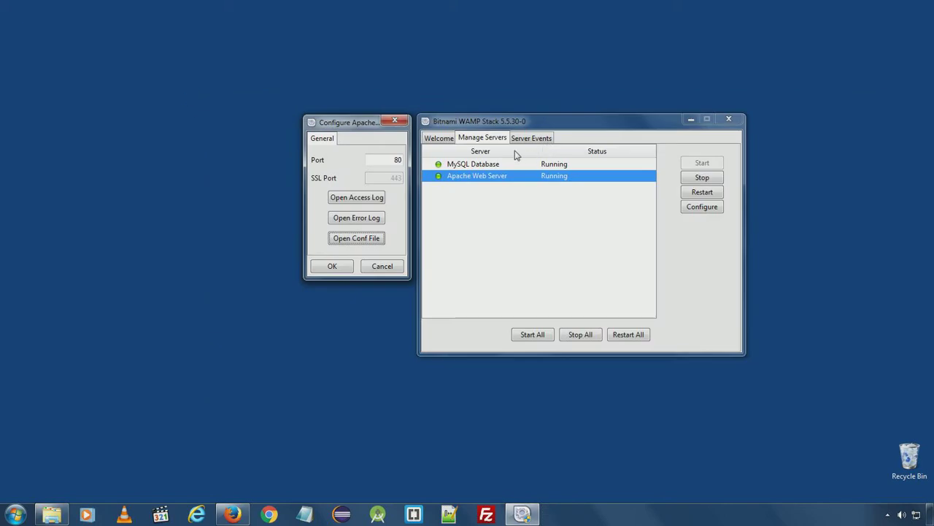
mouse_move(415, 138)
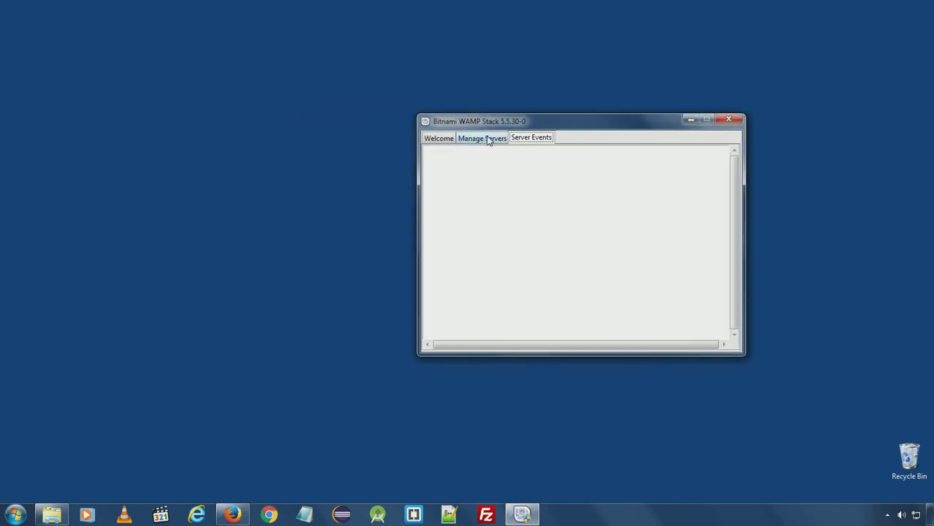
From the Welcome page, open the stack's installation folder in Explorer.
left_click(482, 137)
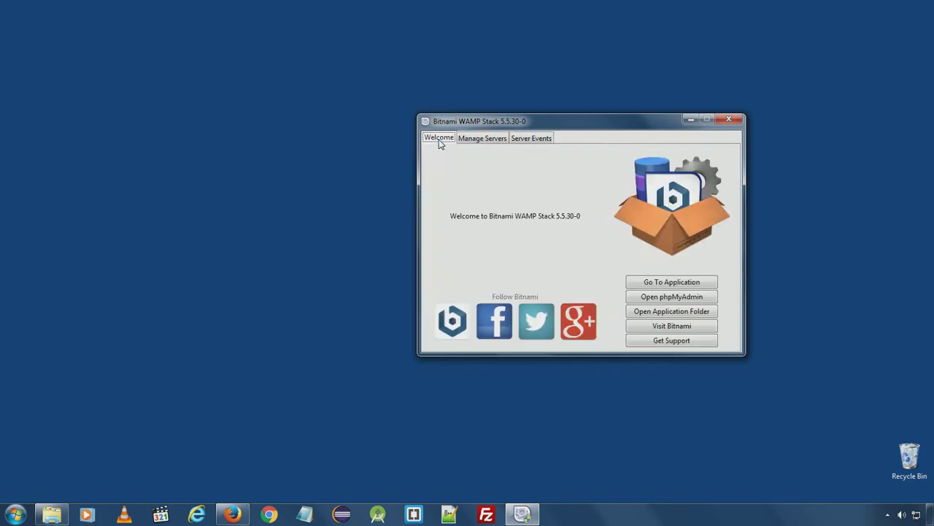
left_click(481, 138)
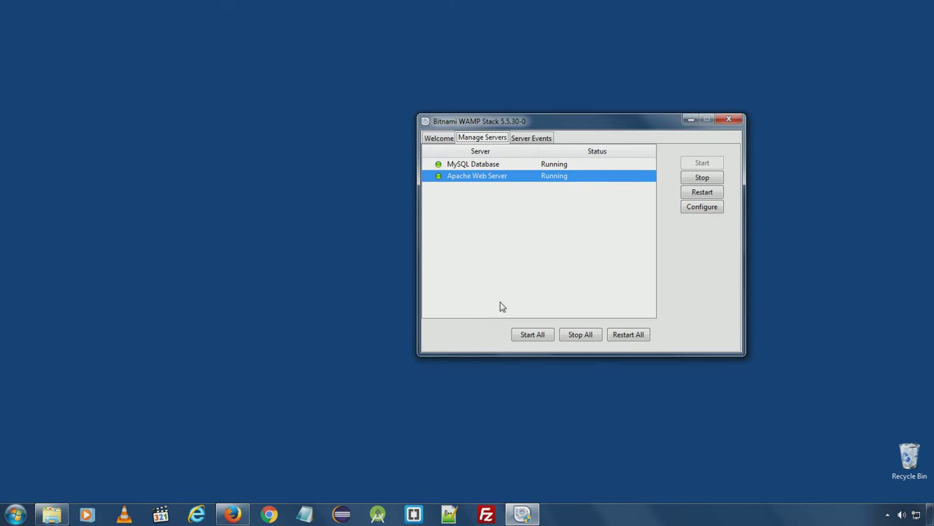
mouse_move(550, 266)
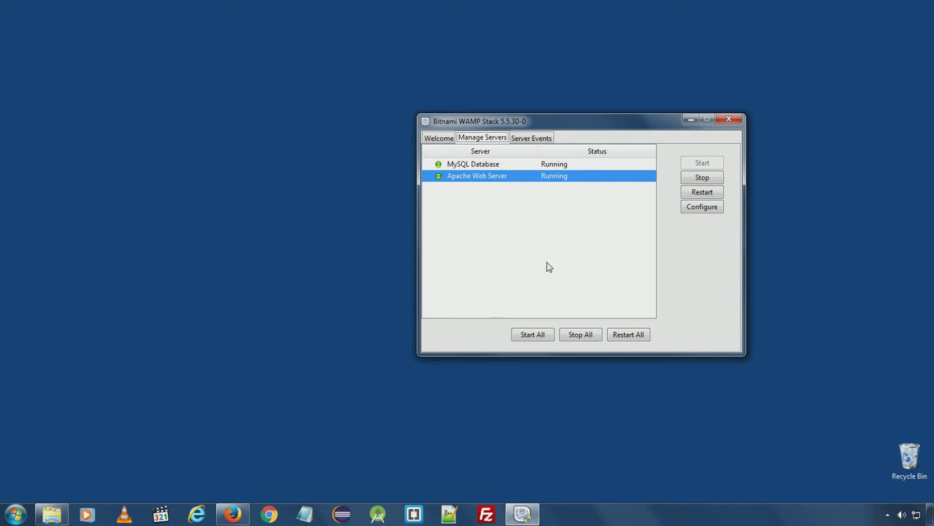
mouse_move(484, 167)
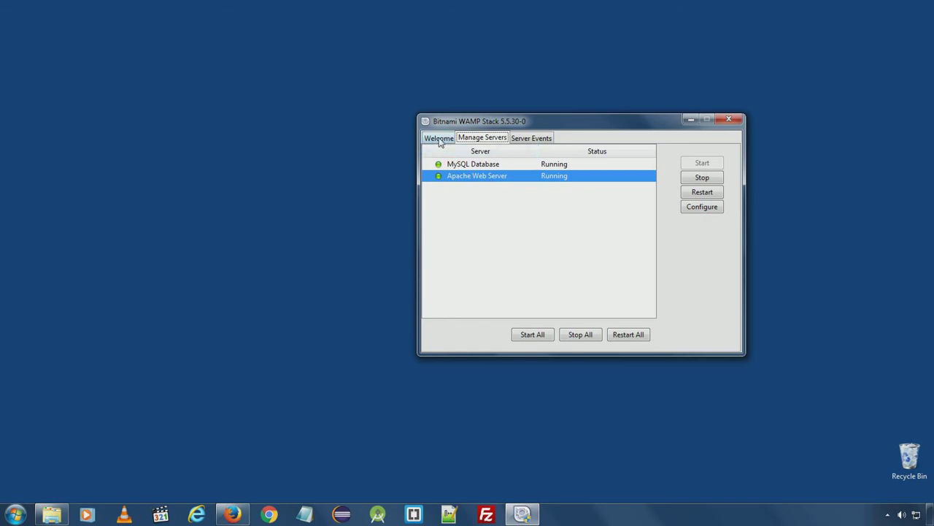
left_click(438, 137)
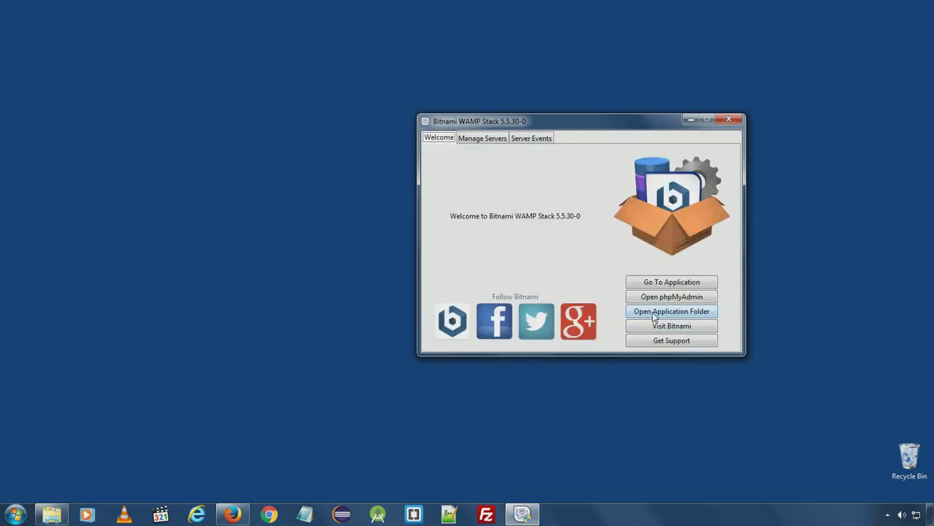
left_click(671, 311)
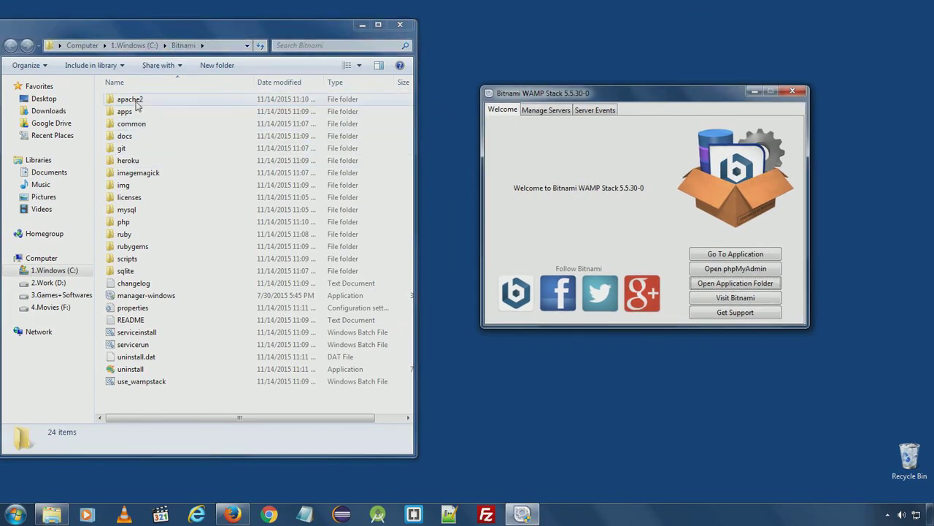
Point out the apache2, mysql and php folders, then go into apache2.
left_click(130, 99)
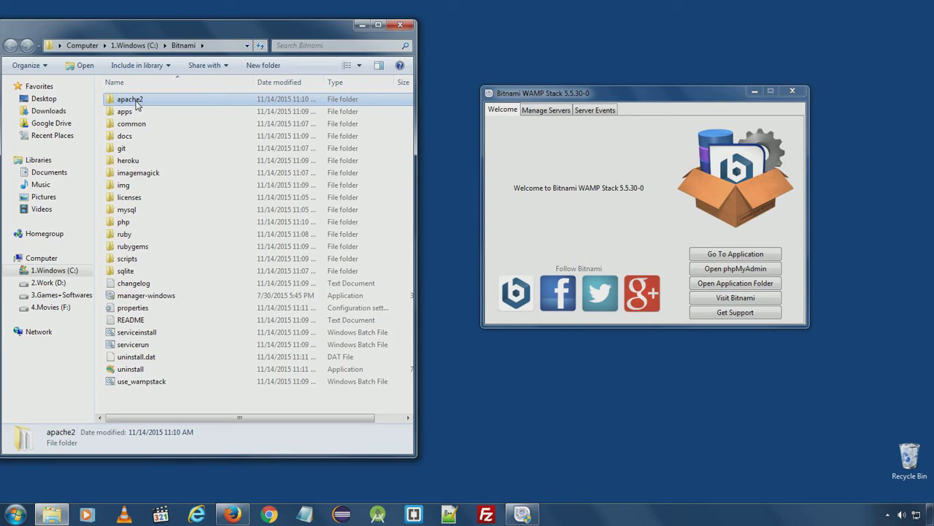
left_click(126, 210)
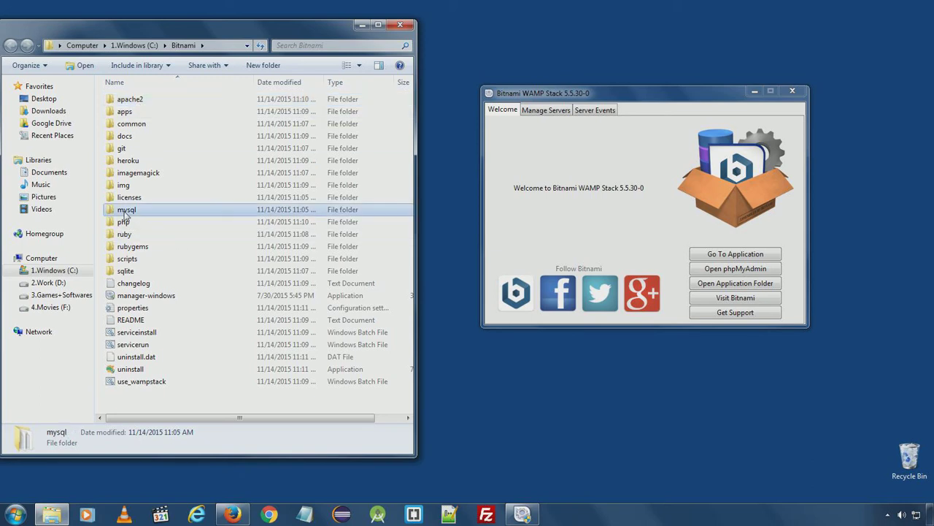
left_click(124, 221)
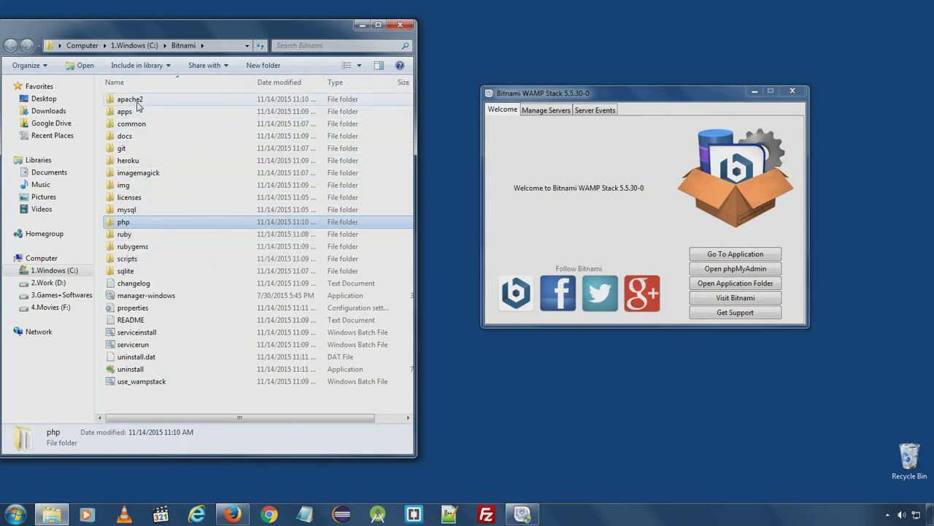
mouse_move(130, 99)
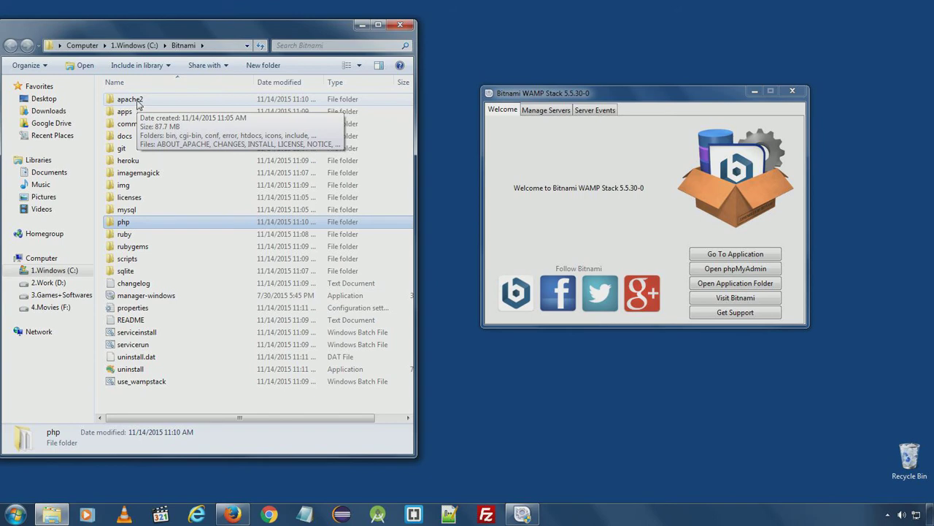
double_click(130, 98)
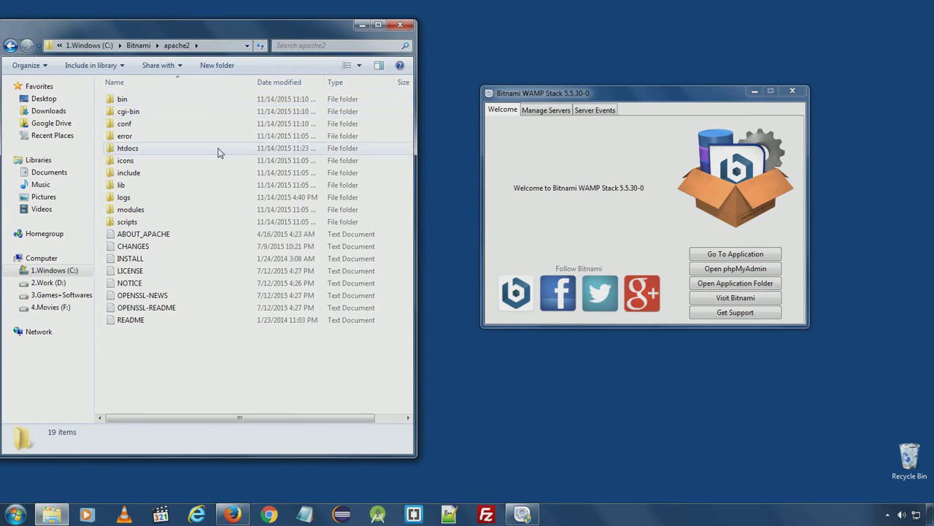
Go into the conf folder and bring up the context menu for httpd.conf.
left_click(124, 124)
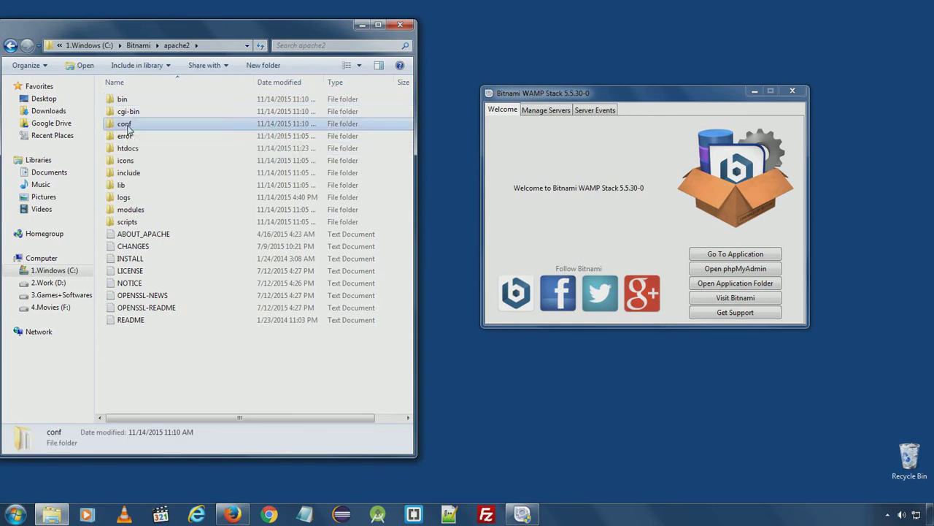
double_click(124, 123)
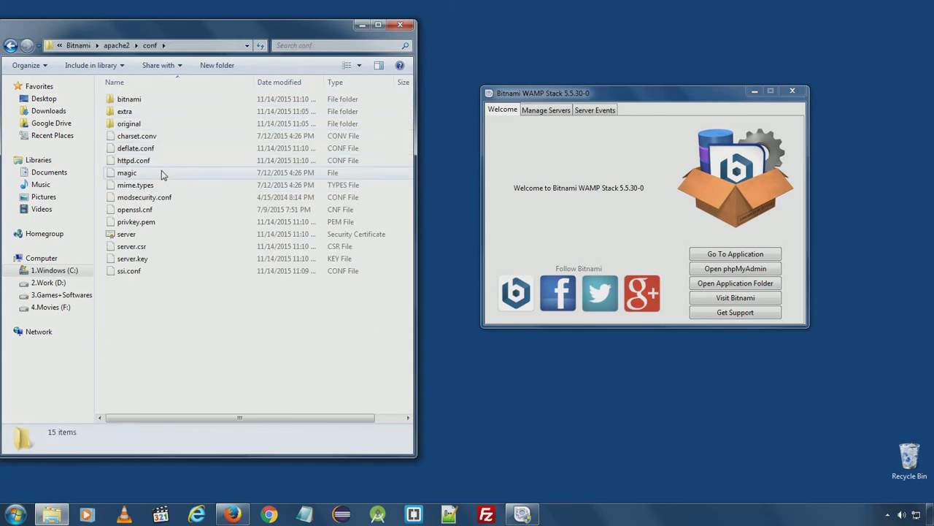
left_click(134, 160)
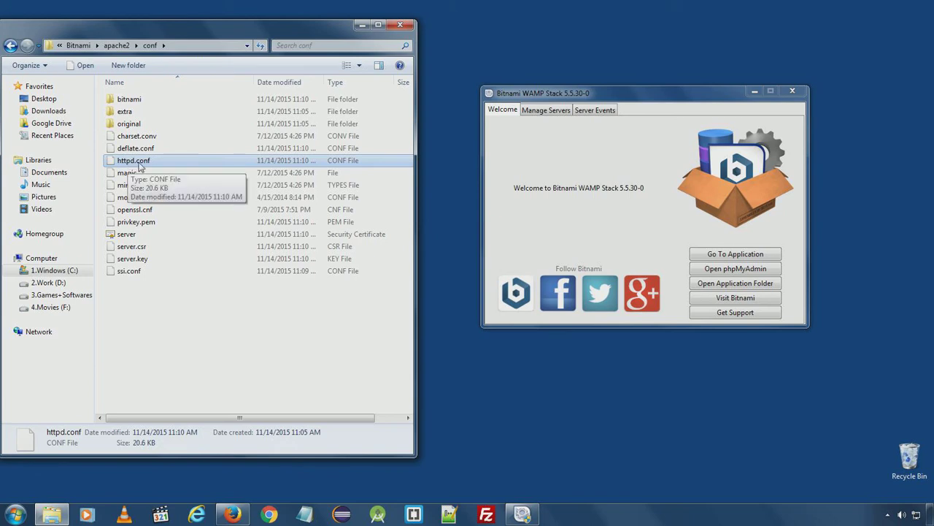
right_click(133, 160)
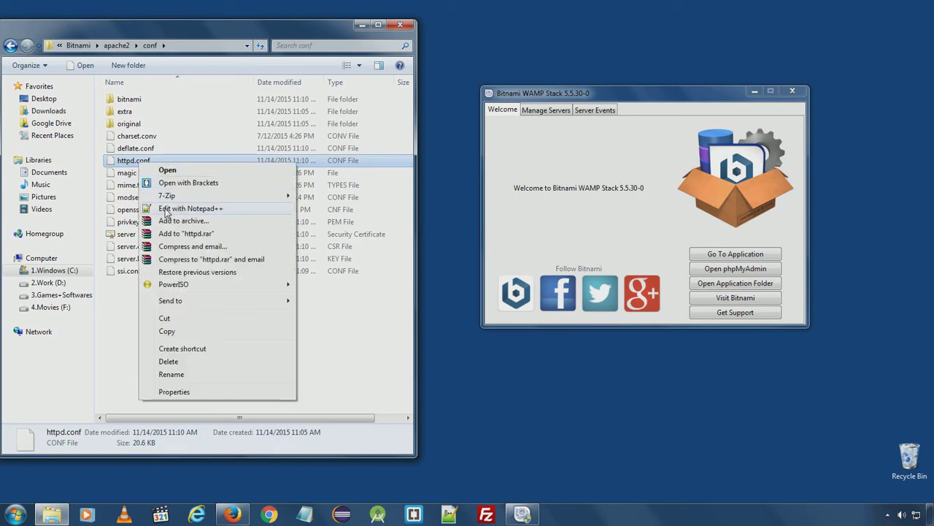
Load httpd.conf in Notepad++ and review its ServerRoot path and Listen 80 port.
left_click(190, 208)
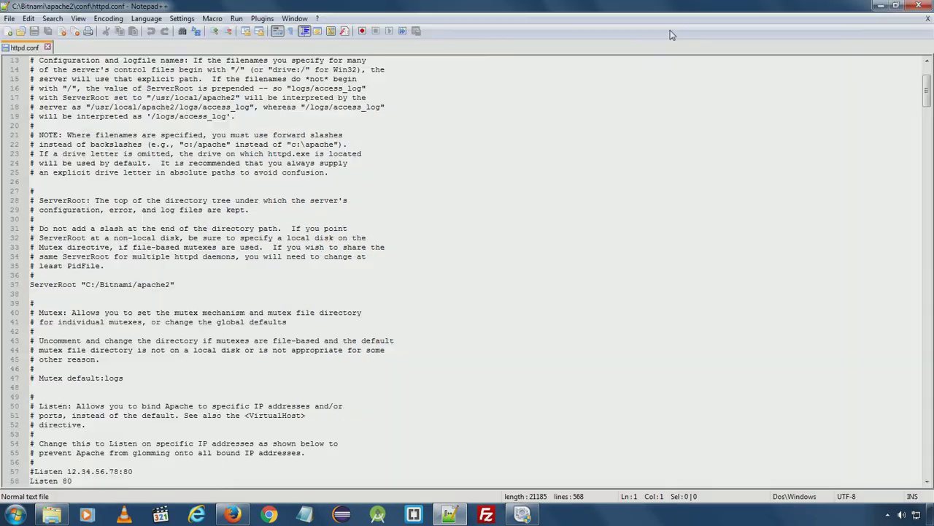
scroll("down", 3)
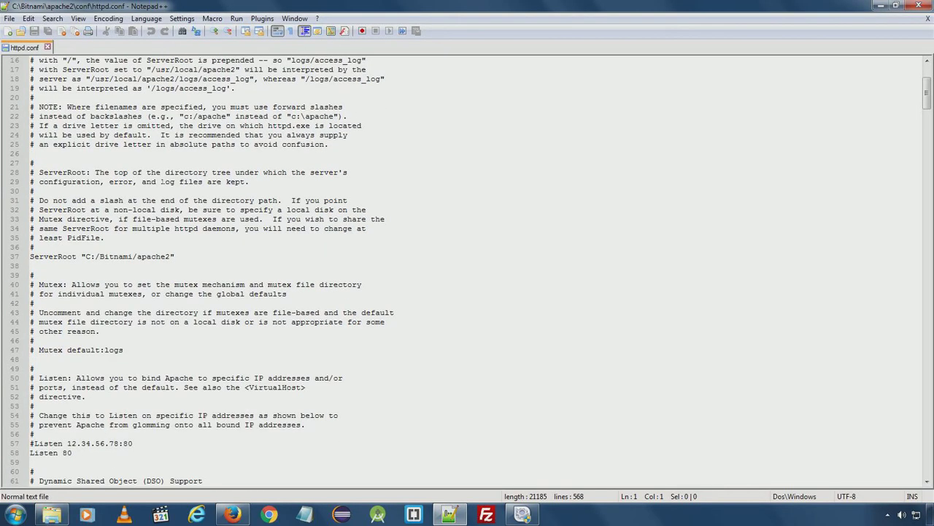
scroll("down", 3)
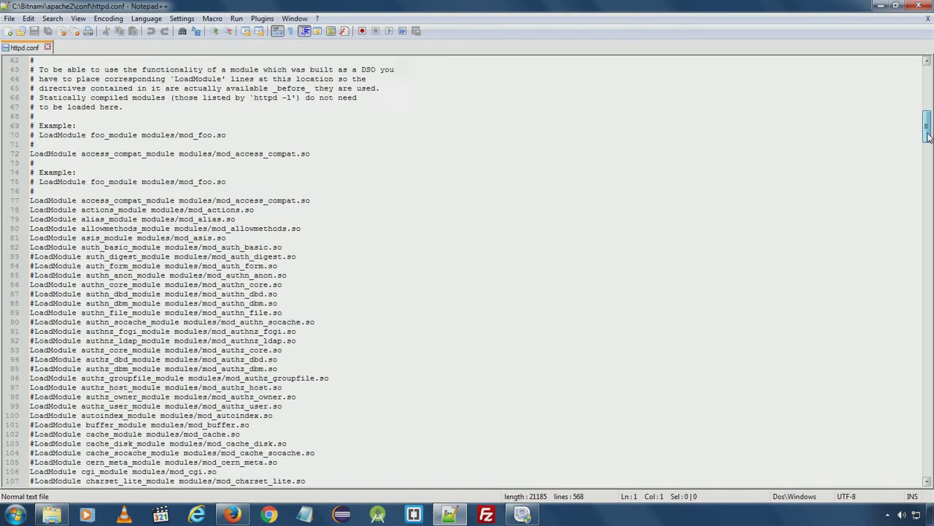
scroll("down", 3)
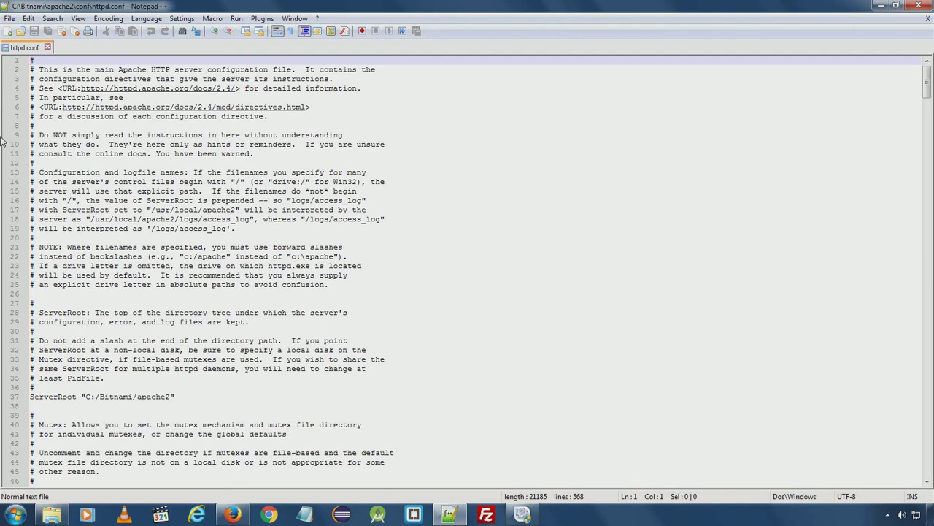
scroll("down", 3)
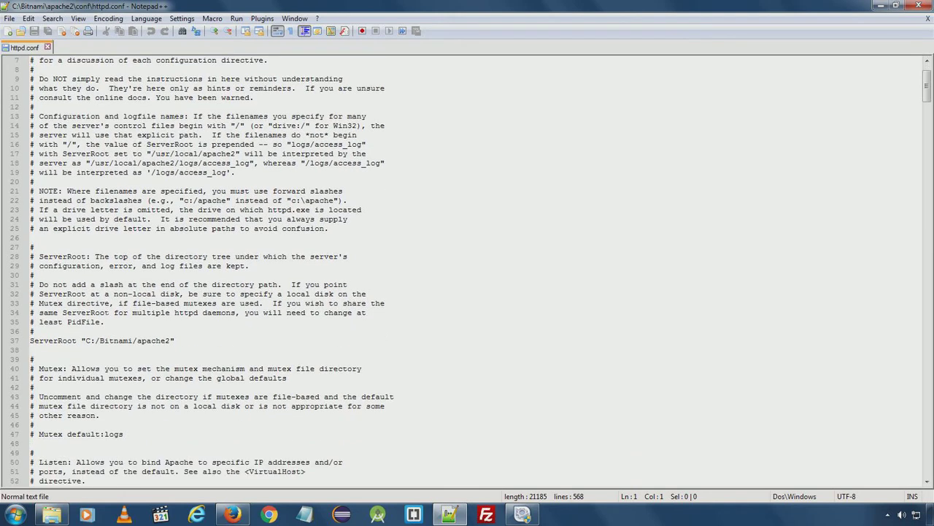
double_click(52, 340)
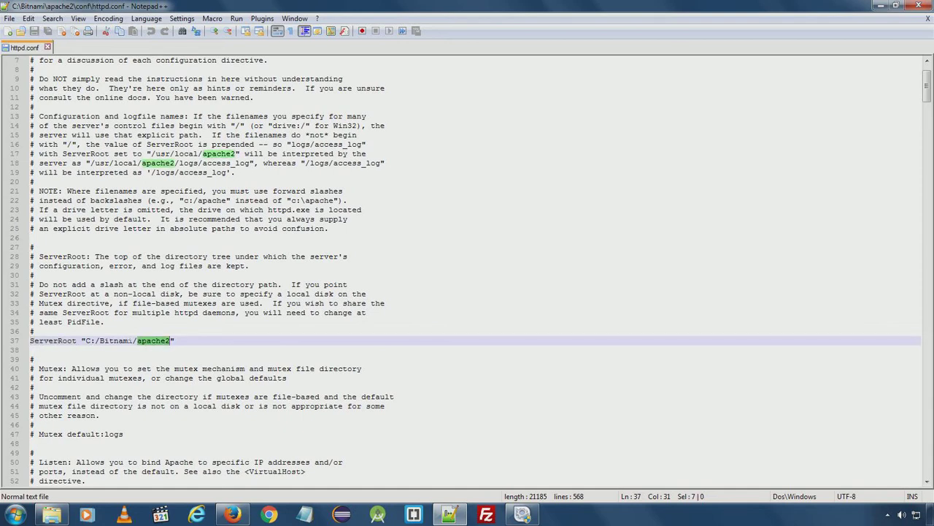
Scroll through the LoadModule lines down to ServerAdmin and ServerName localhost:80.
scroll("down", 3)
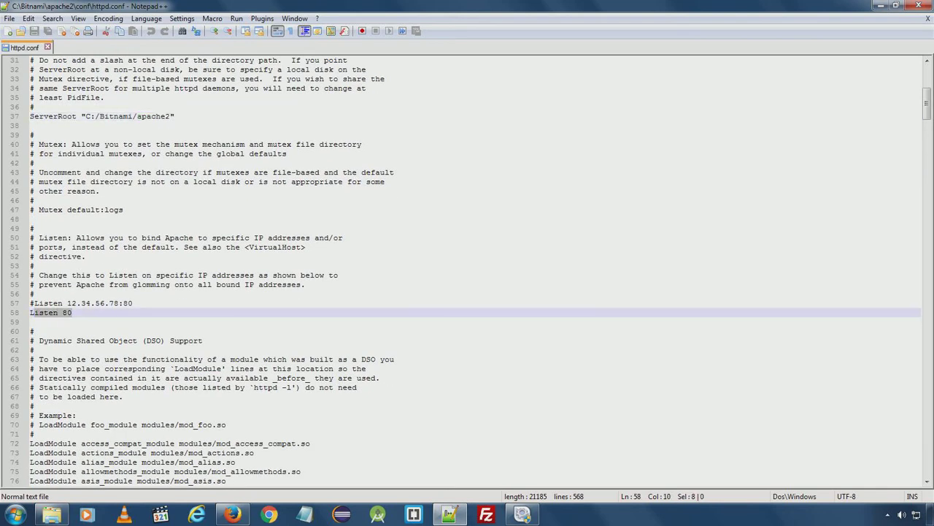
scroll("down", 3)
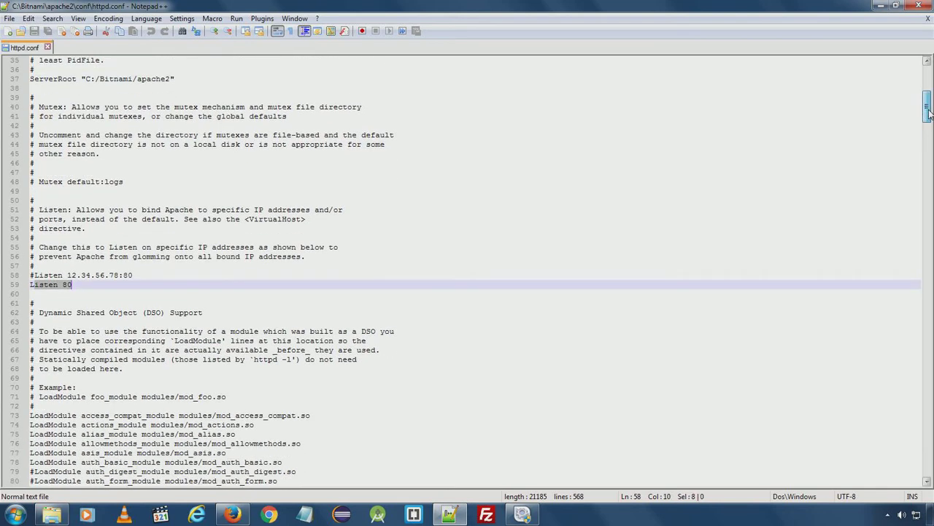
scroll("down", 3)
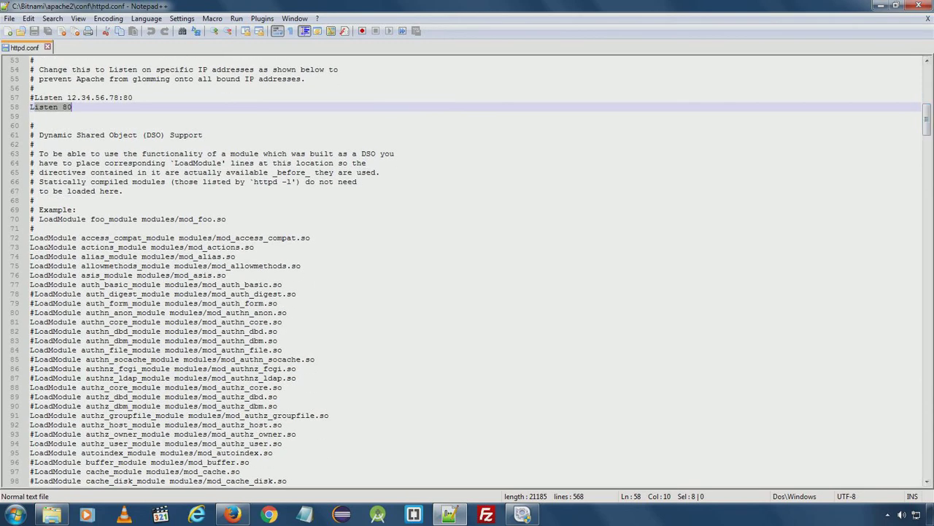
scroll("down", 3)
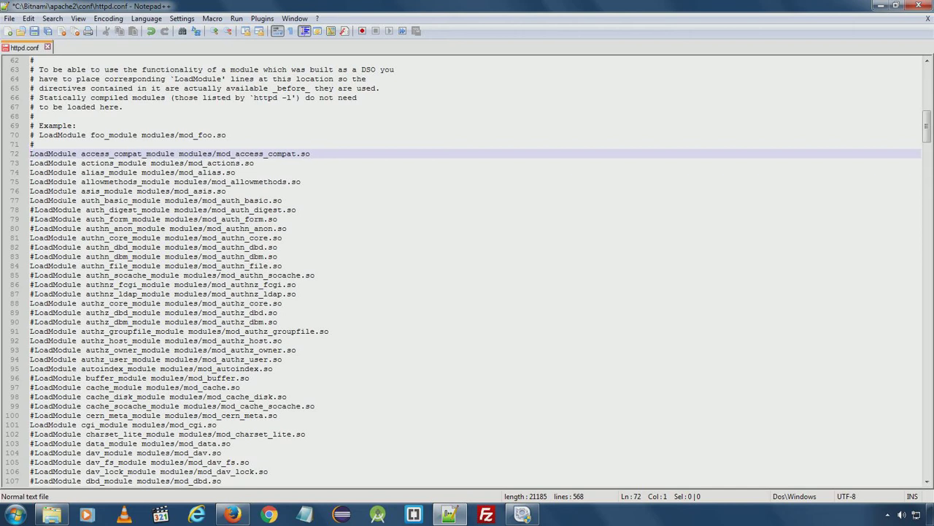
scroll("down", 3)
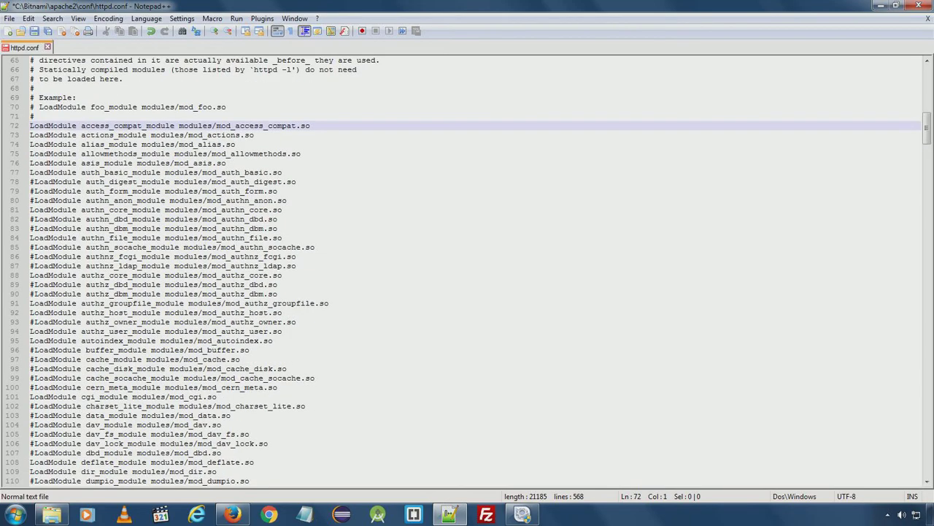
scroll("down", 3)
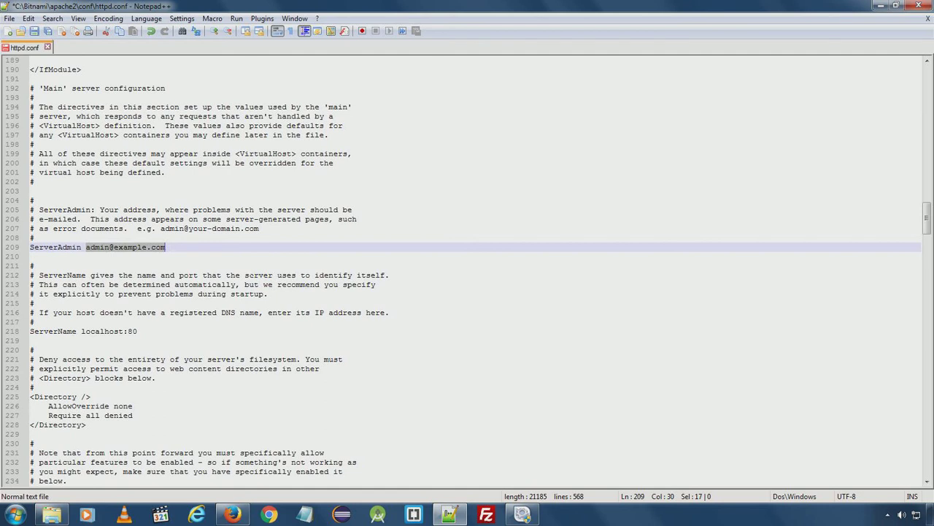
mouse_move(251, 274)
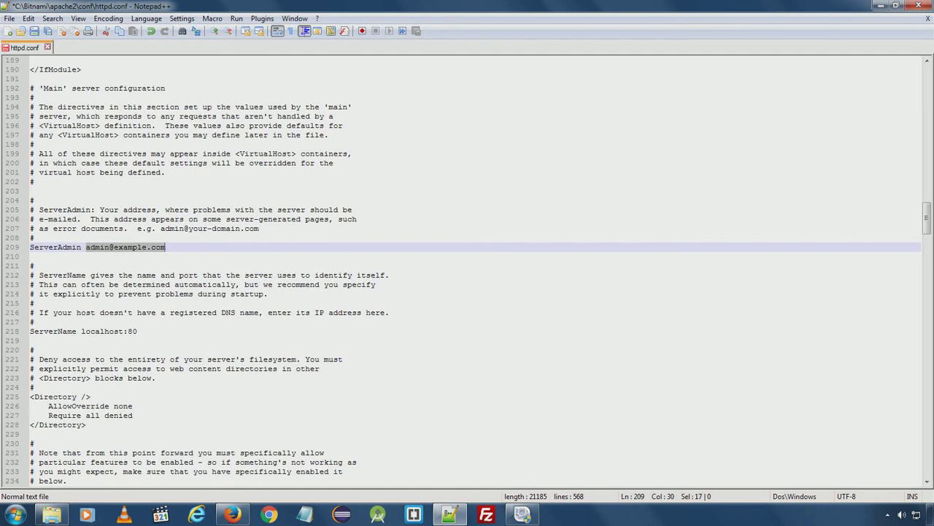
Highlight ServerName localhost, then DocumentRoot and its htdocs folder under C:/Bitnami/apache2.
double_click(102, 331)
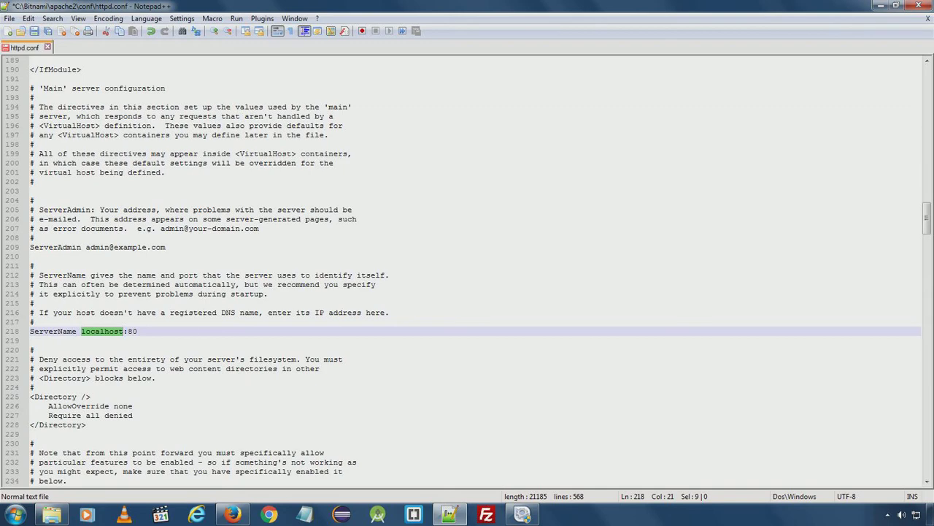
scroll("down", 3)
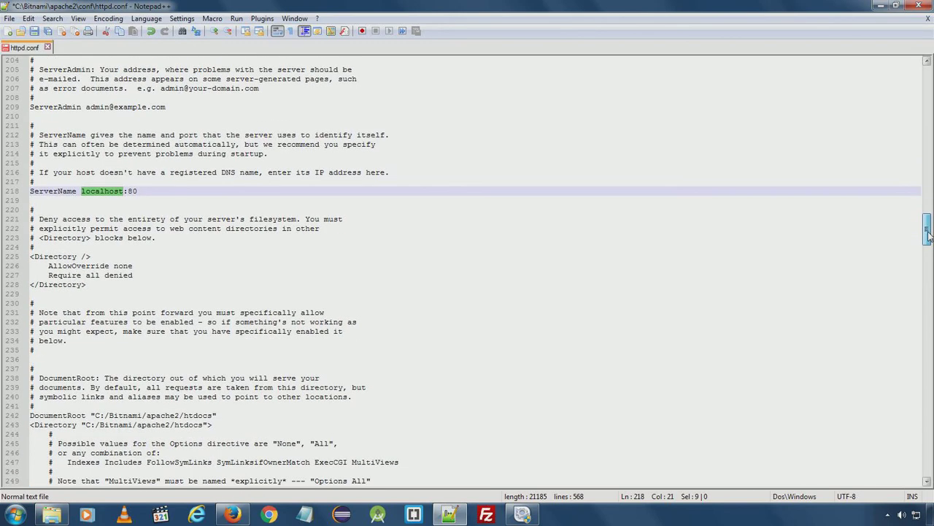
scroll("down", 3)
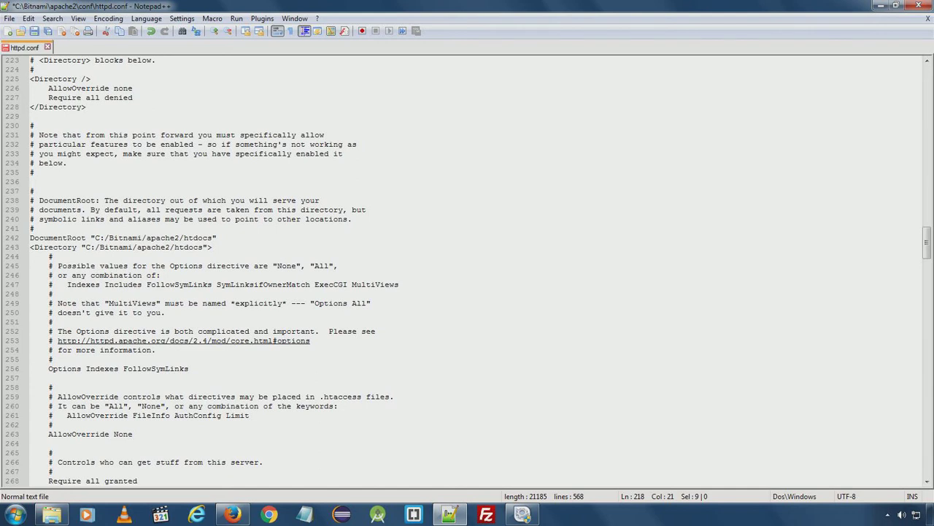
double_click(58, 237)
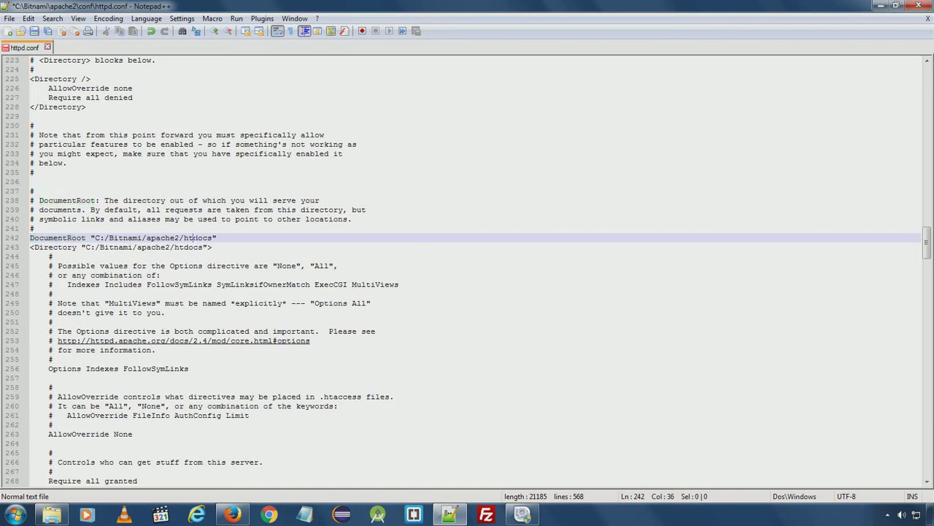
double_click(197, 238)
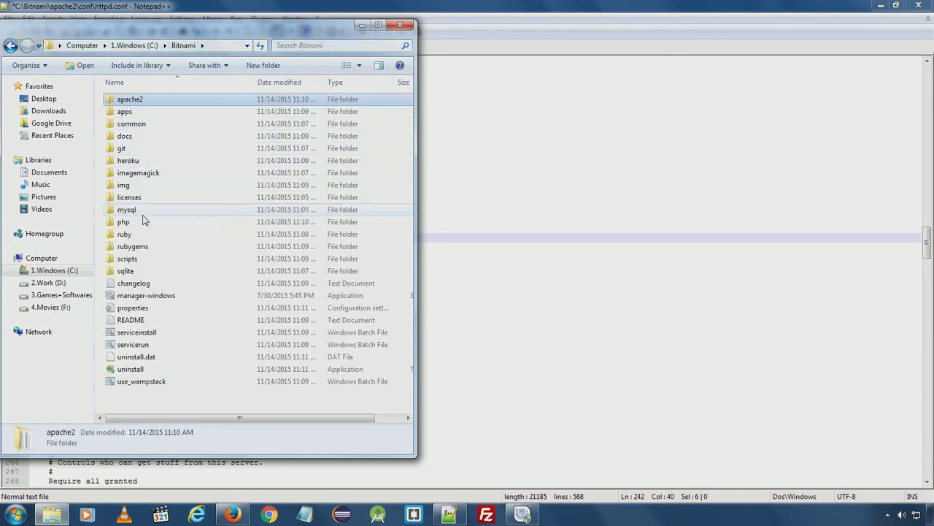
In Explorer open apache2 and then htdocs to confirm the DocumentRoot folder exists.
left_click(128, 160)
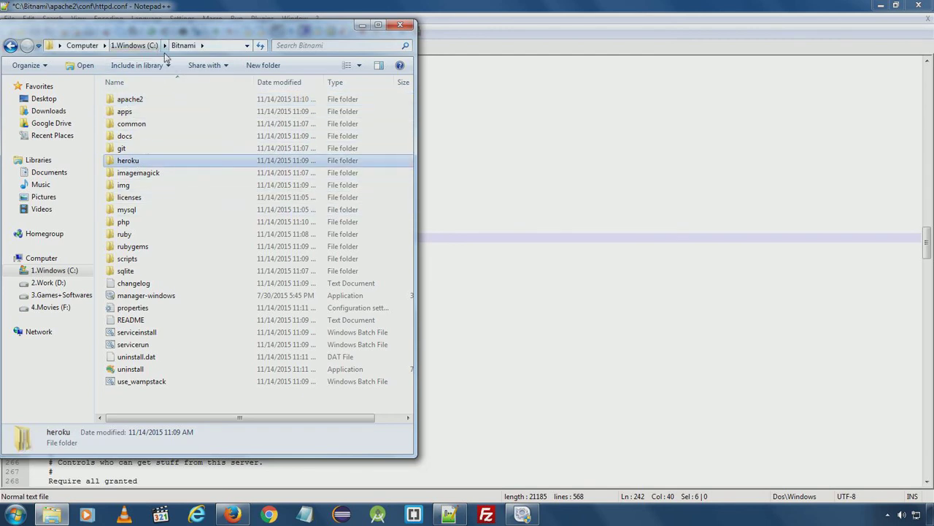
double_click(130, 99)
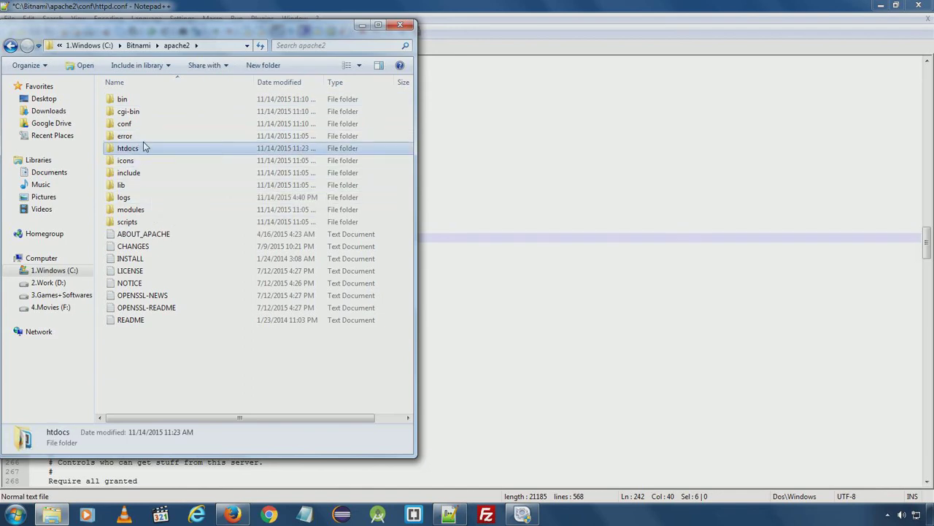
double_click(128, 147)
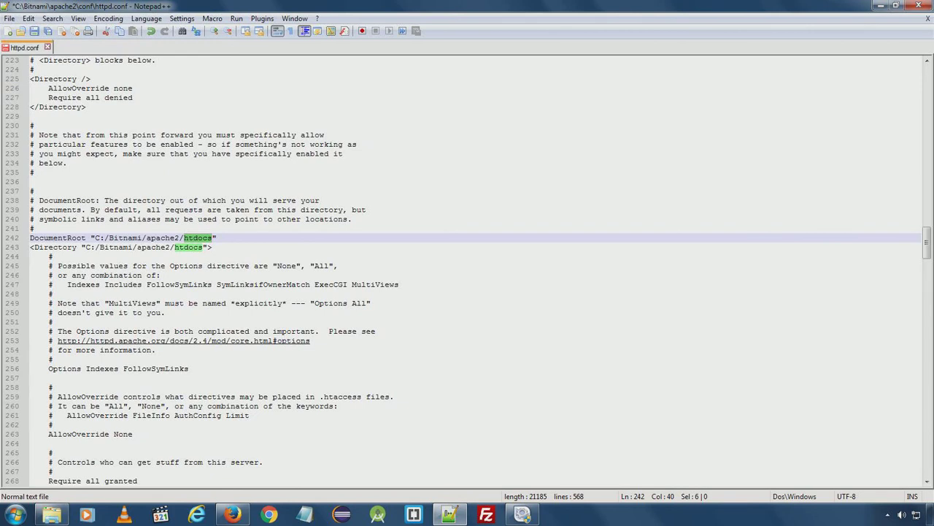
Highlight every C: drive reference and scroll httpd.conf down to the PHP module lines at its end.
double_click(57, 237)
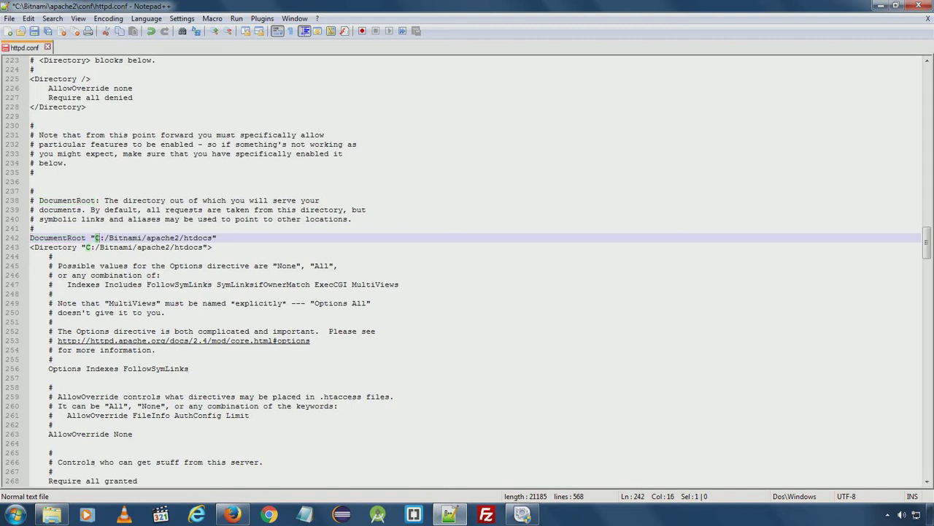
mouse_move(99, 247)
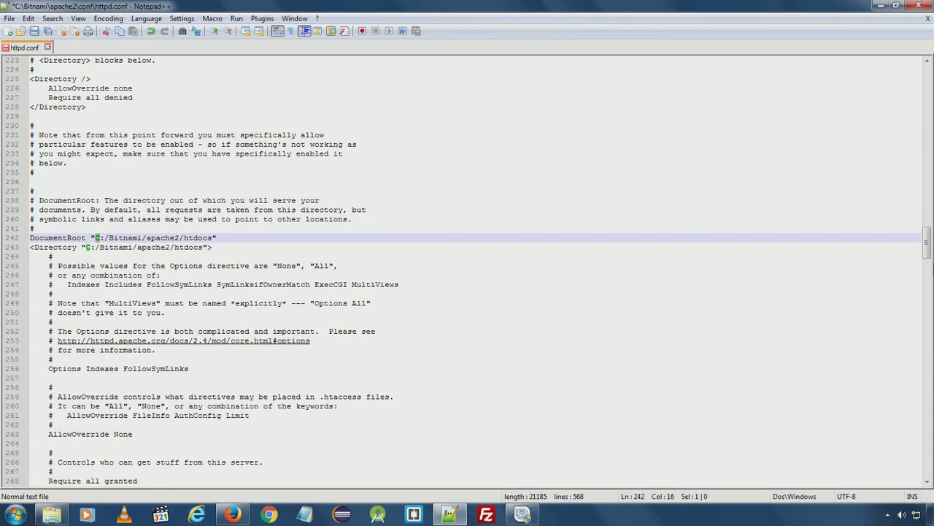
scroll("down", 3)
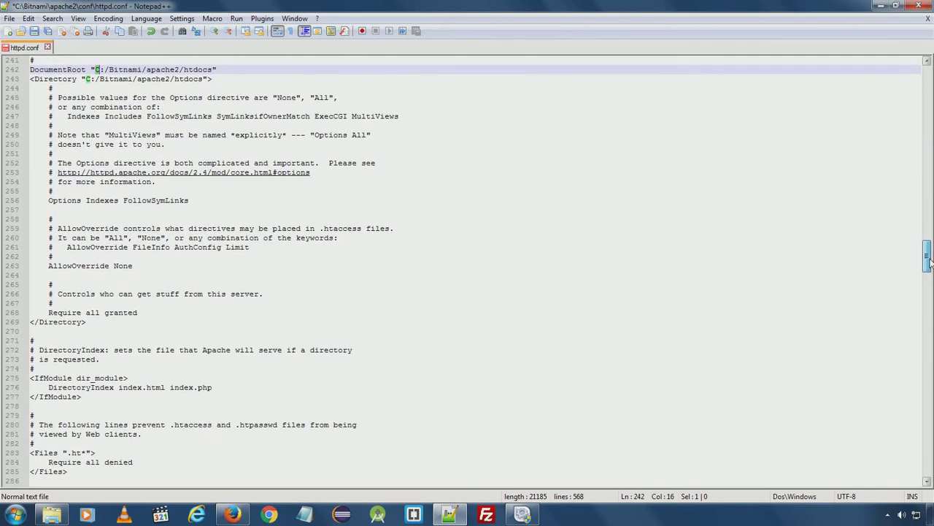
scroll("down", 3)
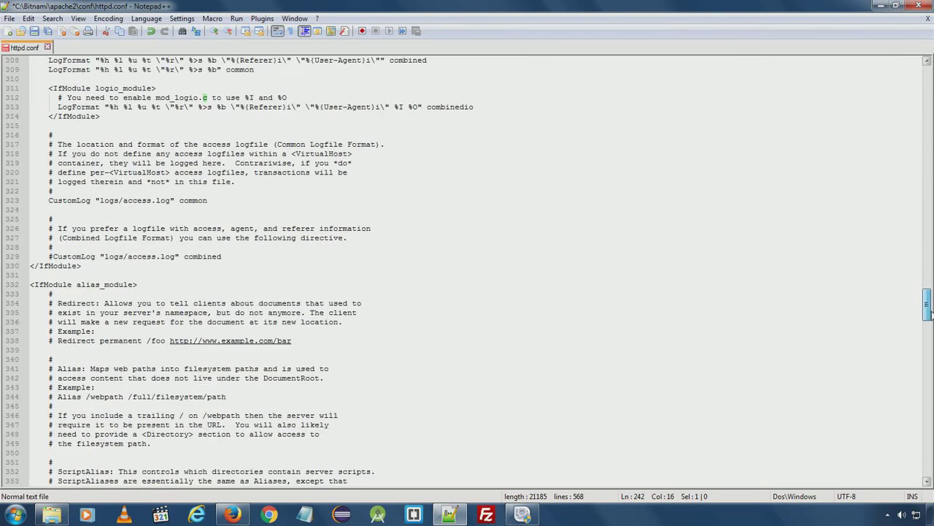
scroll("down", 3)
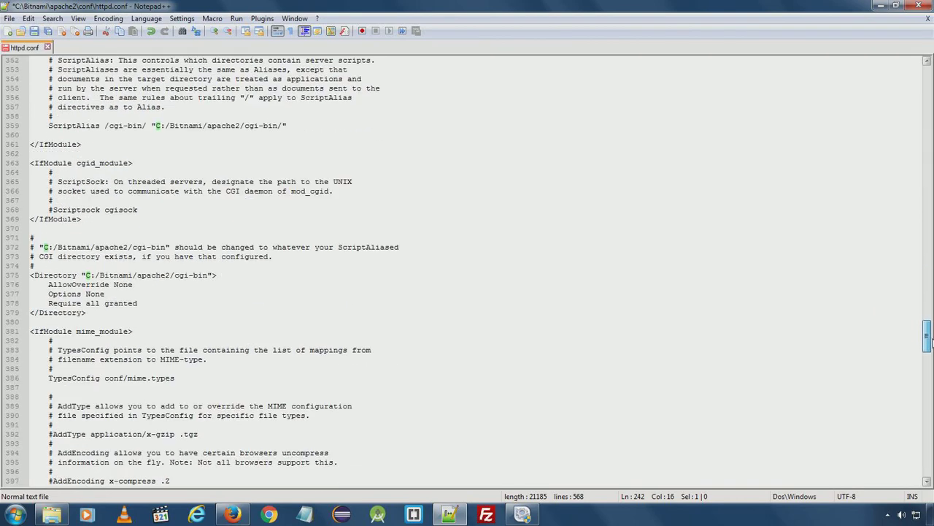
scroll("down", 3)
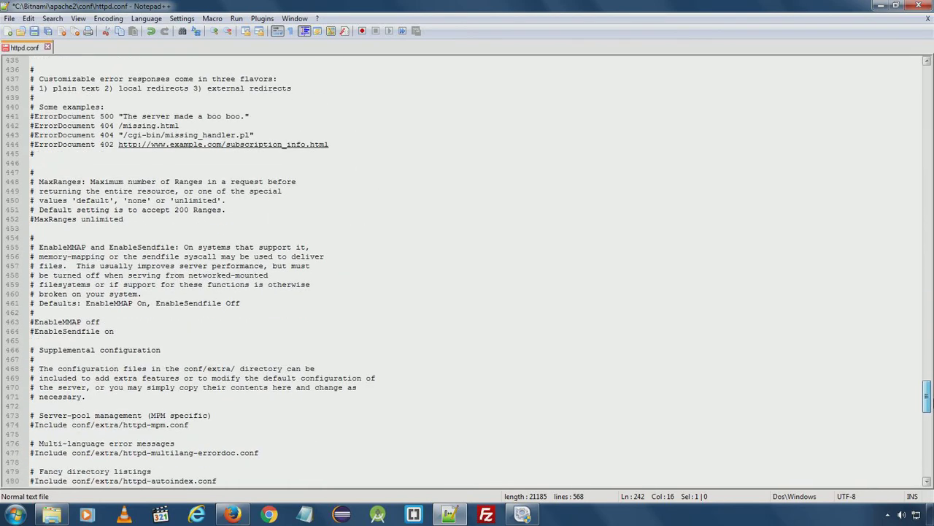
scroll("down", 3)
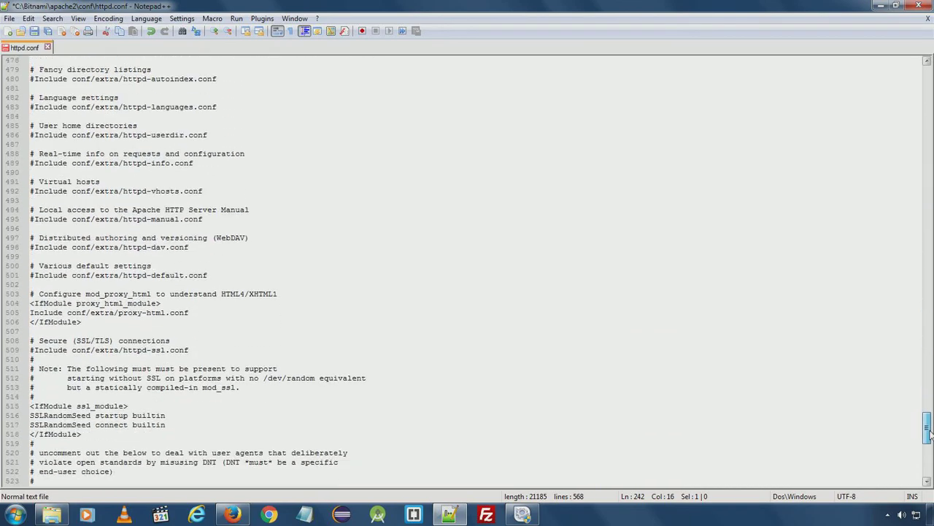
scroll("down", 3)
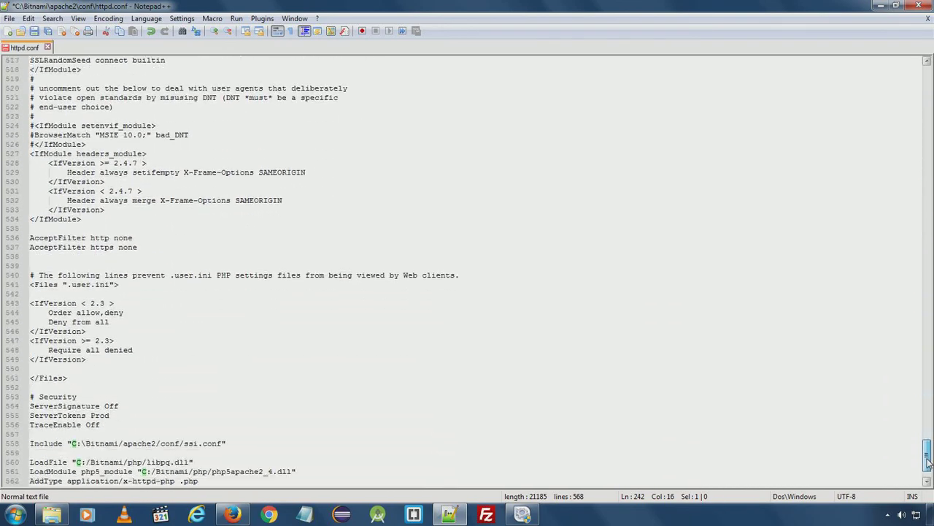
scroll("down", 3)
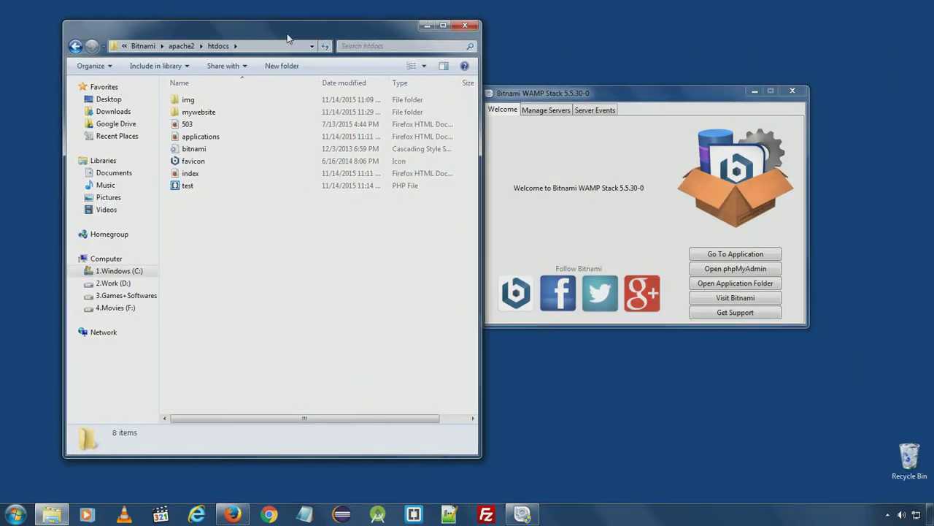
Navigate up from htdocs to Bitnami\mysql and bring up the context menu on my.ini.
left_click(181, 46)
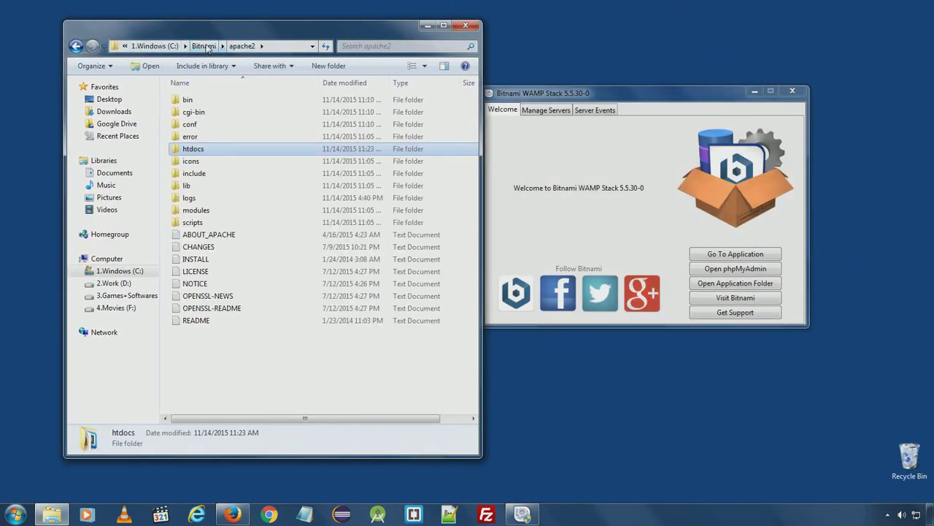
left_click(203, 46)
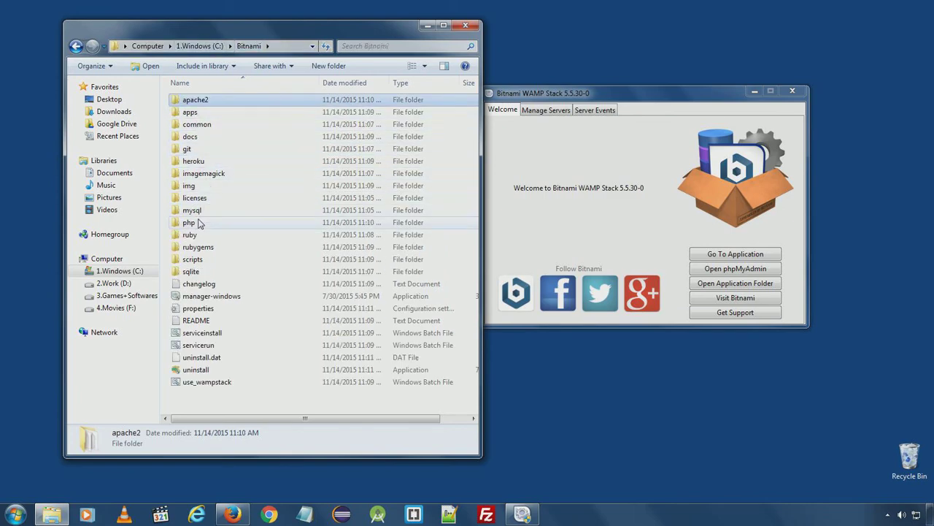
double_click(192, 210)
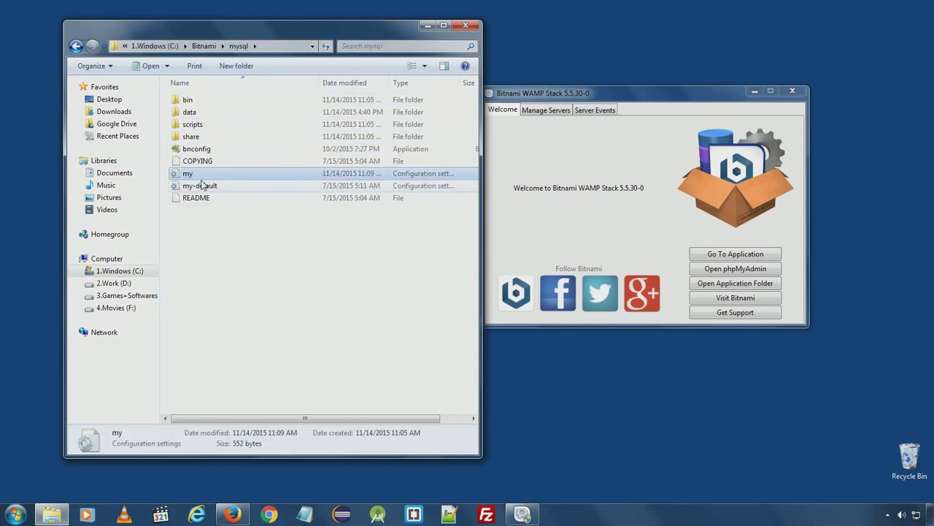
right_click(188, 173)
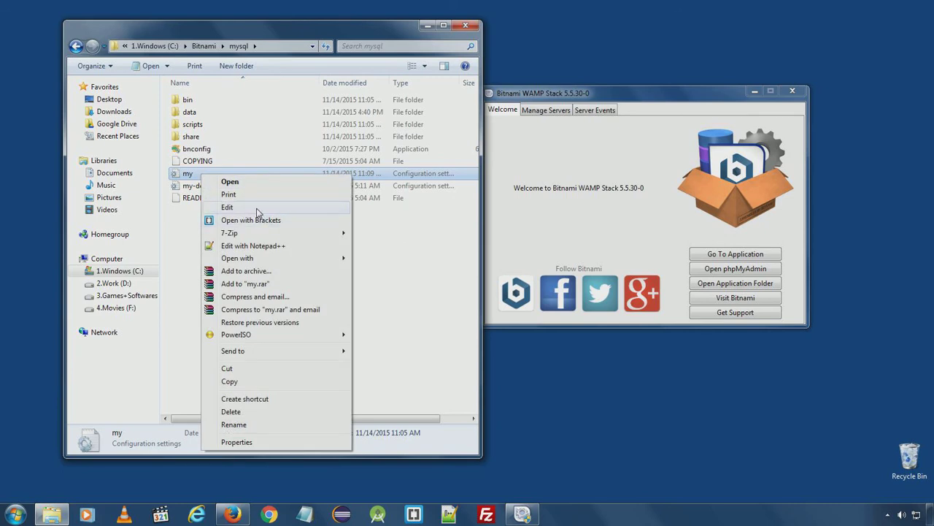
mouse_move(256, 212)
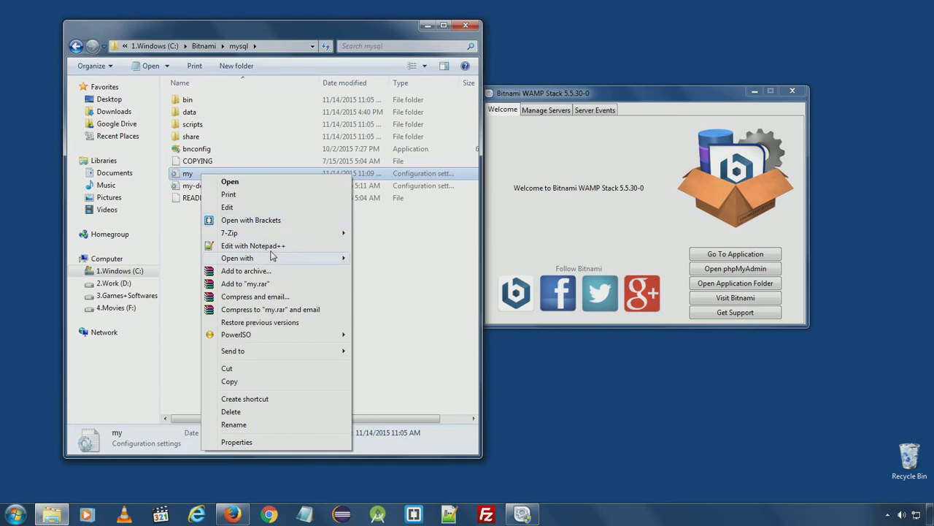
Edit my.ini in Notepad++ (port 3306) and return Explorer to C:\Bitnami.
left_click(252, 245)
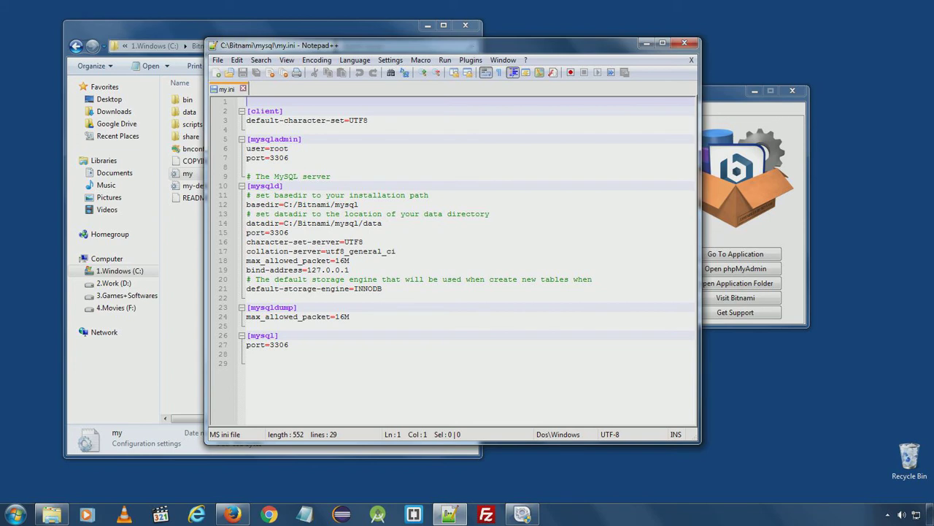
double_click(278, 148)
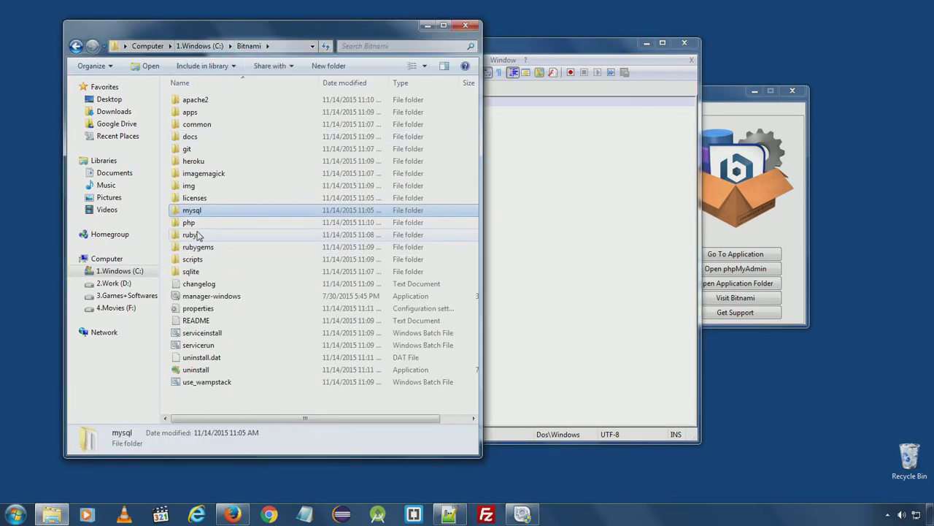
Edit php\php.ini in Notepad++ maximized and move down to the short_open_tag = Off setting.
double_click(189, 222)
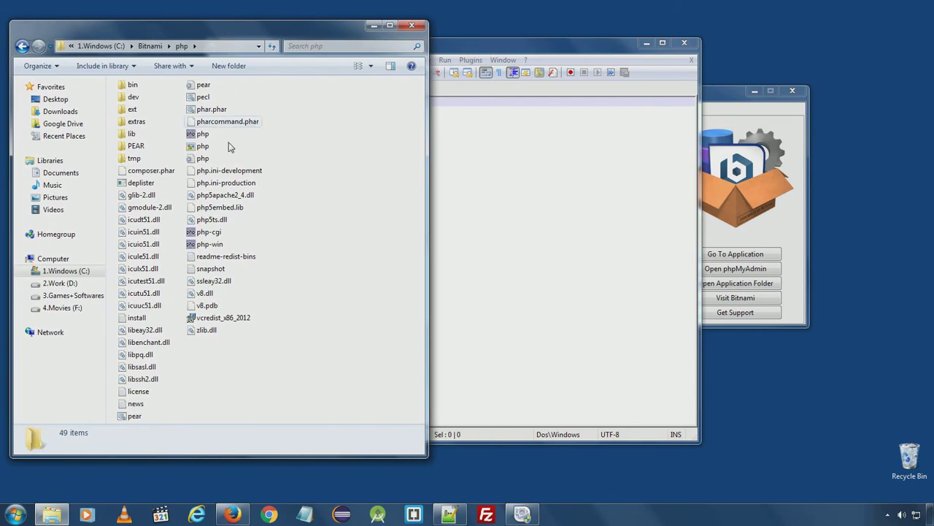
right_click(202, 158)
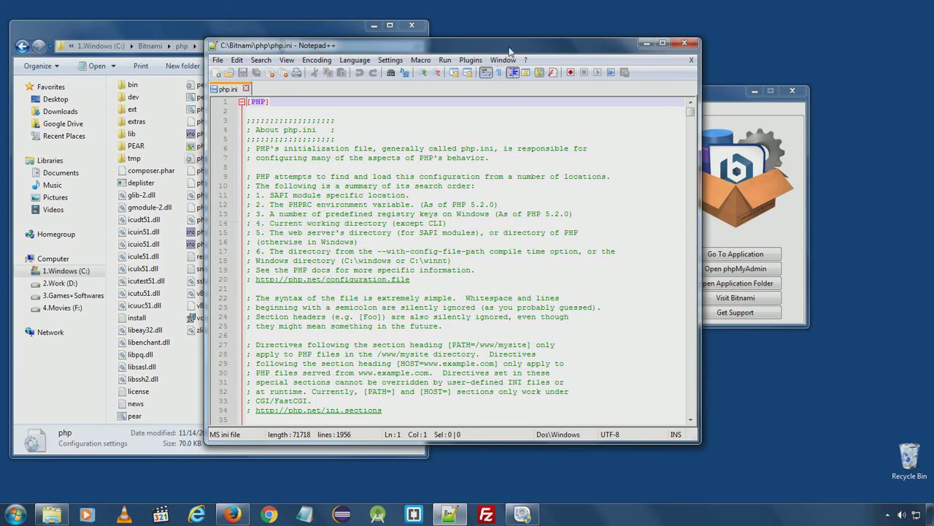
left_click(661, 42)
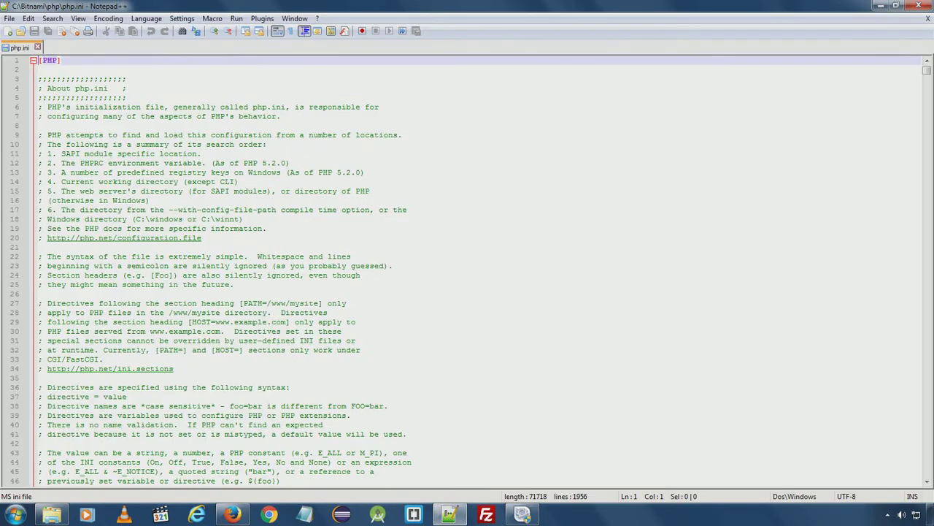
scroll("down", 3)
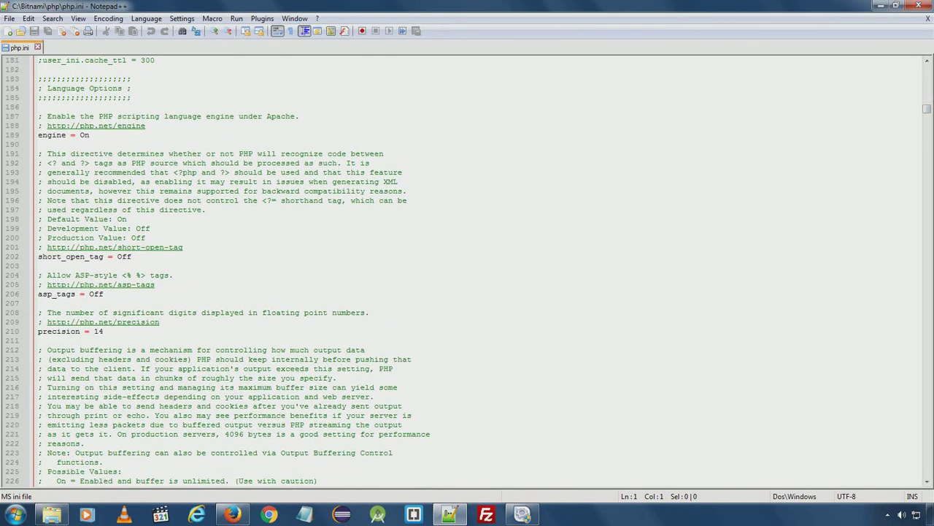
scroll("down", 3)
type("<? ?")
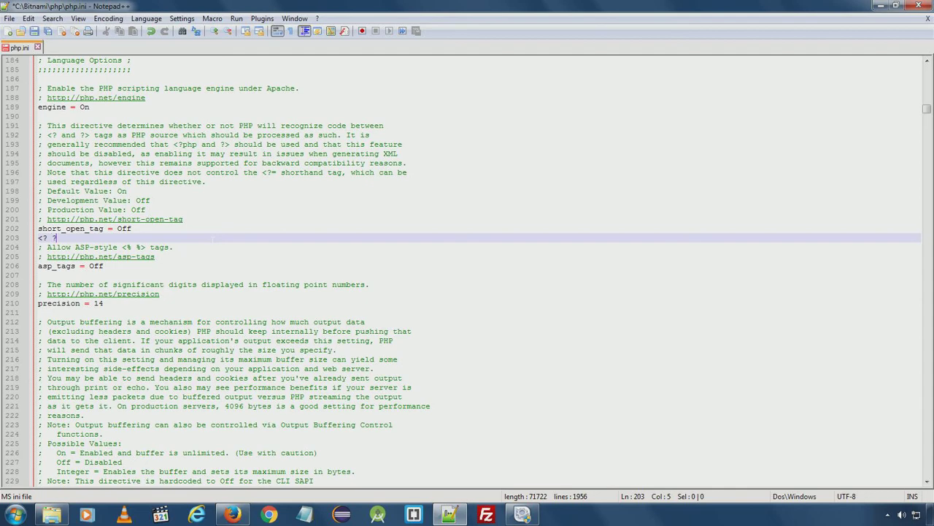
Try <? ?> and <% %> tag examples, toggle asp_tags On then back Off, leaving php.ini unchanged.
type(">")
left_click(480, 275)
type("<")
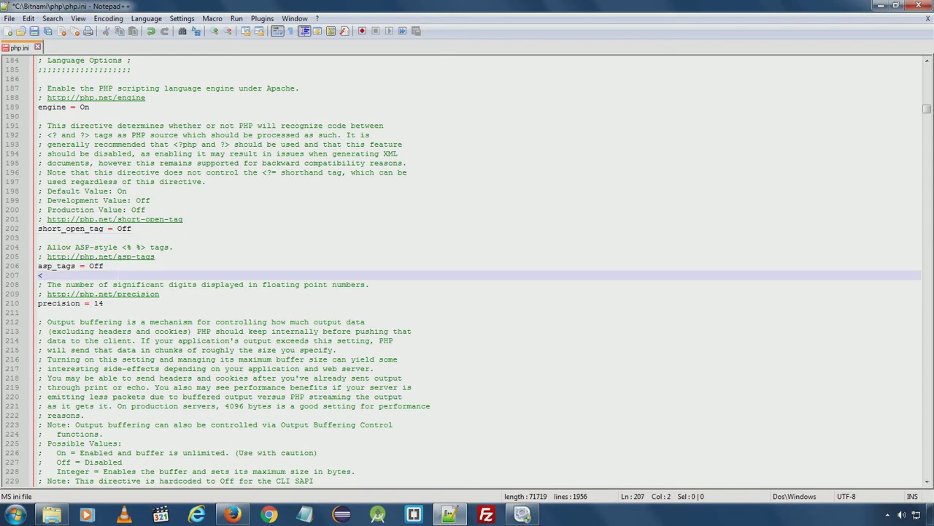
type("% %>")
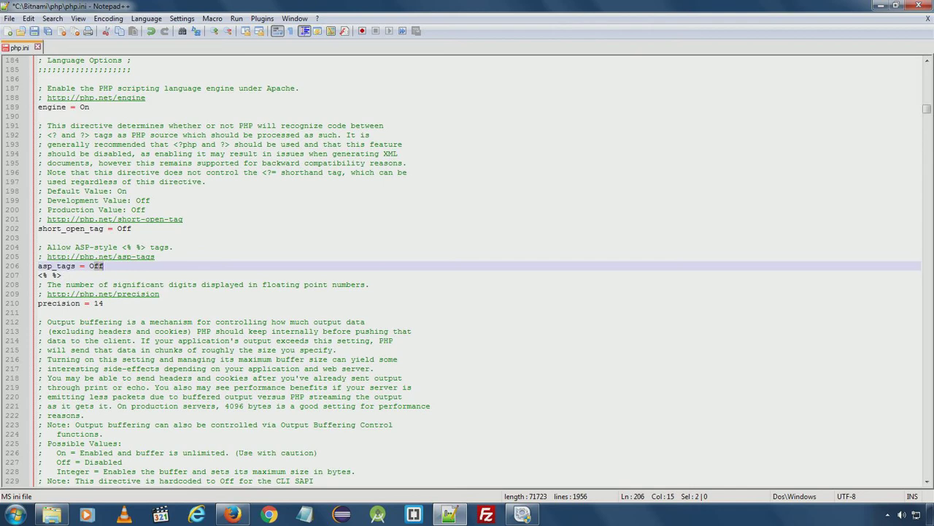
type("On")
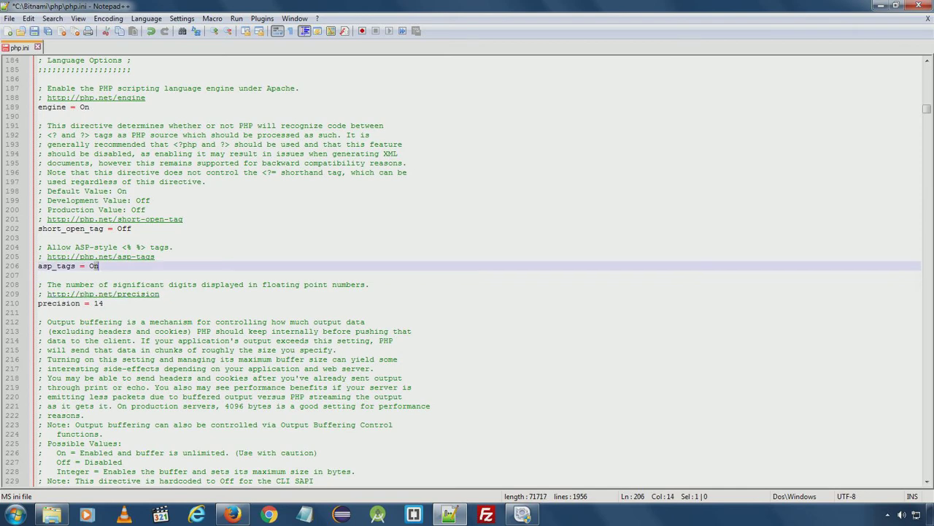
type("ff")
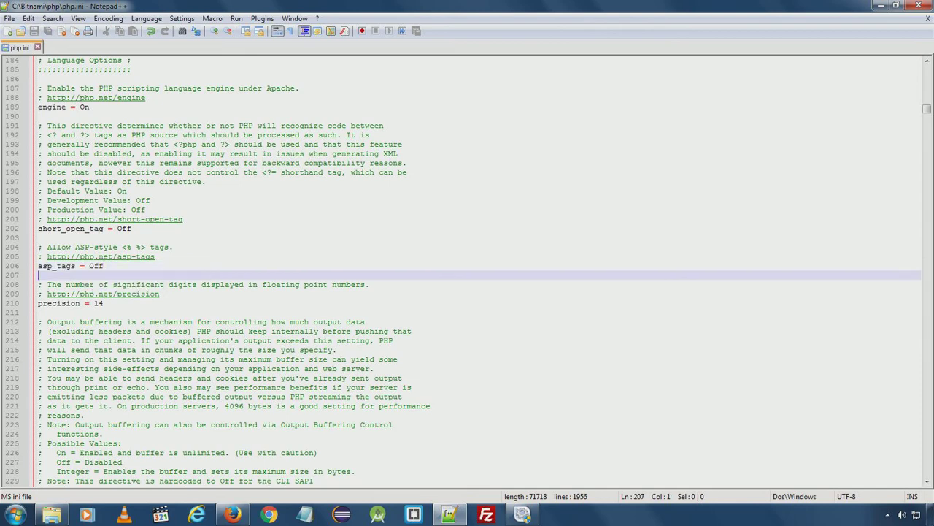
mouse_move(926, 143)
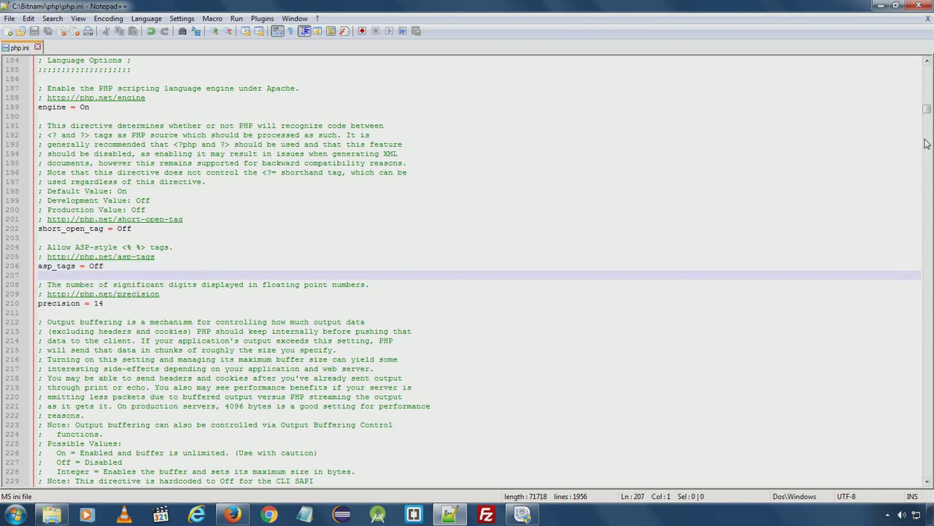
scroll("down", 3)
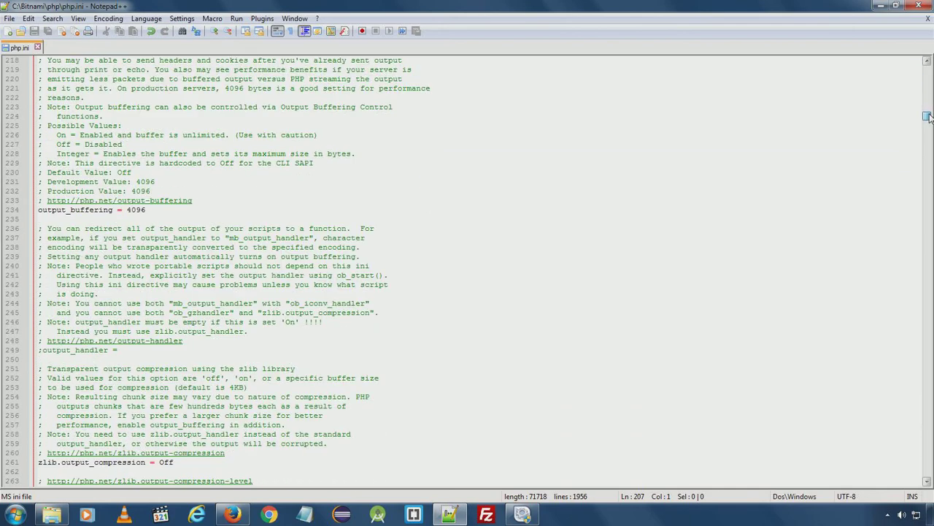
scroll("down", 3)
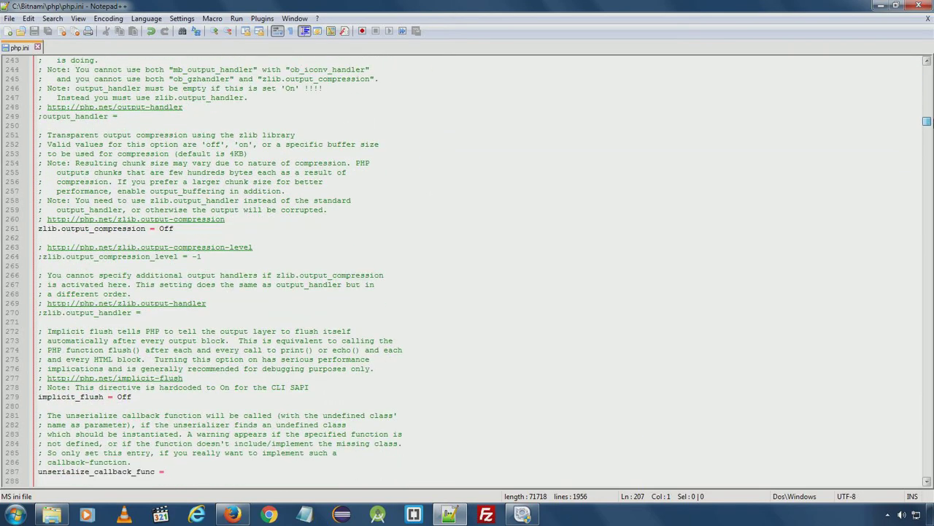
scroll("down", 3)
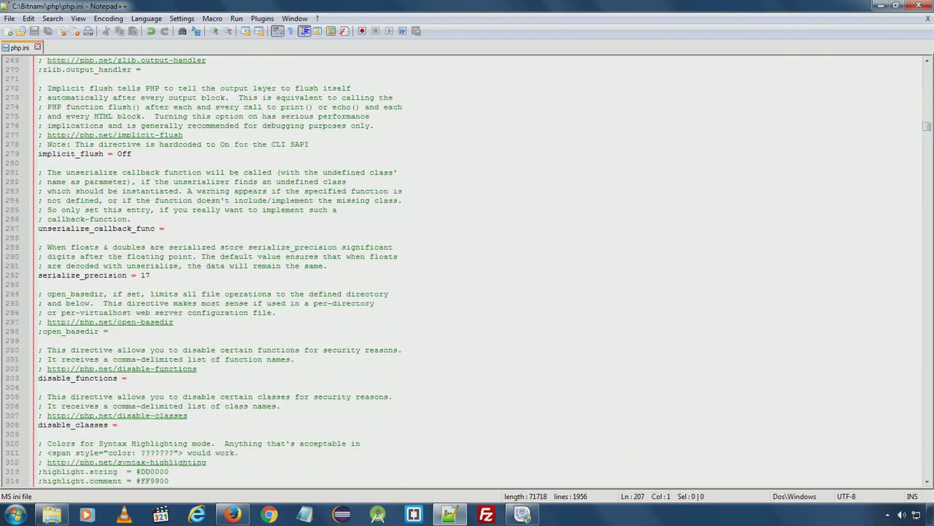
scroll("down", 3)
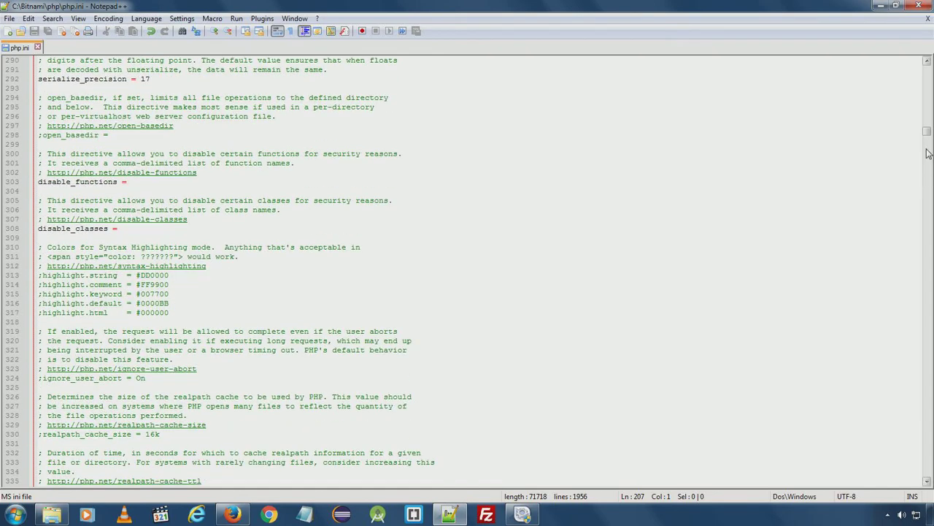
scroll("down", 3)
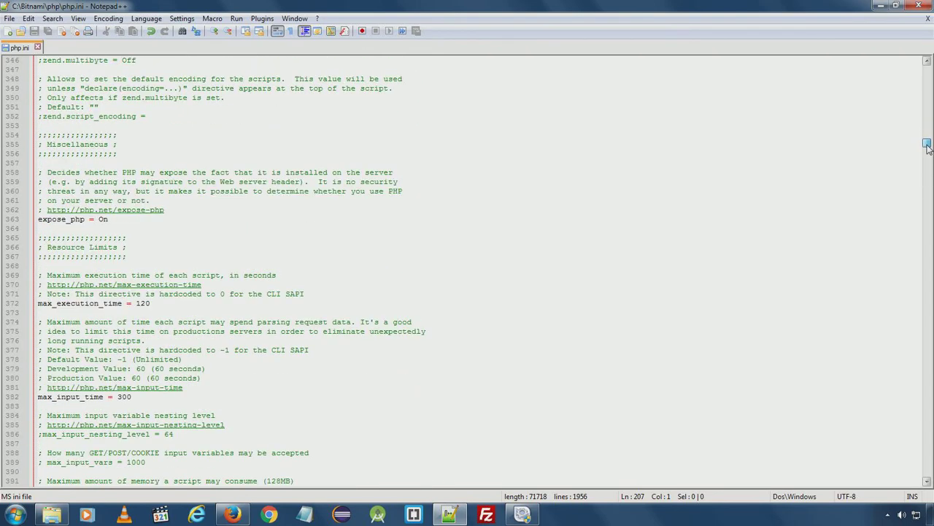
scroll("down", 3)
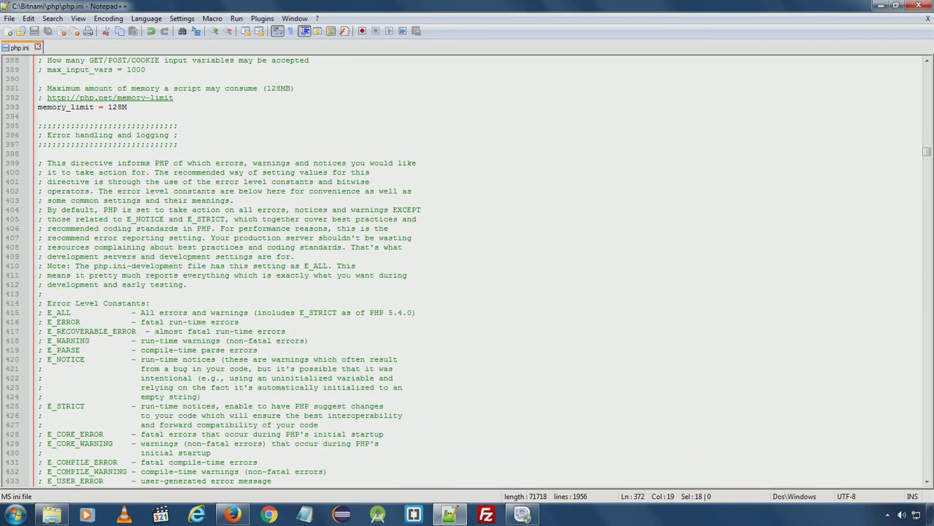
Review error_reporting = E_ALL & ~E_DEPRECATED & ~E_STRICT and display_errors = On, then save php.ini.
scroll("down", 3)
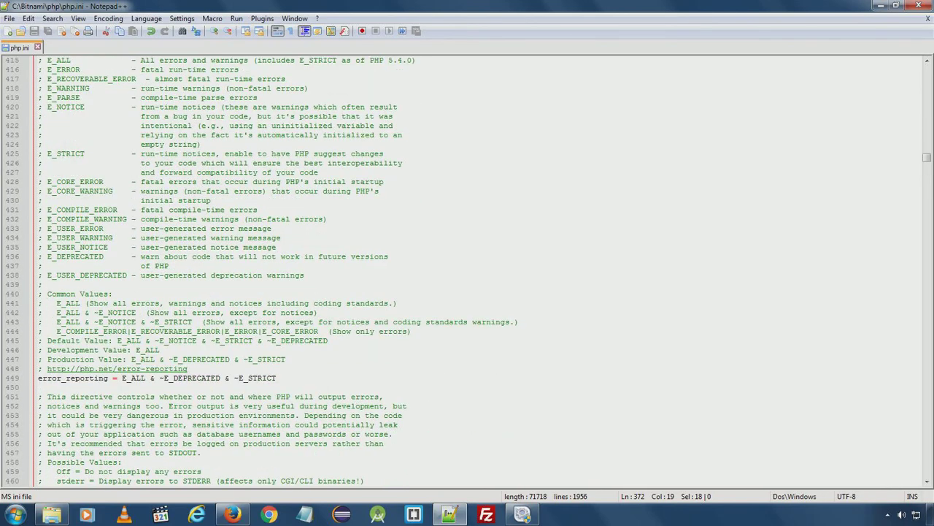
scroll("down", 3)
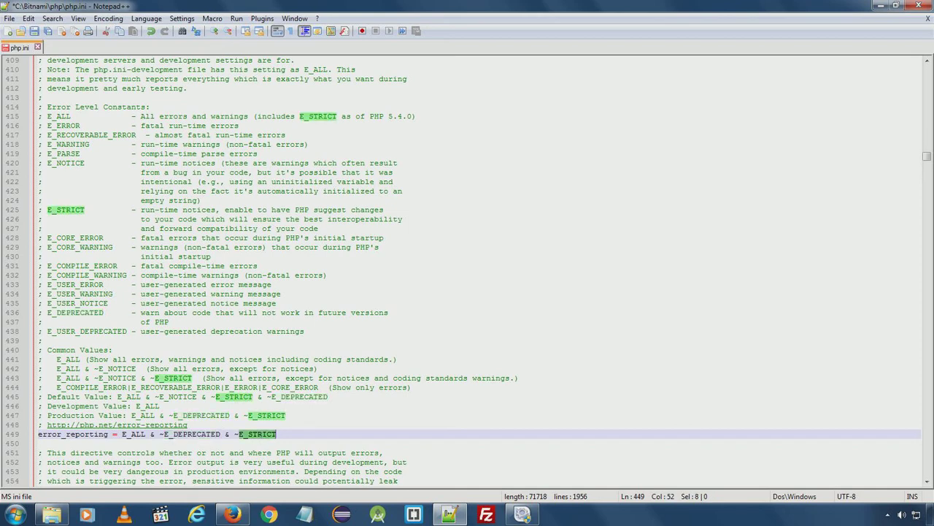
scroll("down", 3)
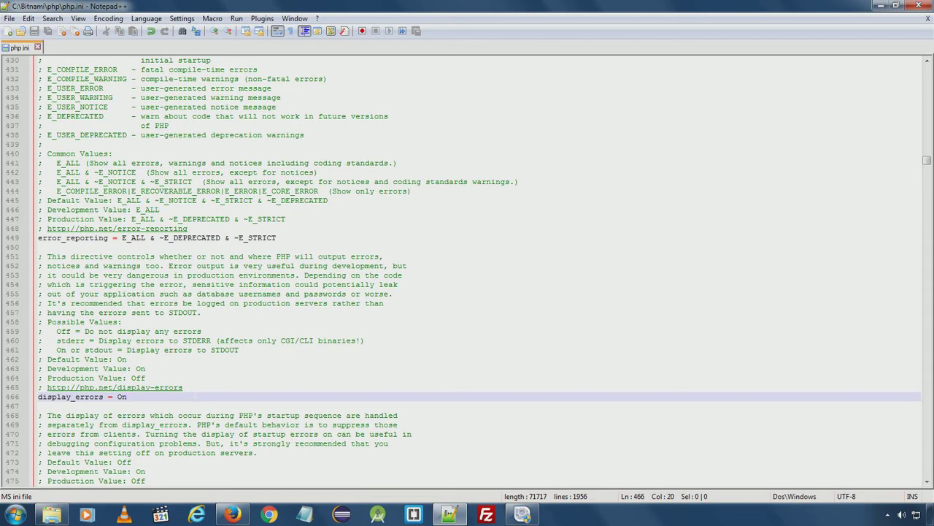
Move past log_errors = On to the Paths and Directories section with include_path and extension_dir.
left_click(124, 396)
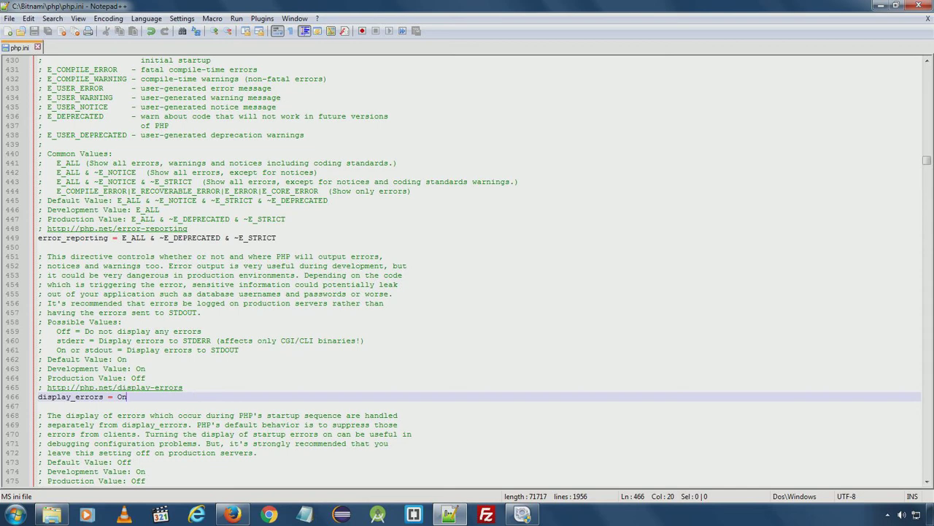
scroll("down", 3)
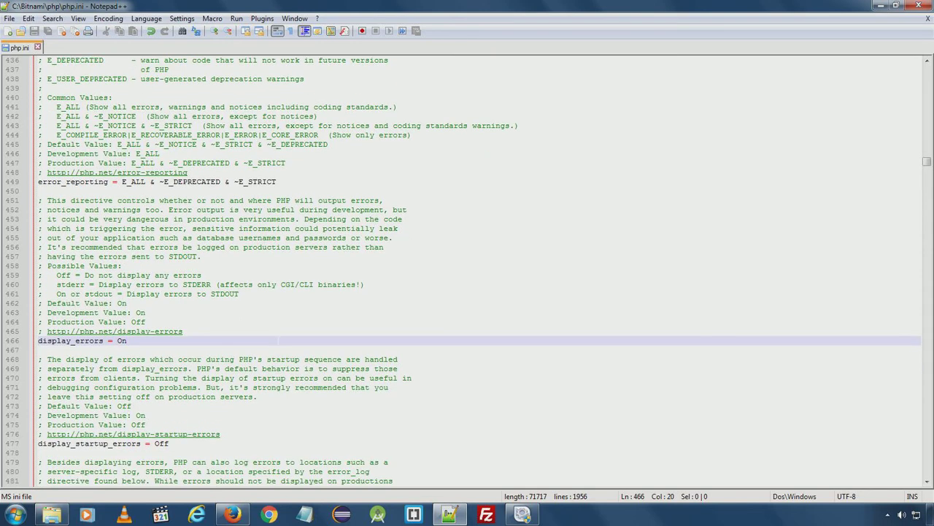
scroll("down", 3)
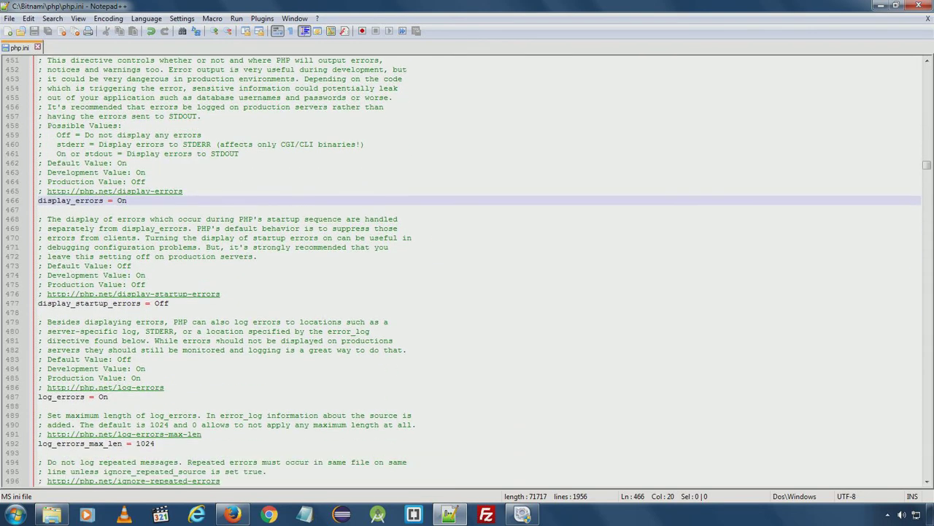
scroll("down", 3)
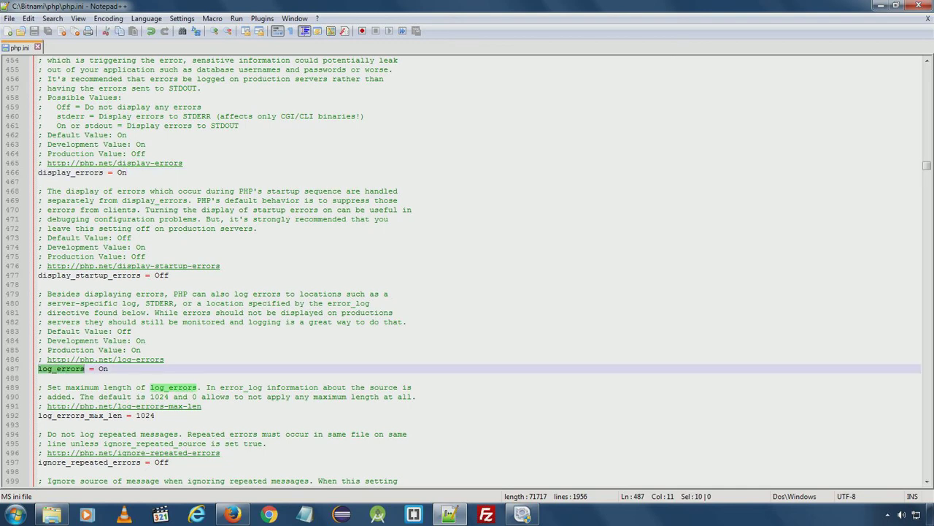
scroll("down", 3)
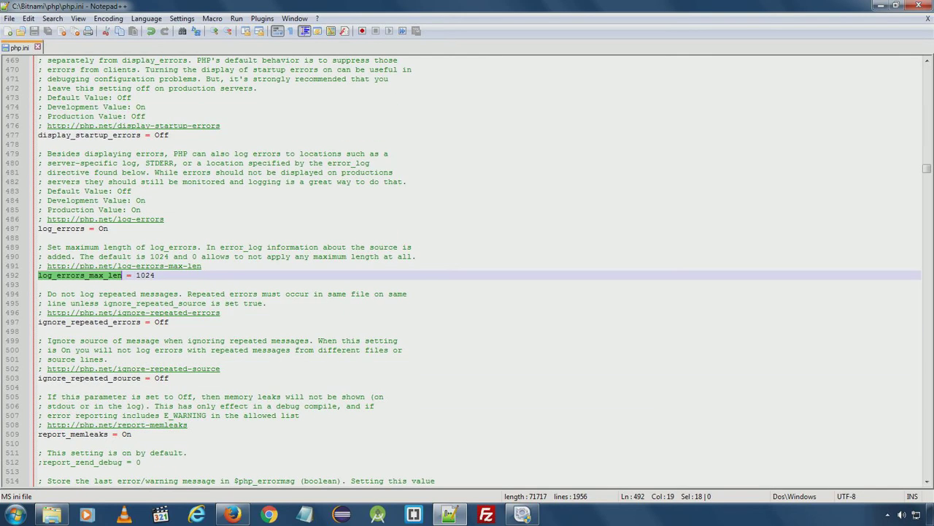
scroll("down", 3)
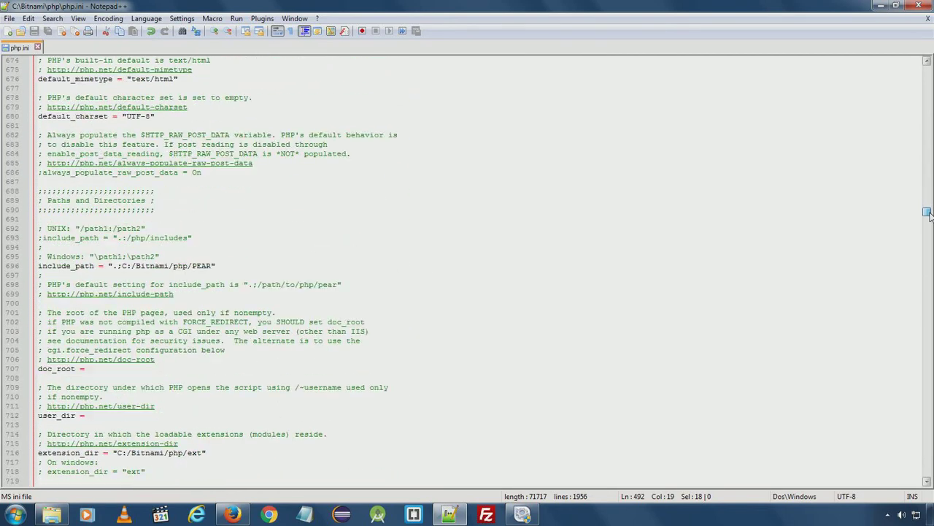
Check extension_dir against the C:/Bitnami/php/ext folder and reach the enabled Windows extensions list.
scroll("down", 3)
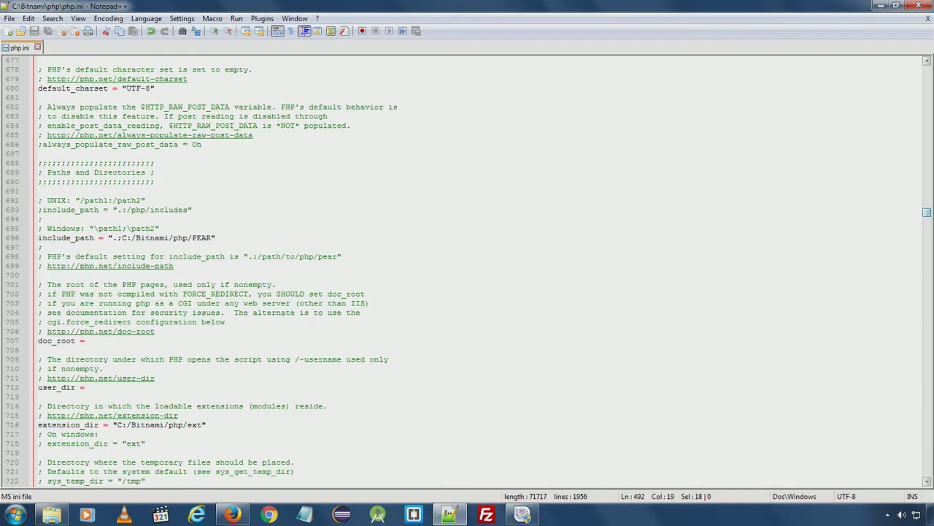
scroll("down", 3)
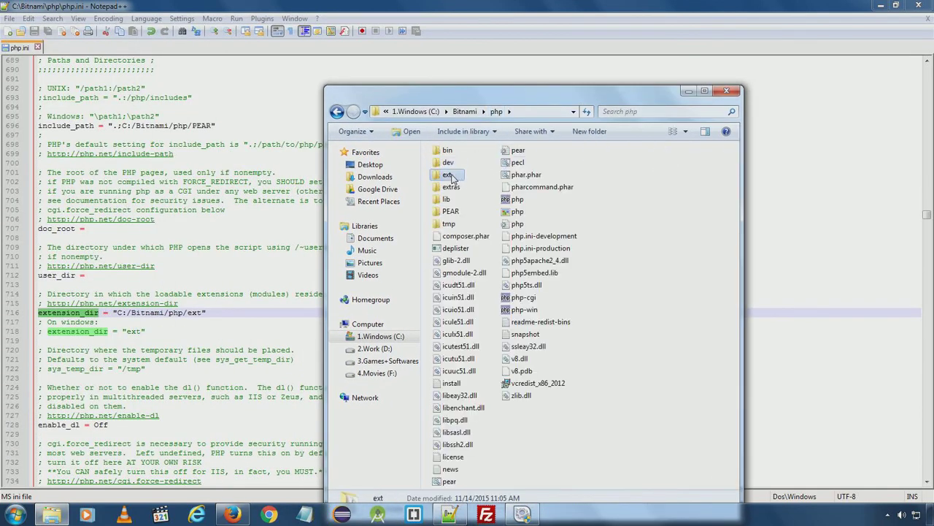
double_click(447, 174)
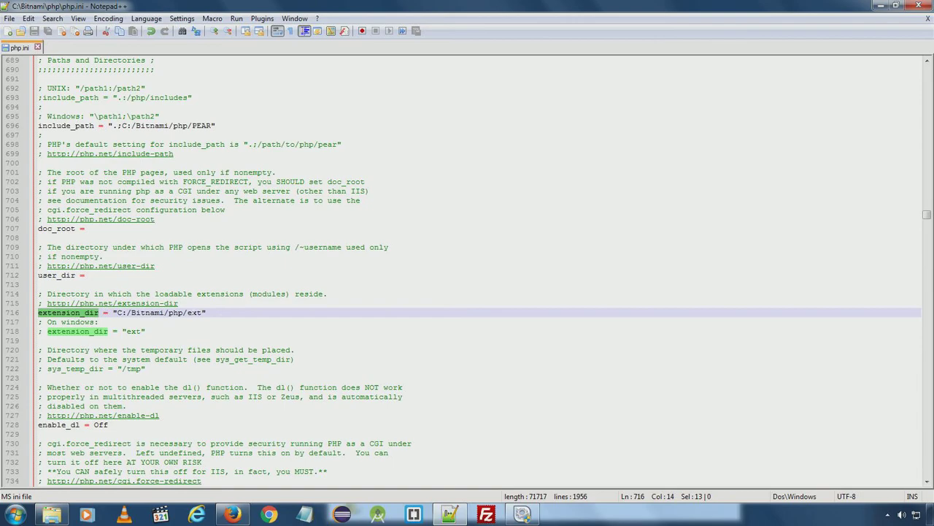
scroll("down", 3)
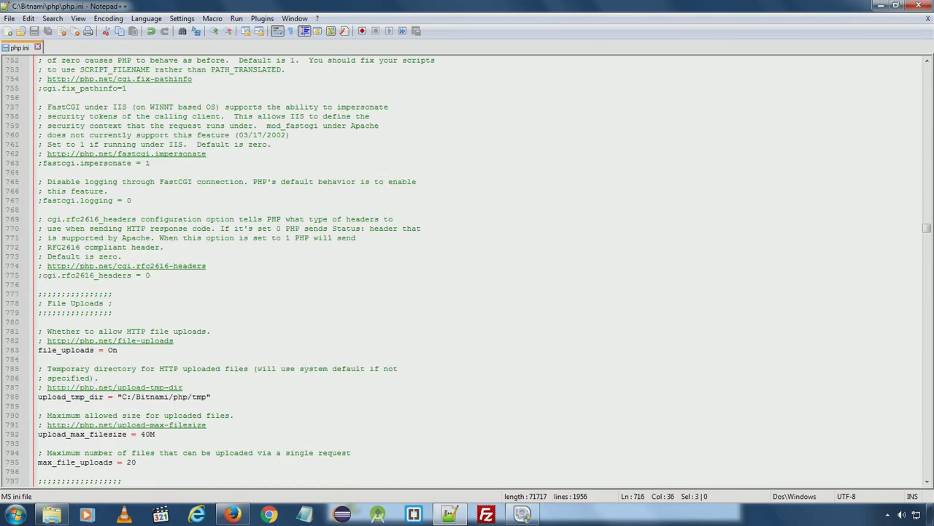
scroll("down", 3)
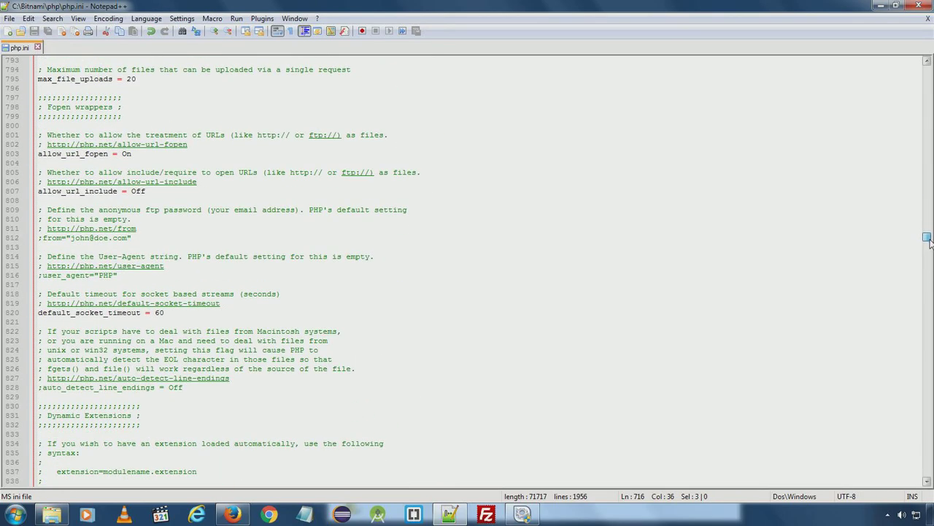
scroll("down", 3)
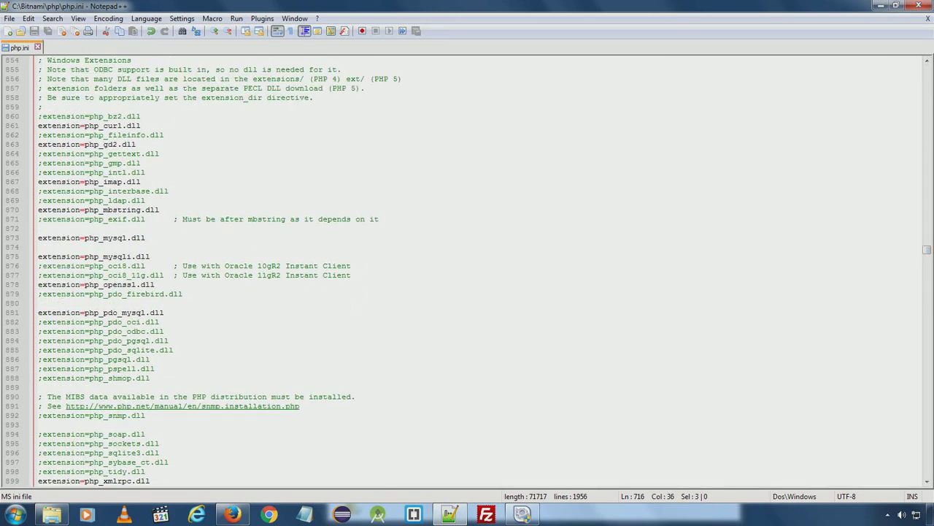
double_click(102, 125)
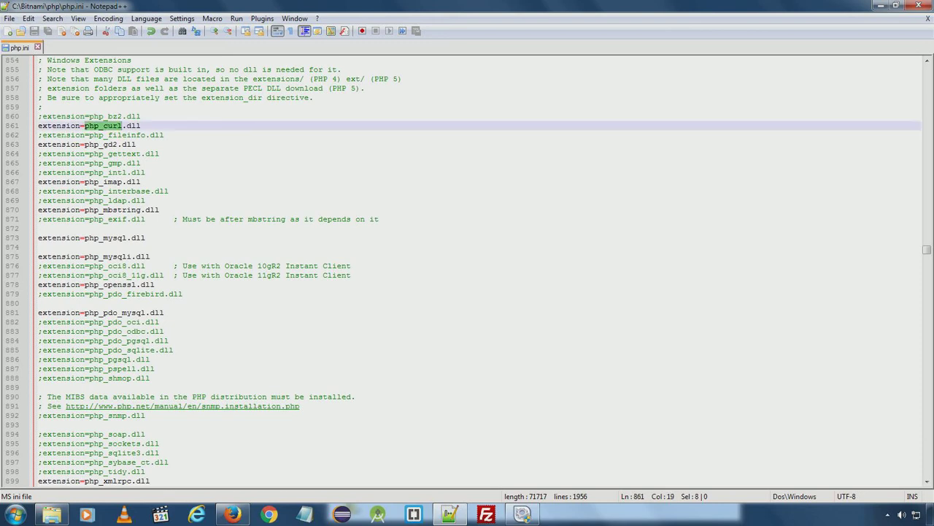
left_click(39, 125)
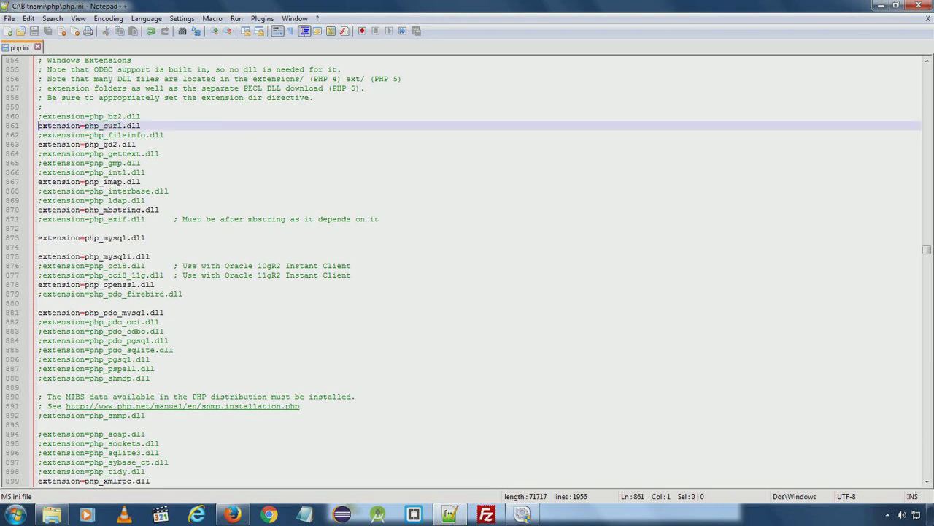
scroll("down", 3)
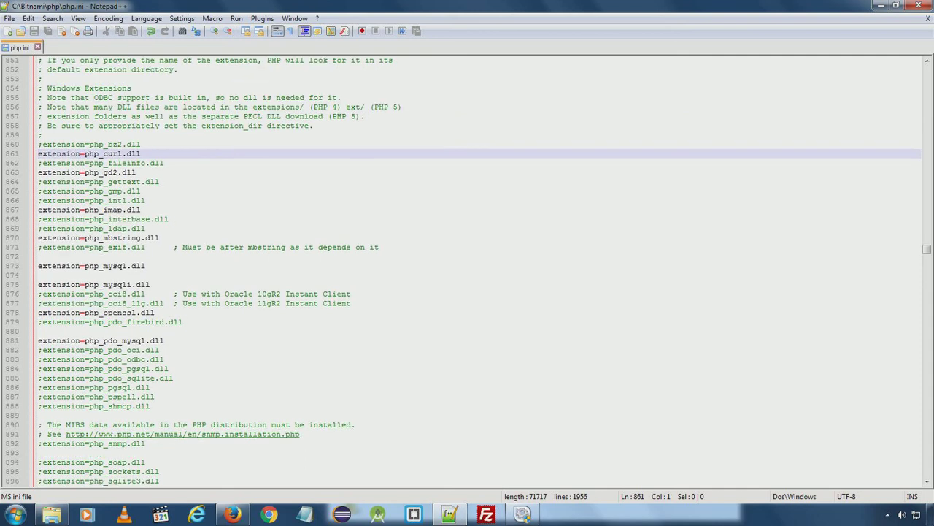
type(";")
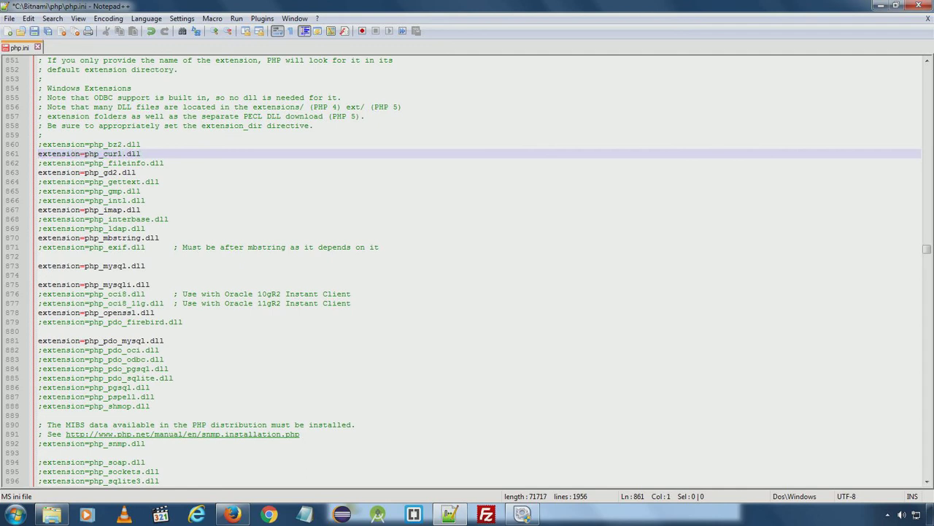
key("ctrl+s")
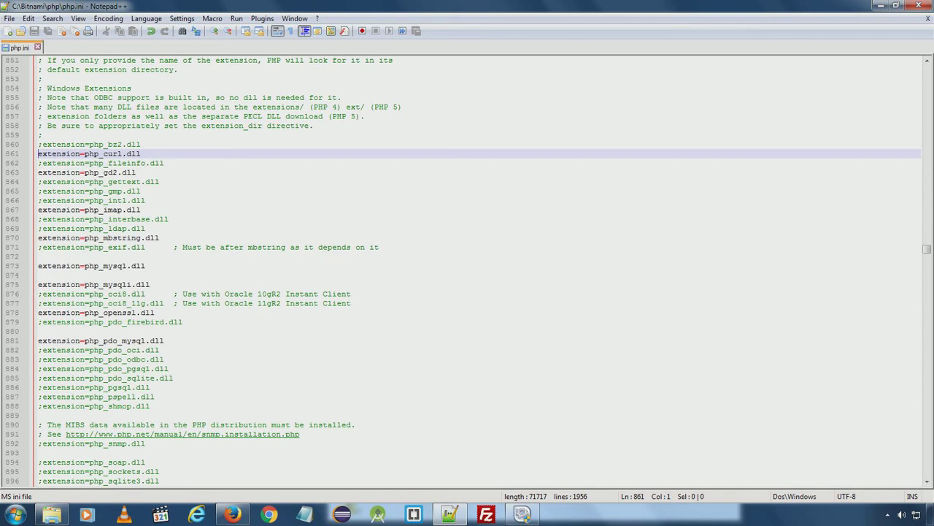
double_click(103, 154)
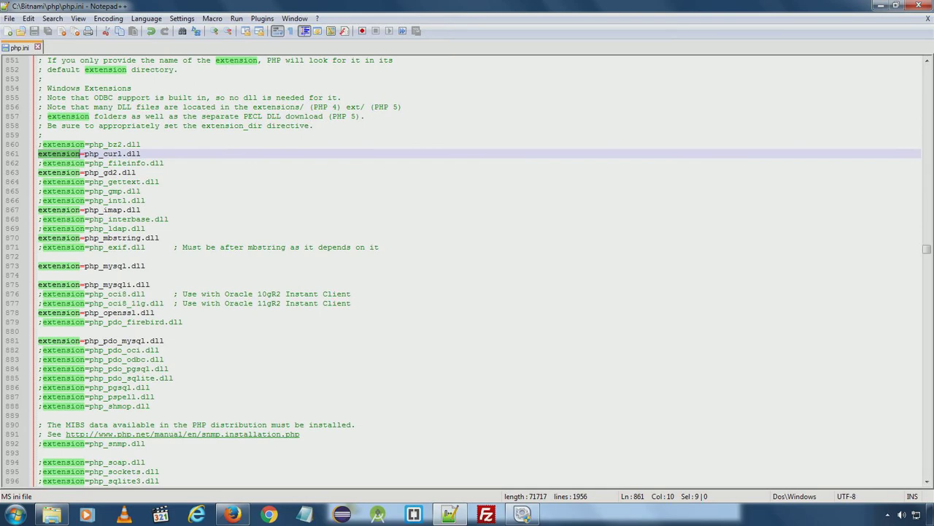
scroll("down", 3)
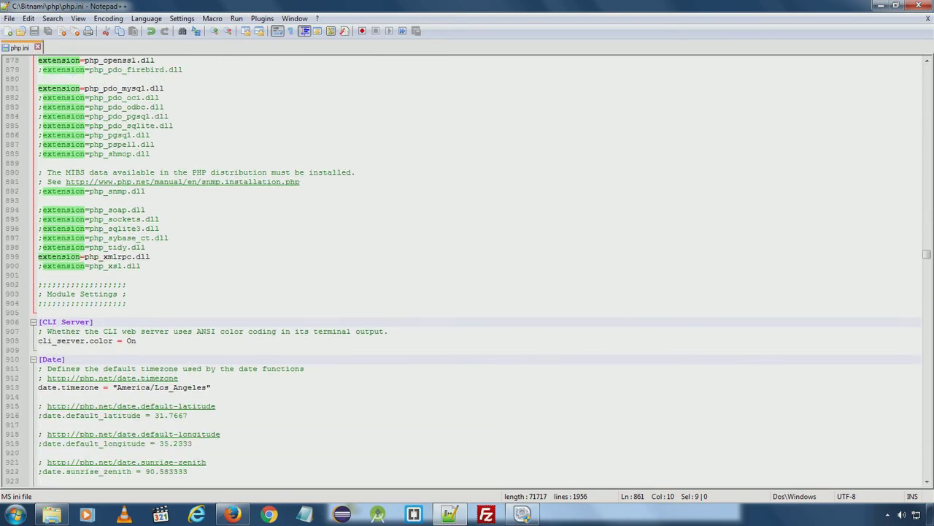
scroll("down", 3)
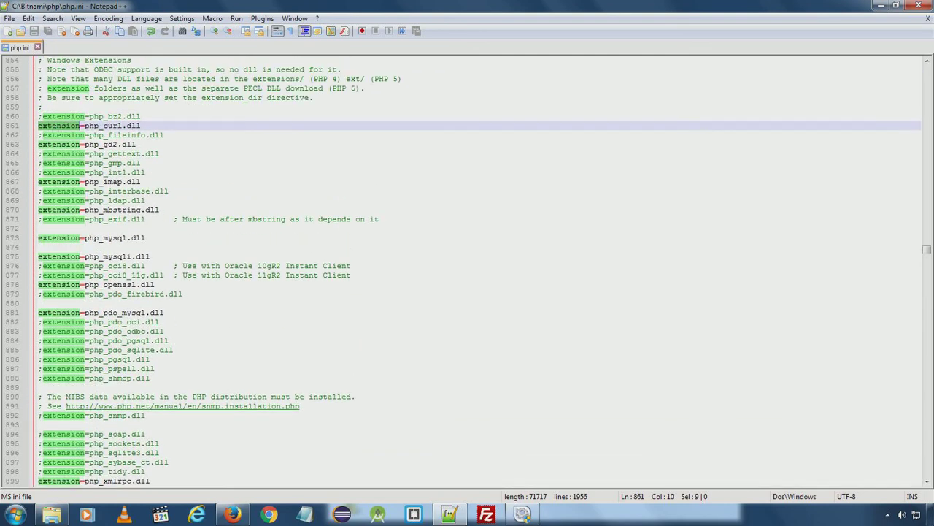
scroll("down", 3)
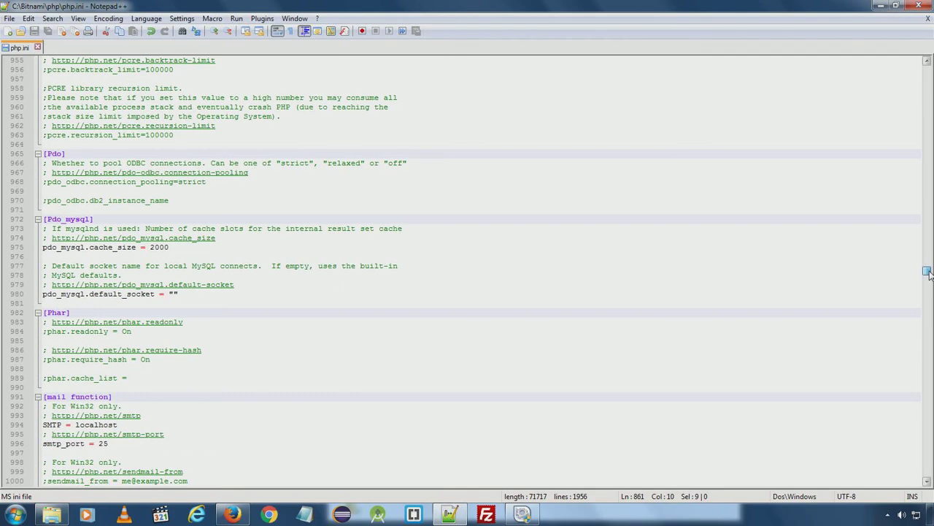
scroll("down", 3)
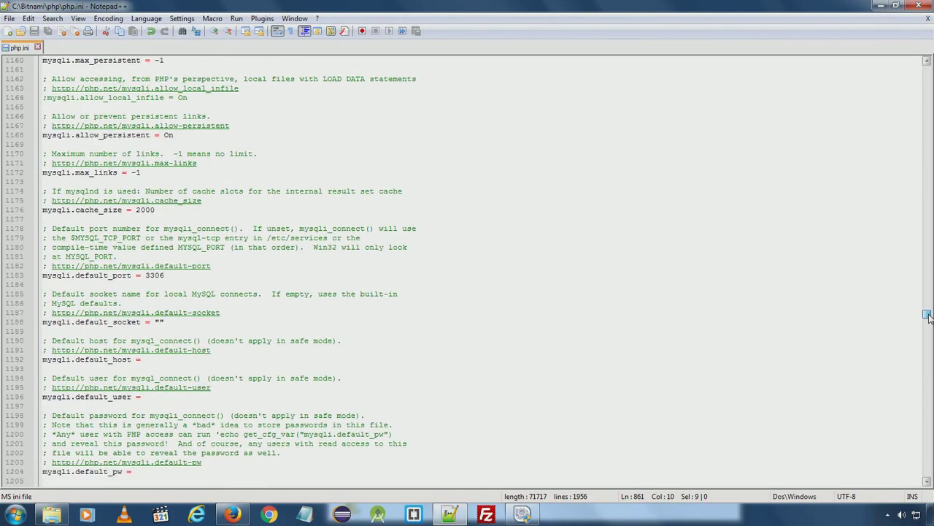
scroll("down", 3)
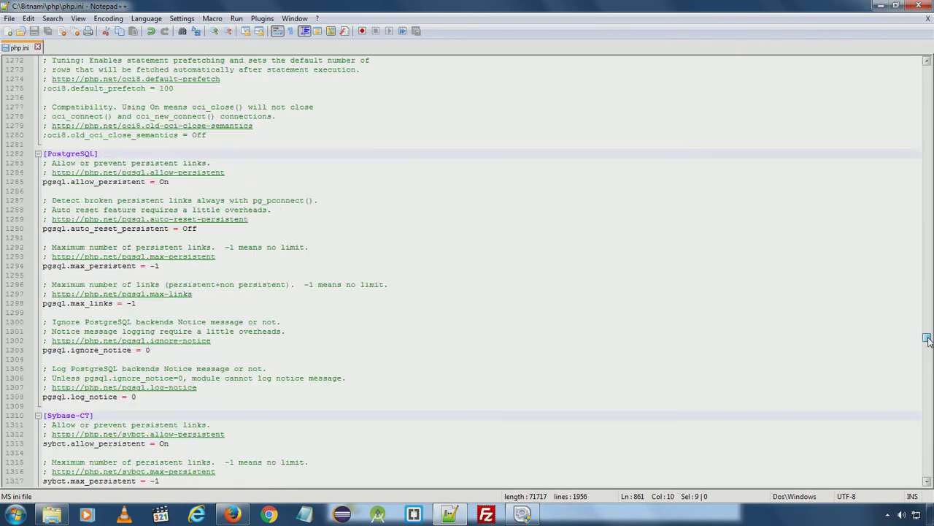
scroll("down", 3)
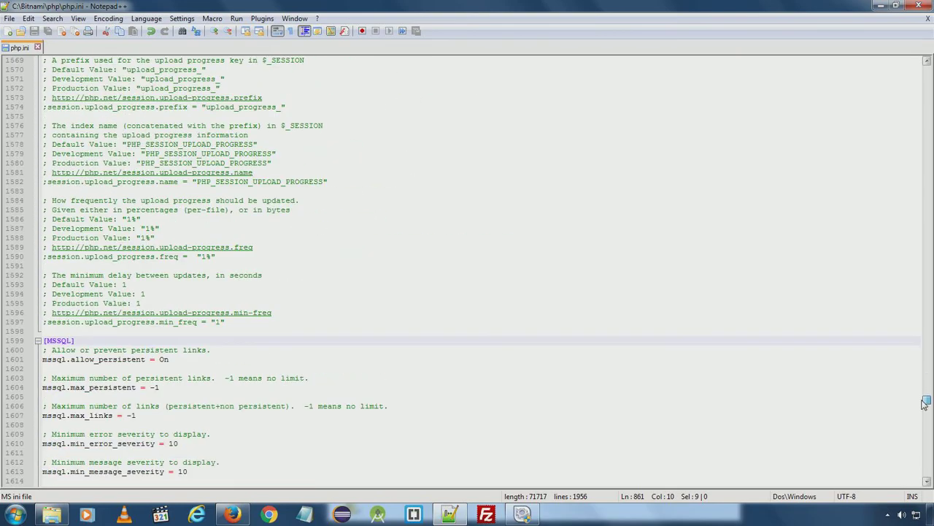
scroll("down", 3)
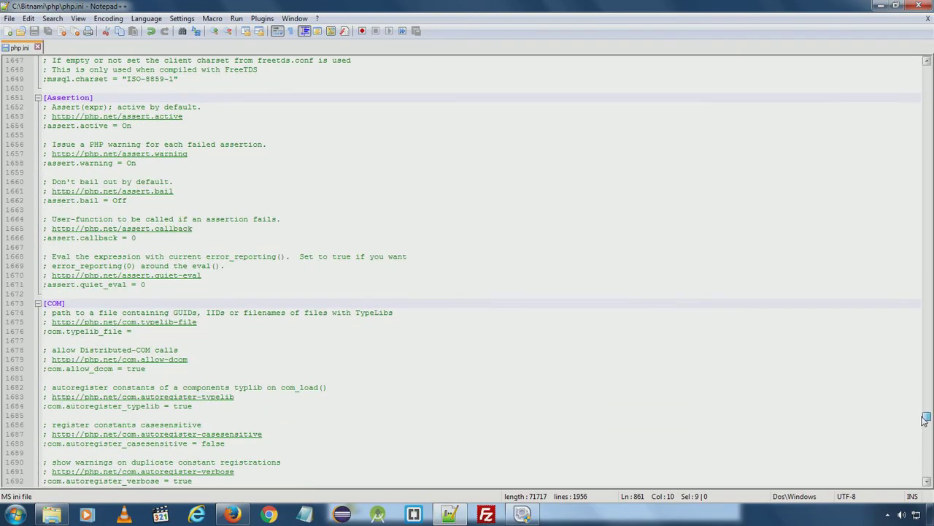
scroll("down", 3)
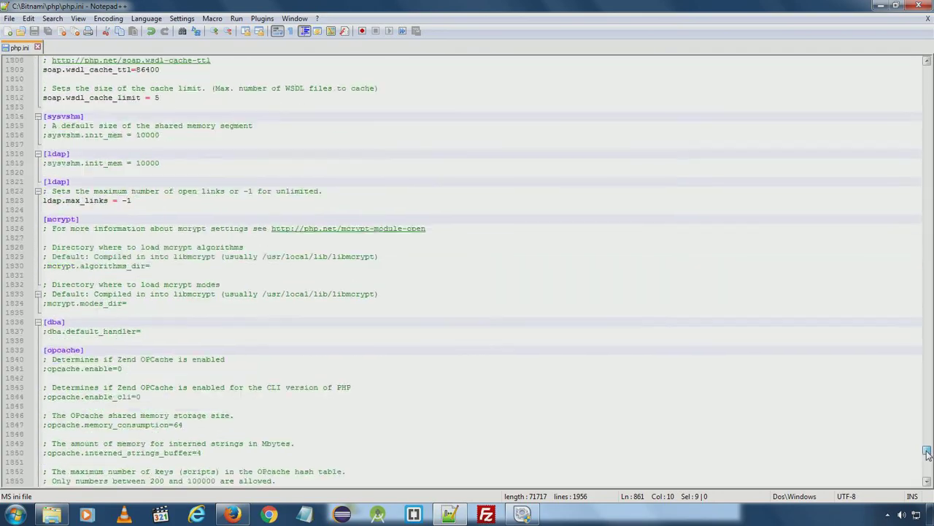
scroll("down", 3)
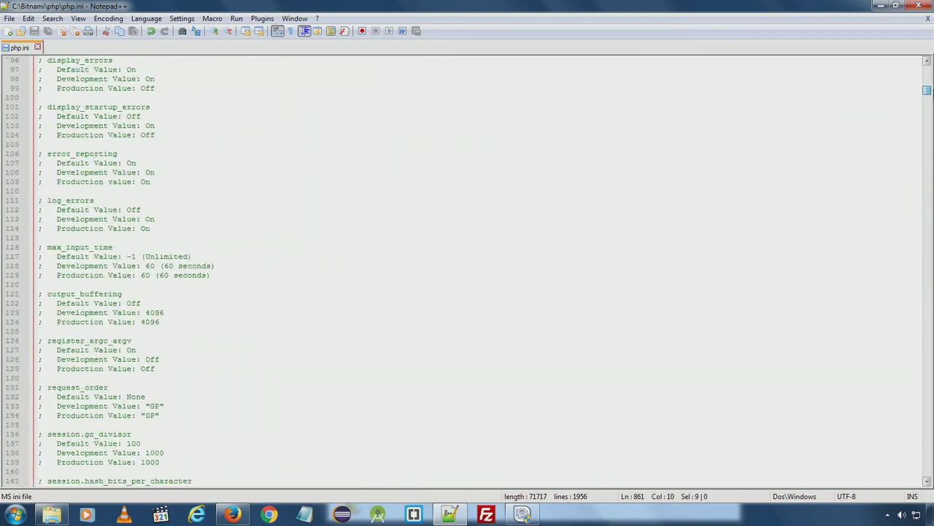
scroll("up", 3)
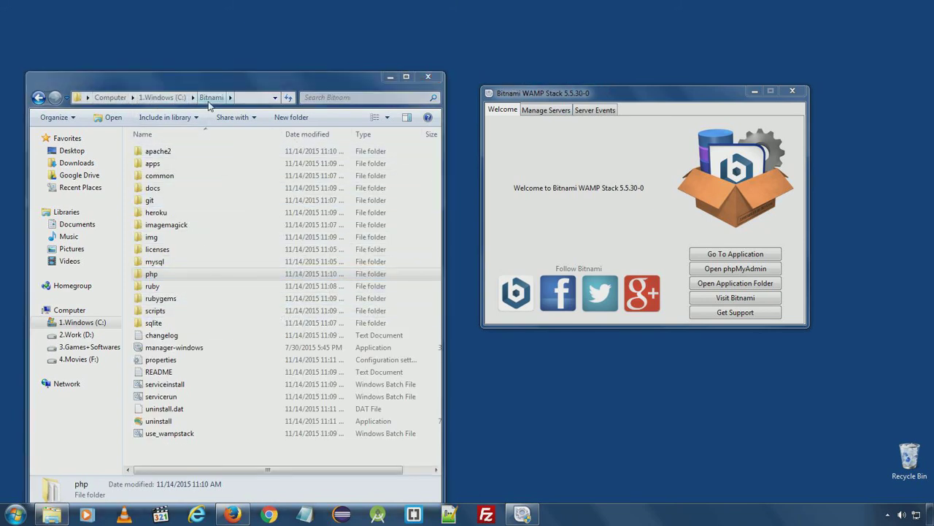
Restart Apache Web Server in Manage Servers with MySQL running, then start a blank Notepad++ document.
left_click(151, 236)
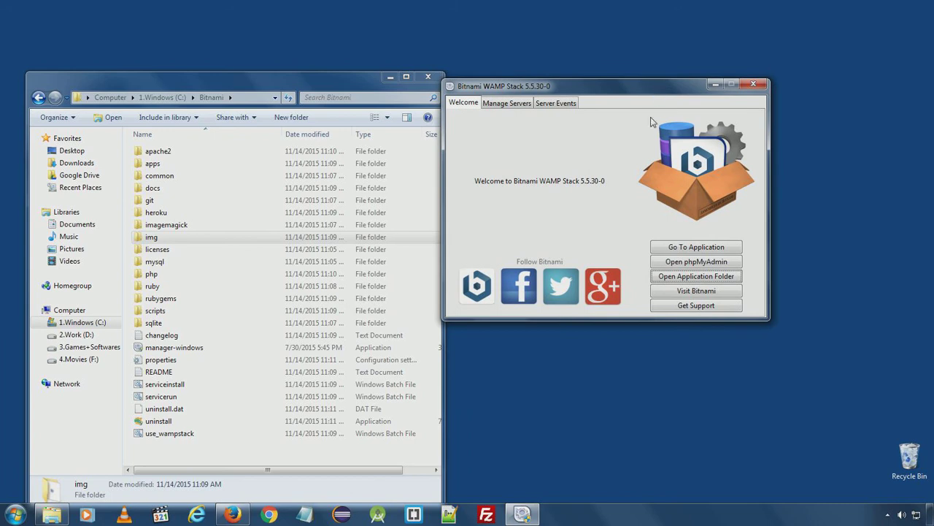
mouse_move(651, 124)
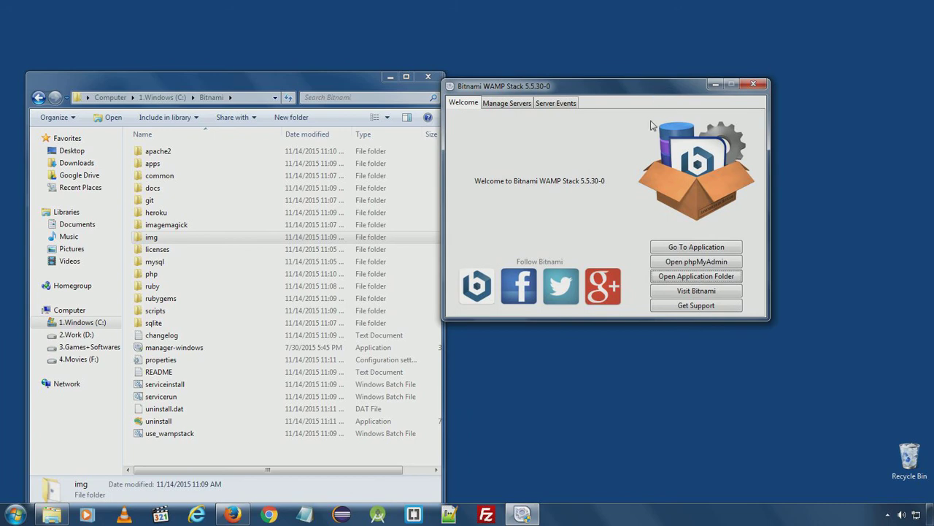
mouse_move(611, 179)
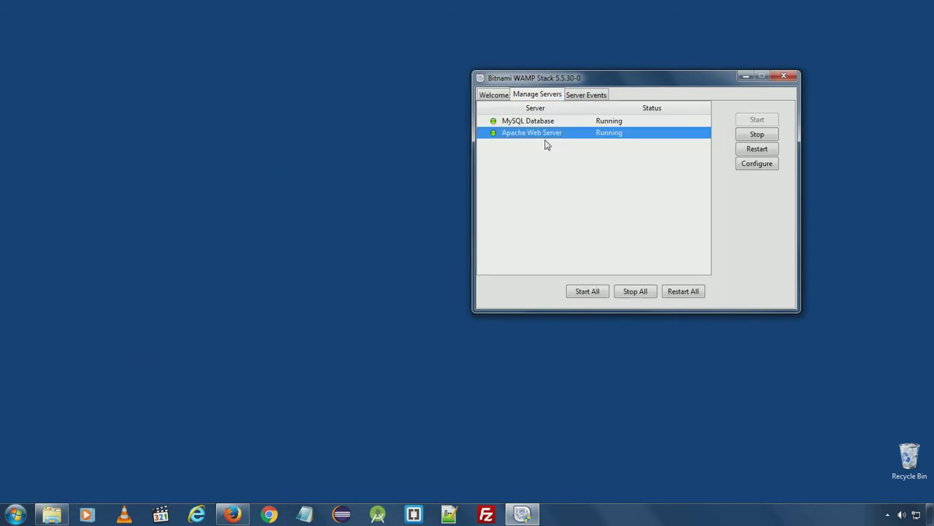
mouse_move(577, 141)
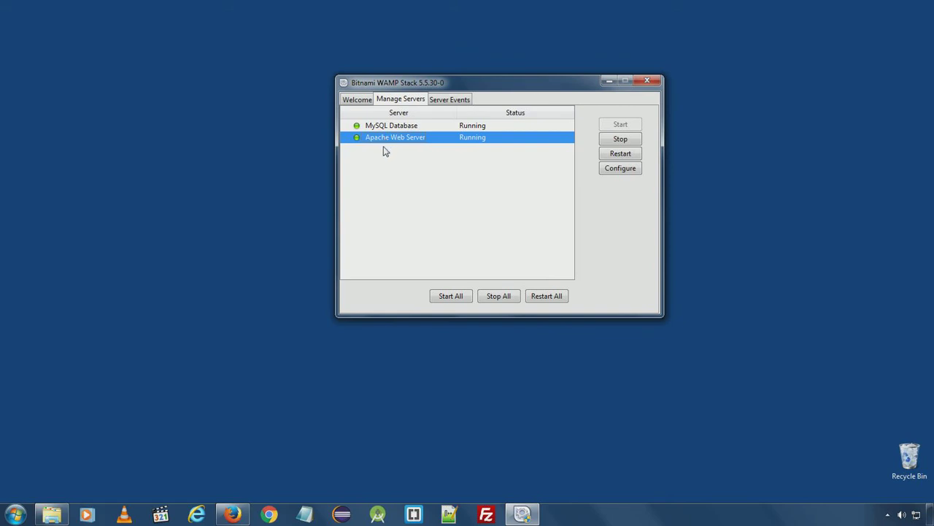
mouse_move(578, 149)
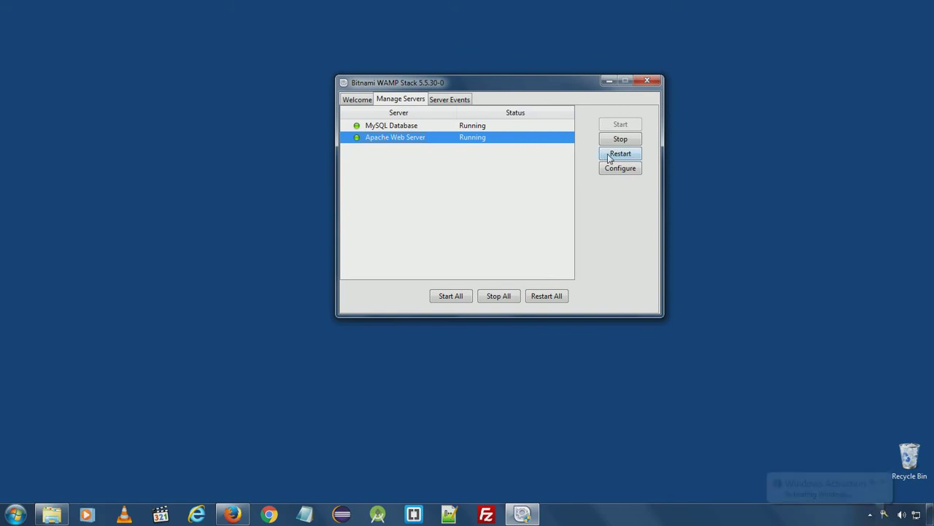
left_click(619, 154)
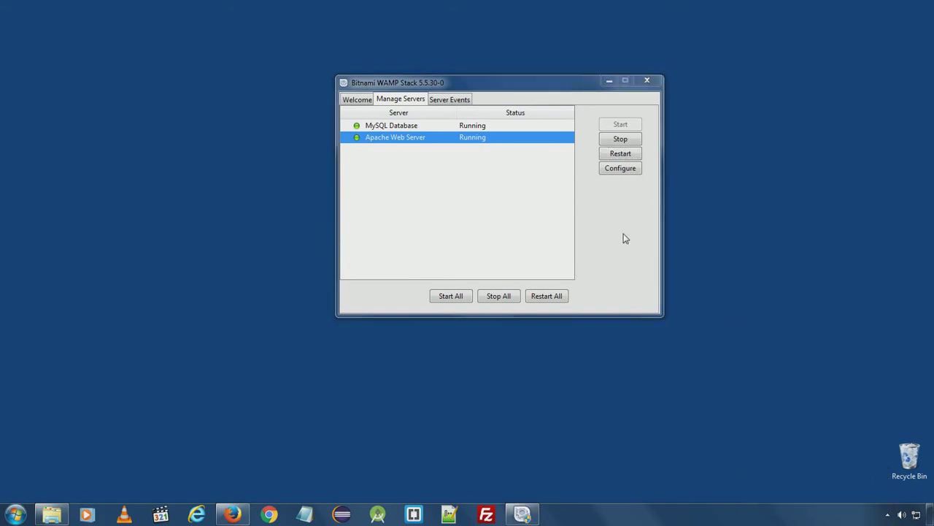
mouse_move(494, 171)
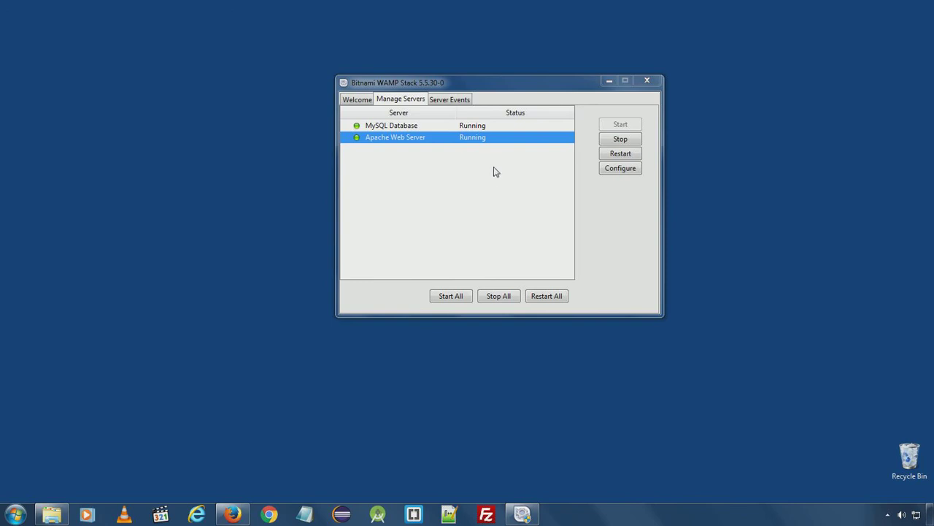
mouse_move(470, 182)
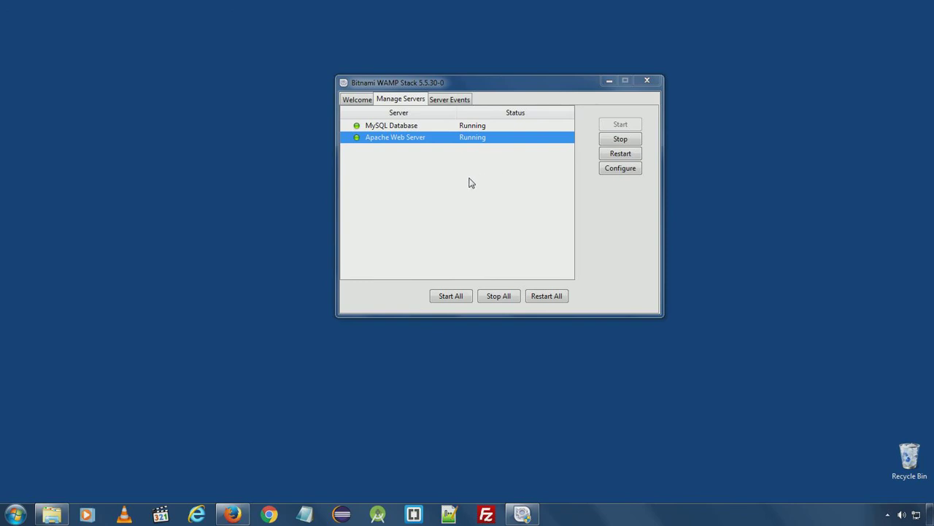
left_click(449, 515)
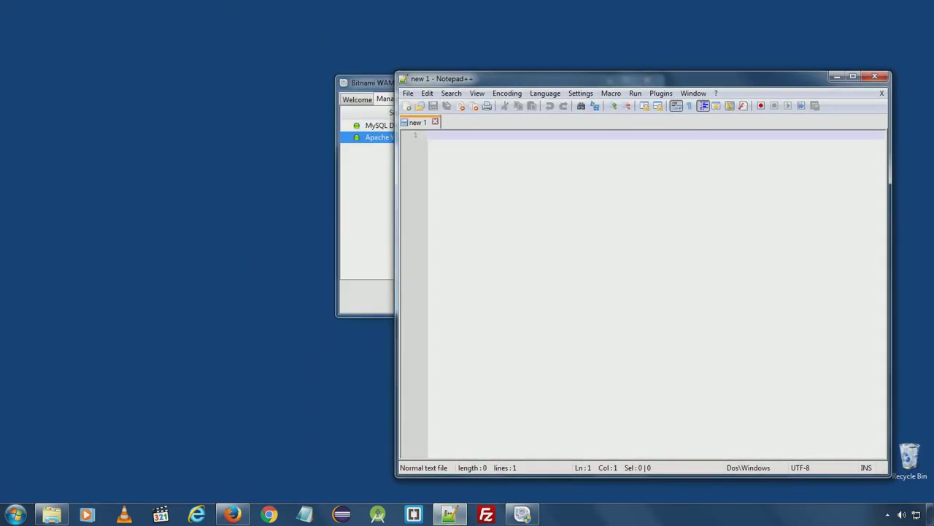
Write <?php phpinfo(); ?> and save it as info.php in C:\Bitnami\apache2\htdocs.
type("<?php")
type("phpinfo")
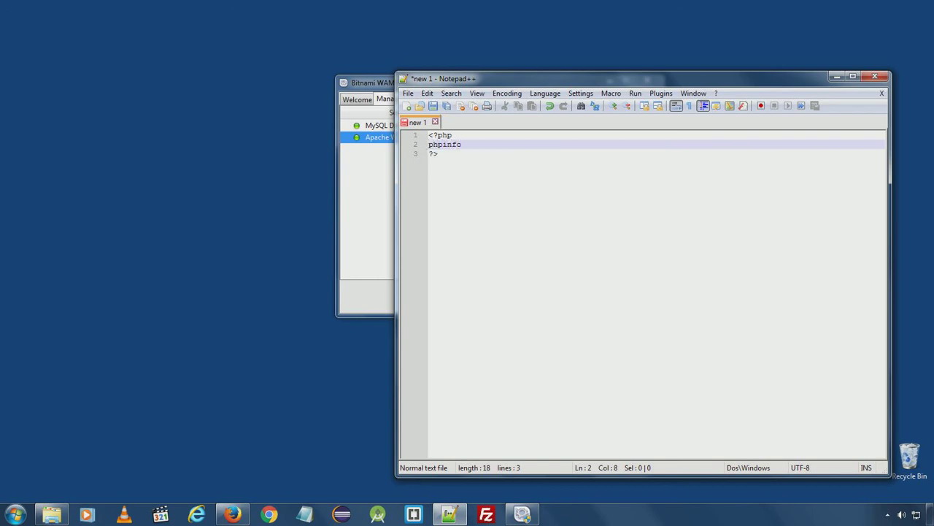
type("();")
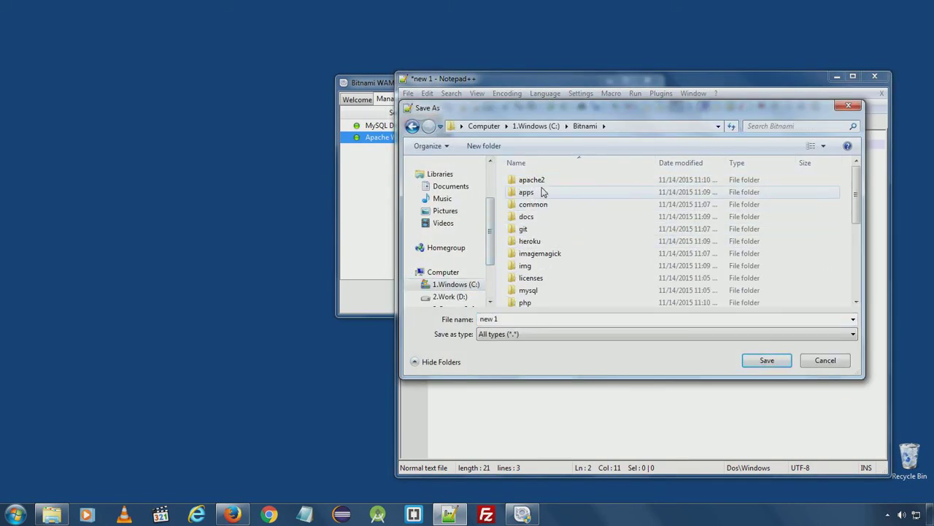
double_click(532, 179)
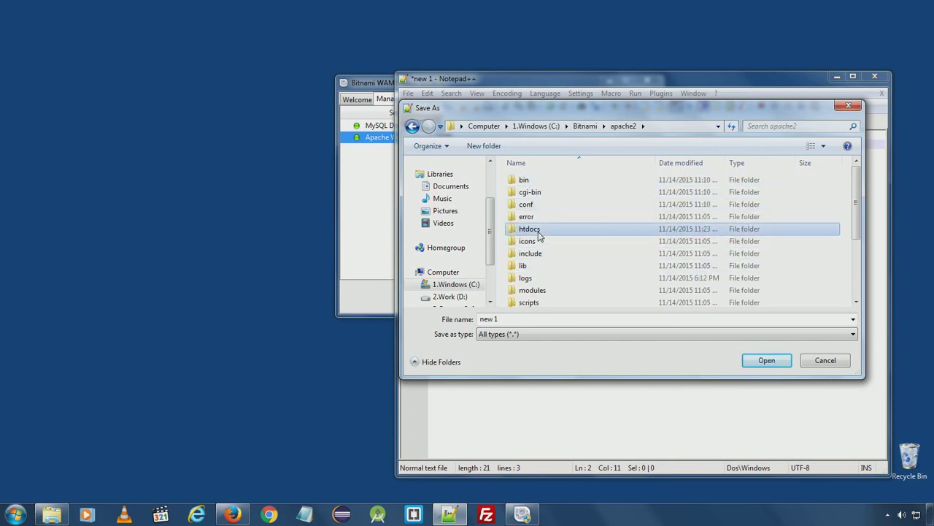
double_click(529, 229)
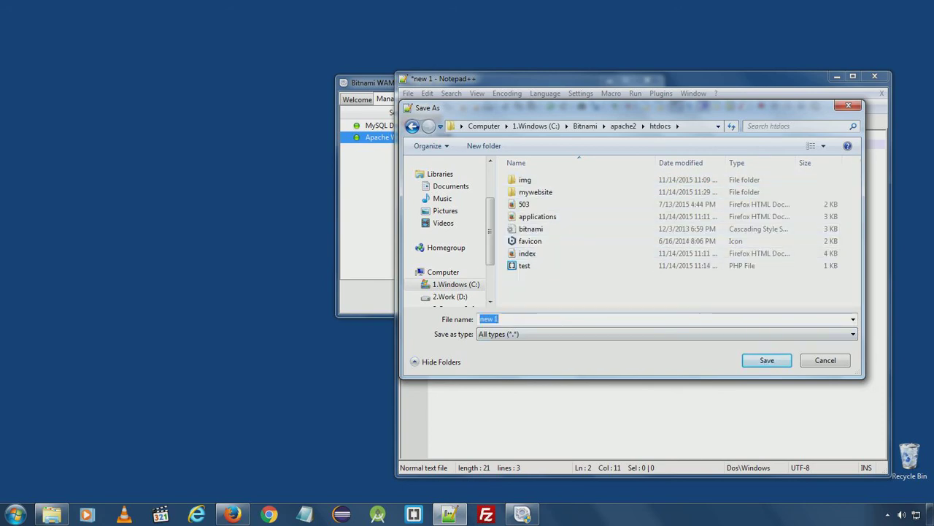
type("info.php")
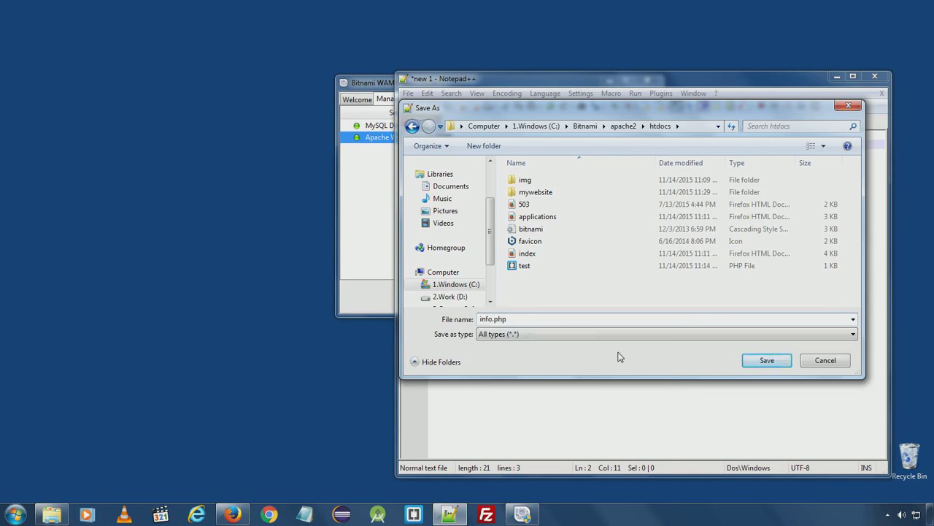
left_click(767, 360)
type("localhost/in")
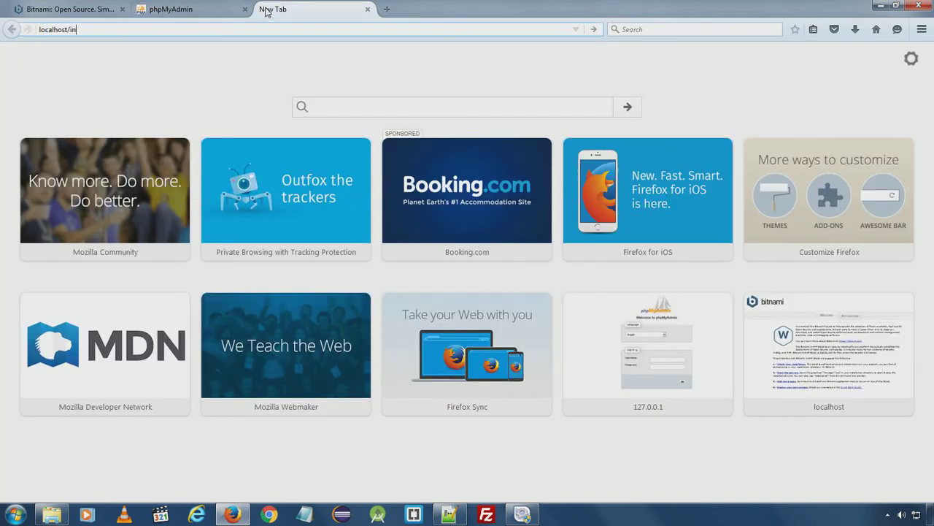
Load localhost/info.php showing PHP 5.5.30 and highlight the loaded C:\Bitnami\php\php.ini path.
type("fo/")
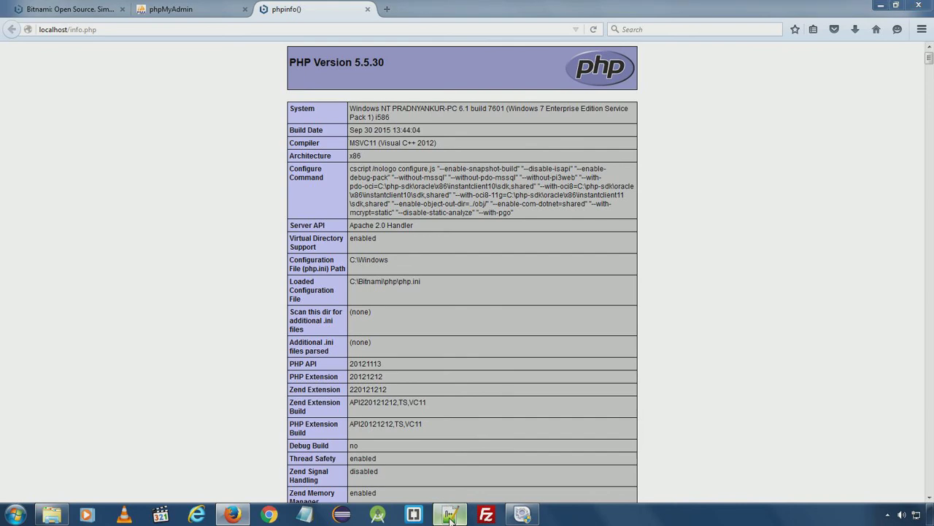
left_click(450, 515)
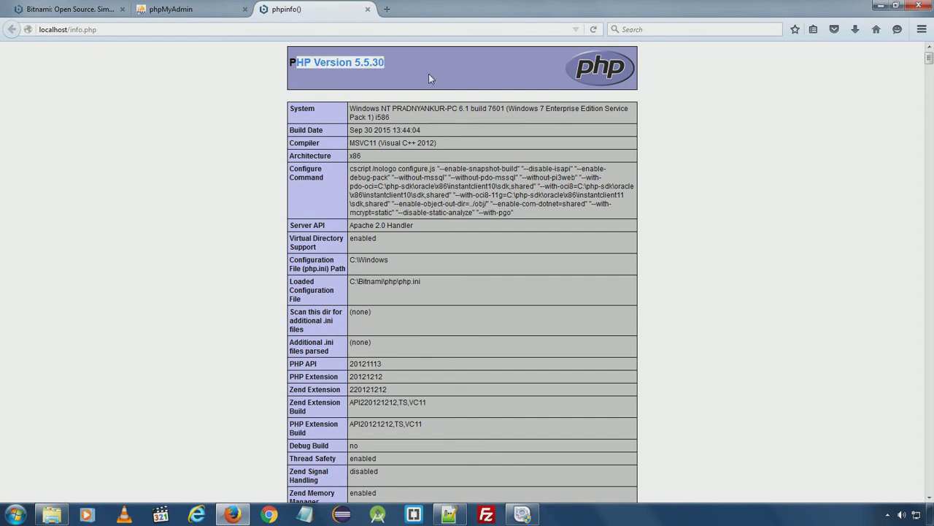
mouse_move(437, 130)
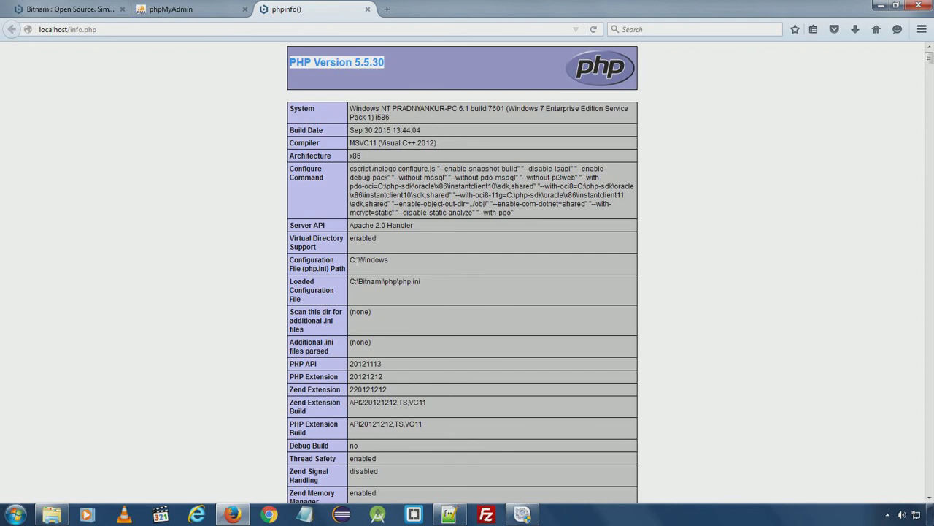
mouse_move(340, 290)
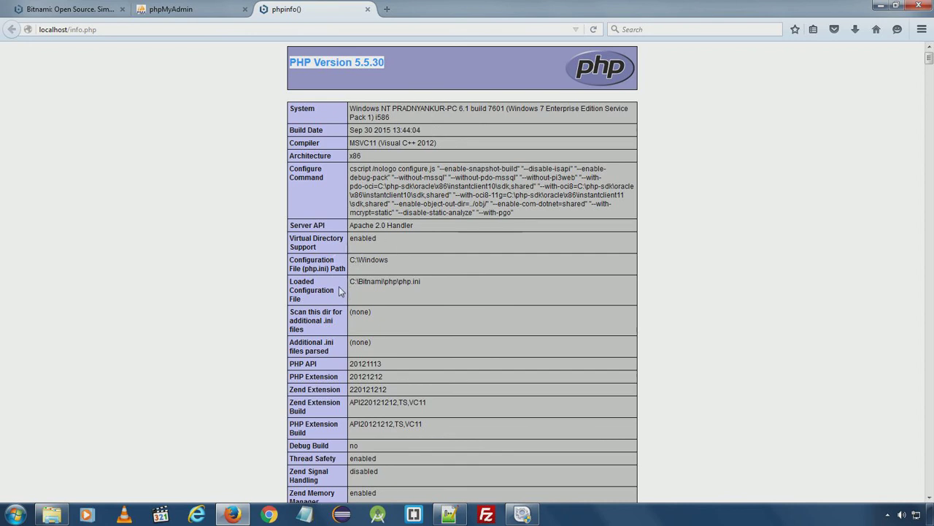
double_click(387, 281)
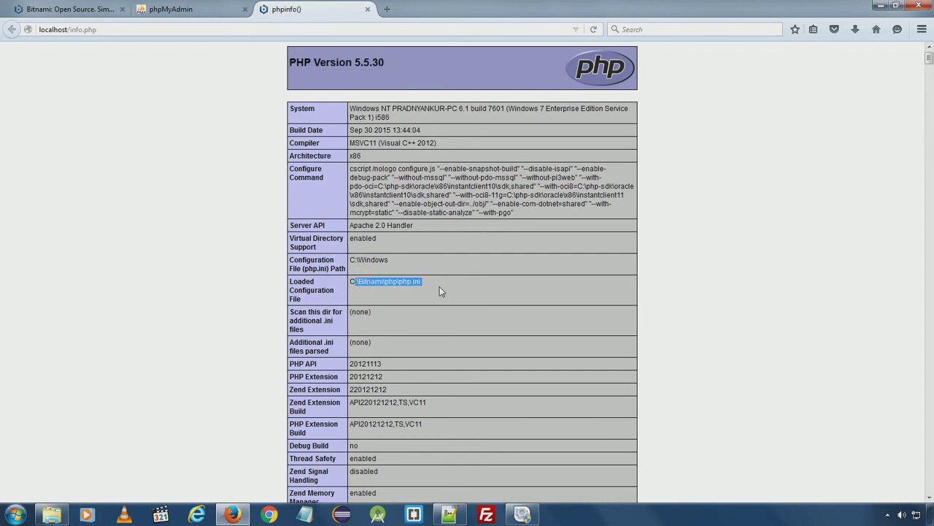
scroll("down", 3)
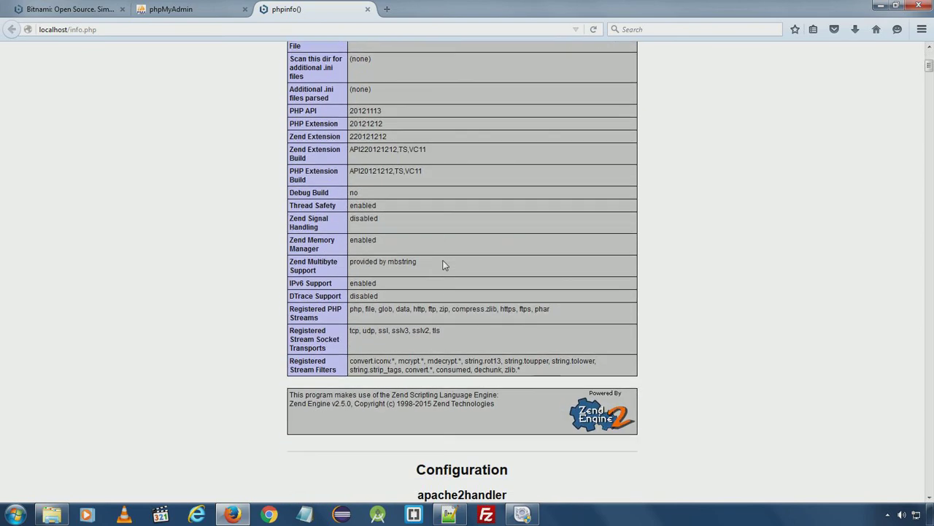
scroll("down", 3)
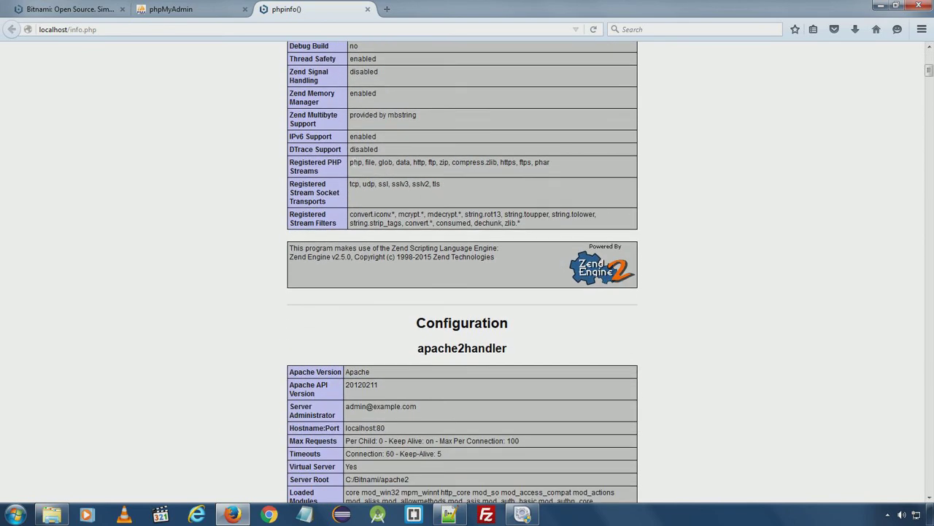
scroll("down", 3)
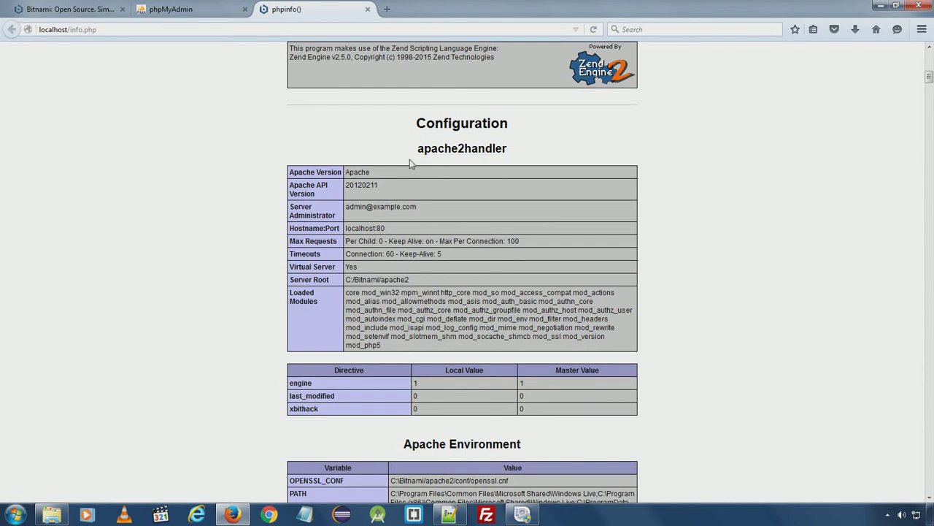
scroll("down", 3)
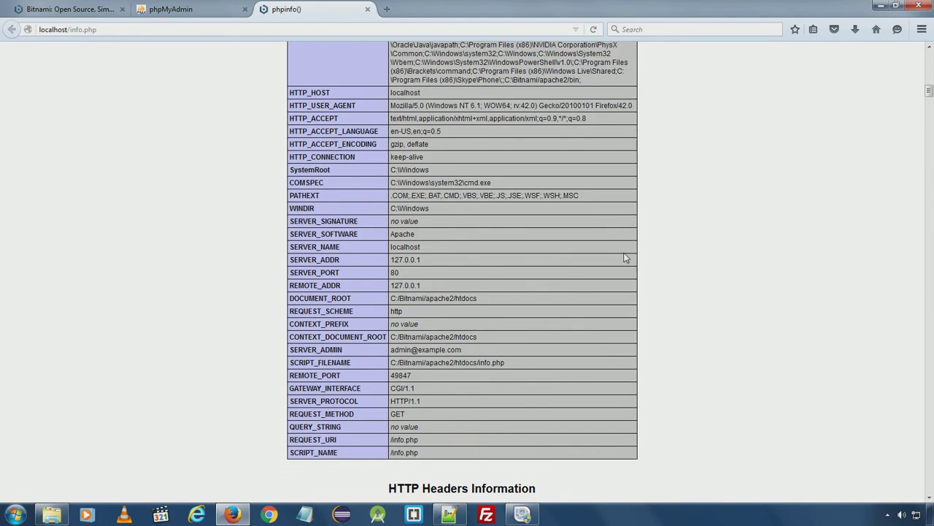
scroll("down", 3)
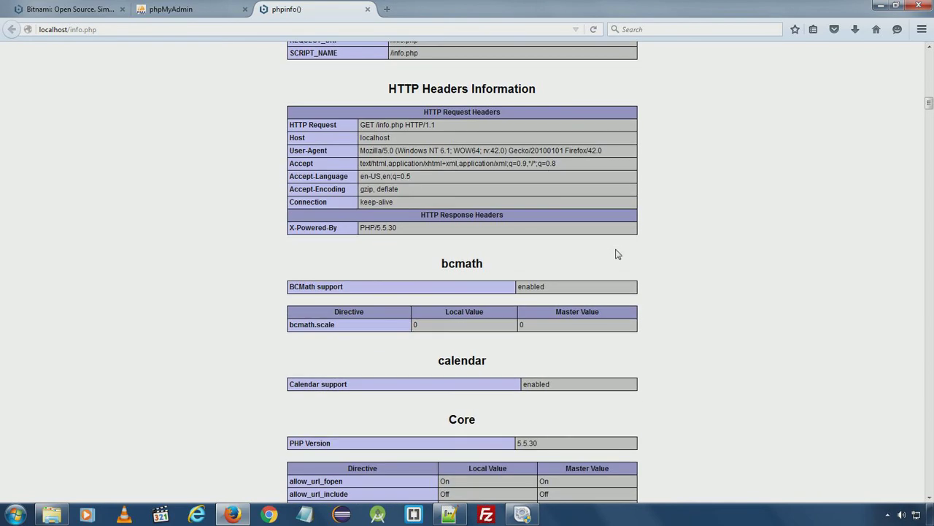
scroll("down", 3)
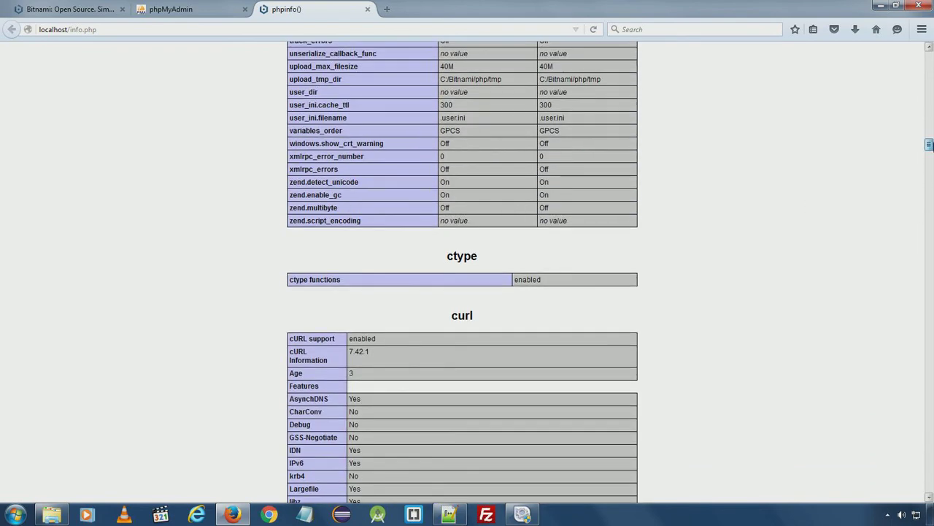
scroll("down", 3)
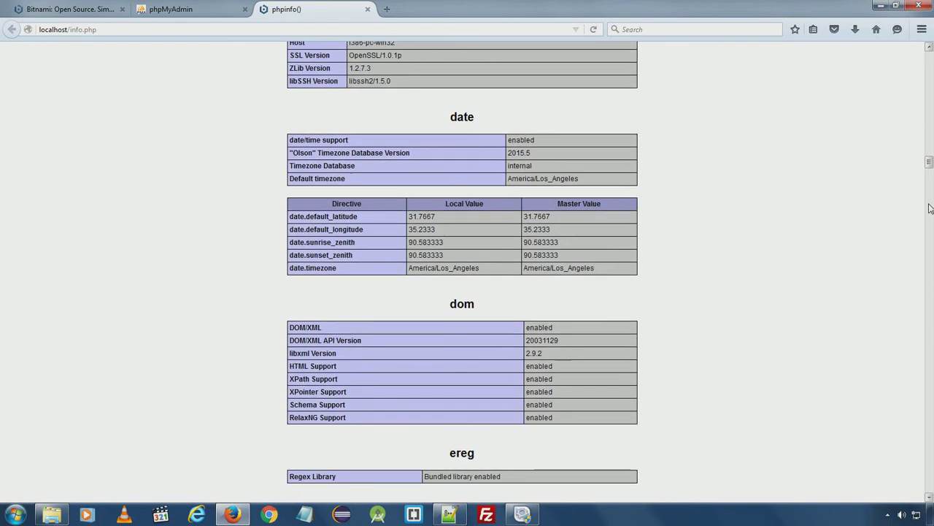
scroll("down", 3)
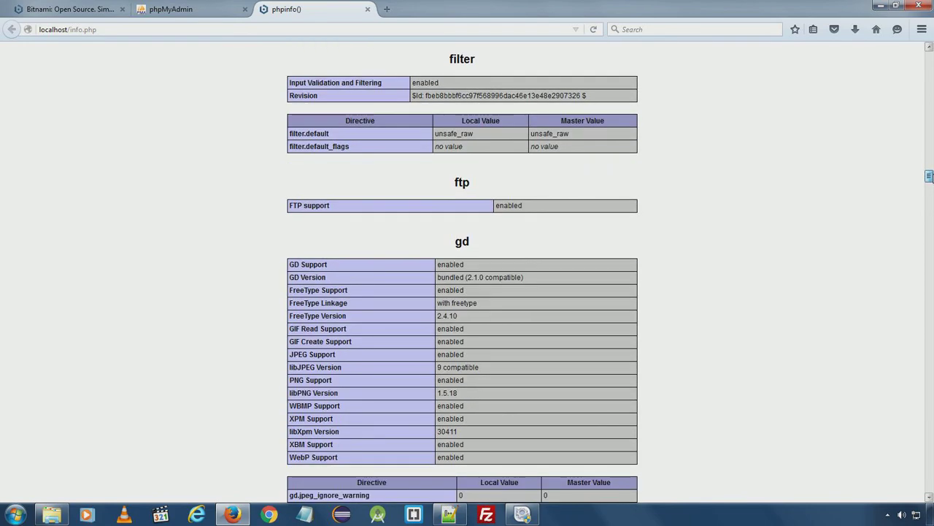
scroll("down", 3)
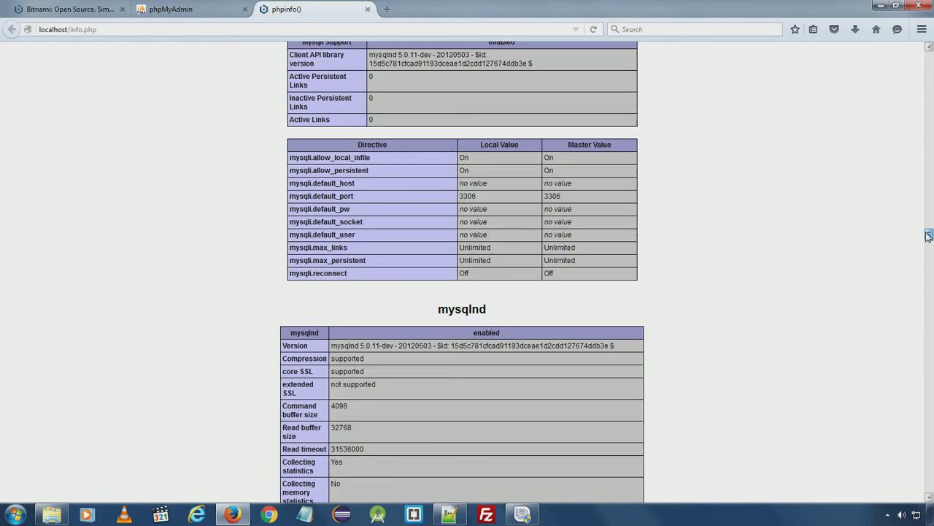
scroll("down", 3)
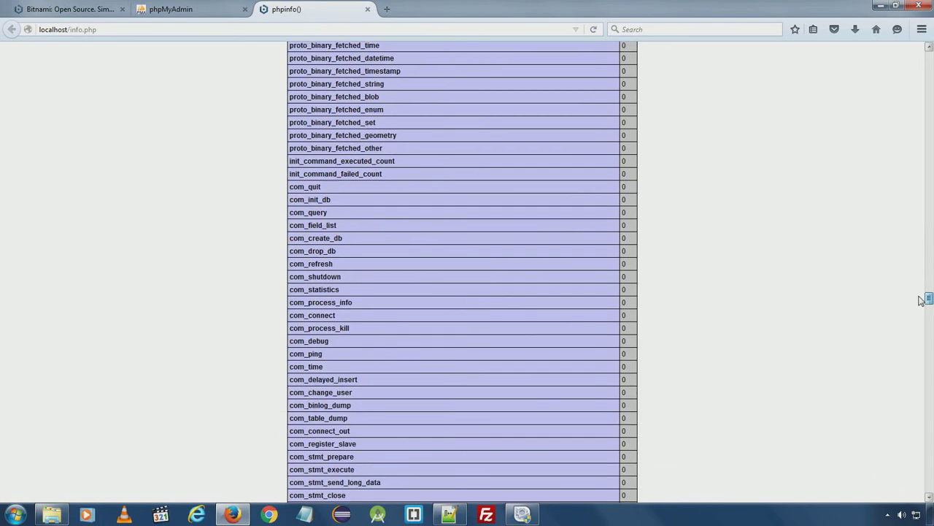
scroll("down", 3)
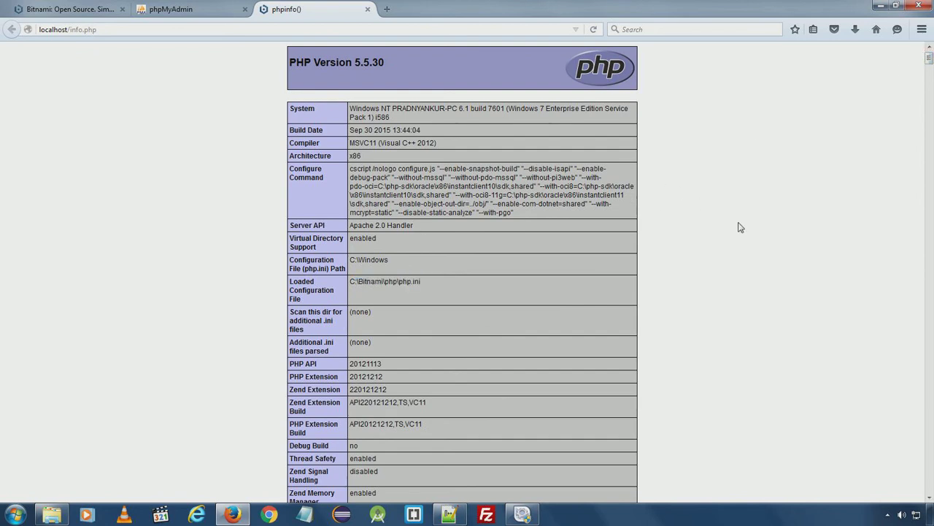
type("error")
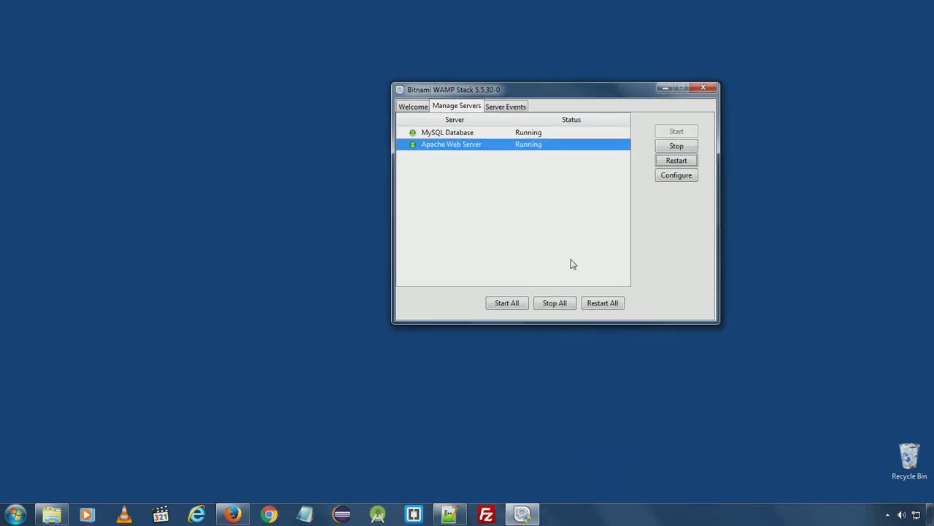
mouse_move(471, 325)
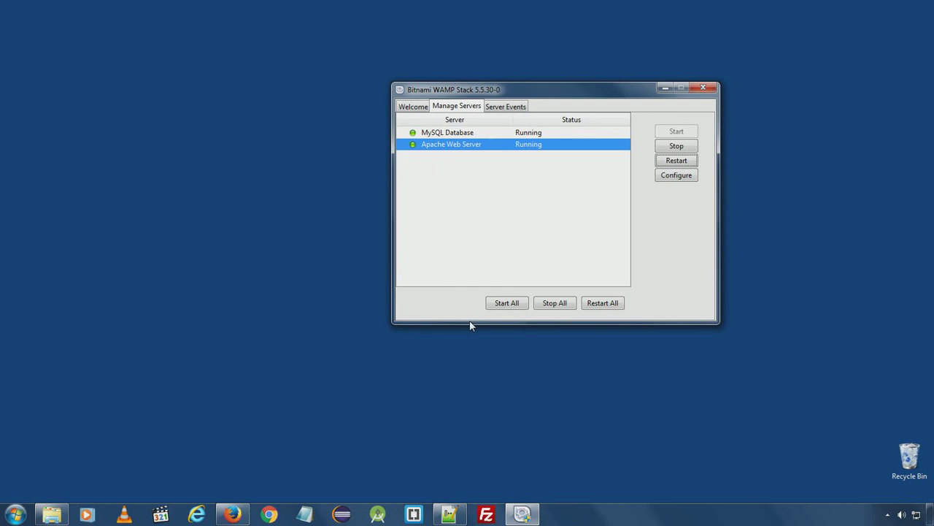